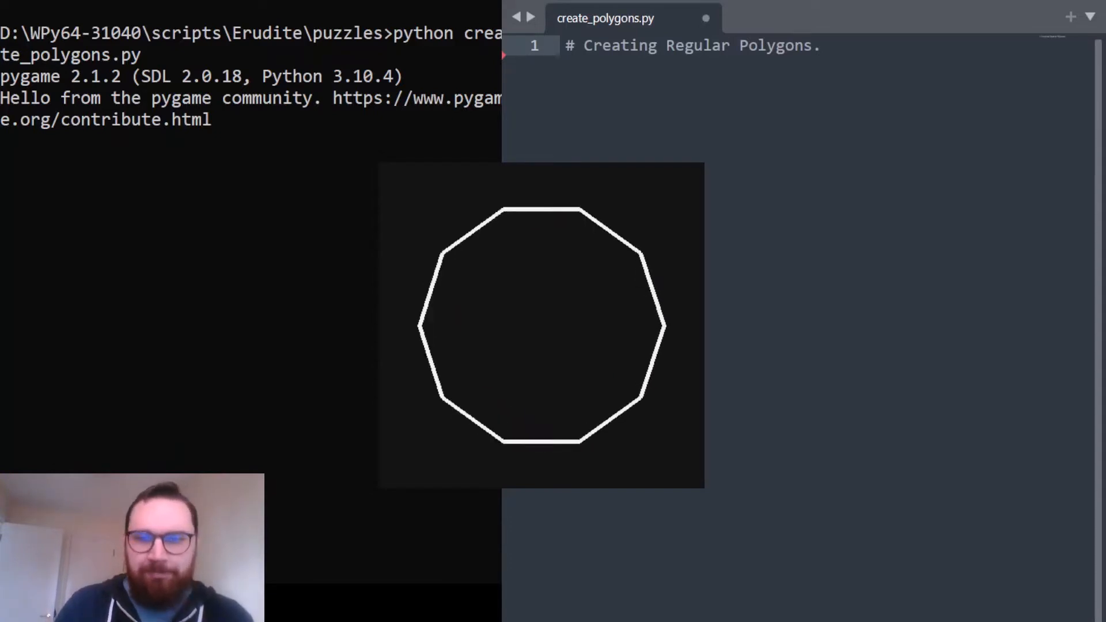
- Add 'import pygame', 'import math' and 'from sys import exit' below the heading comment
type("imp")
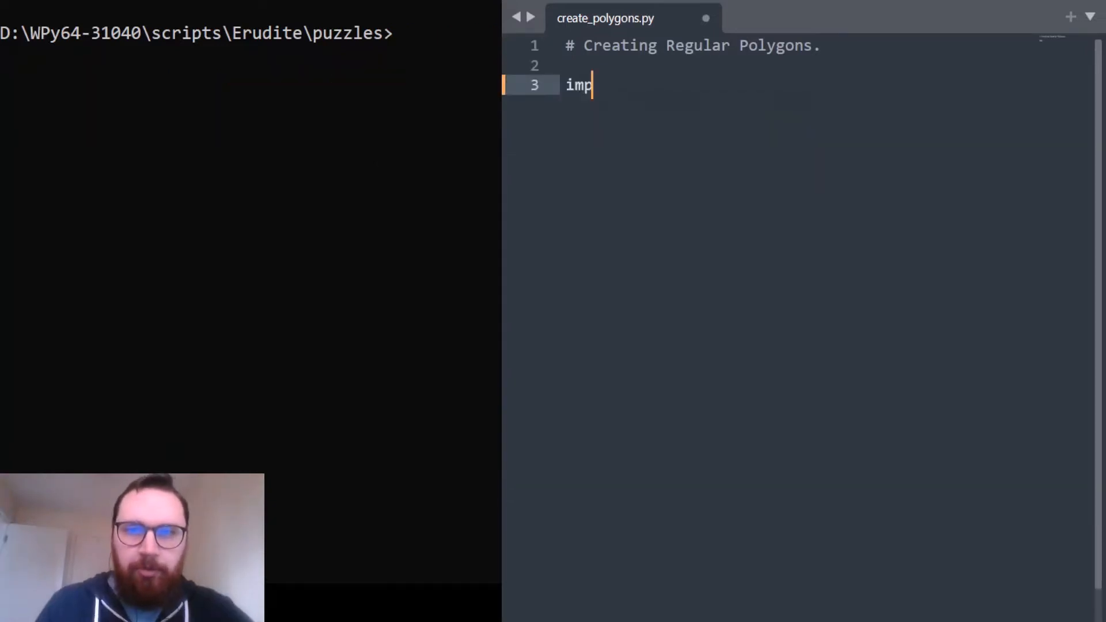
type("ort p")
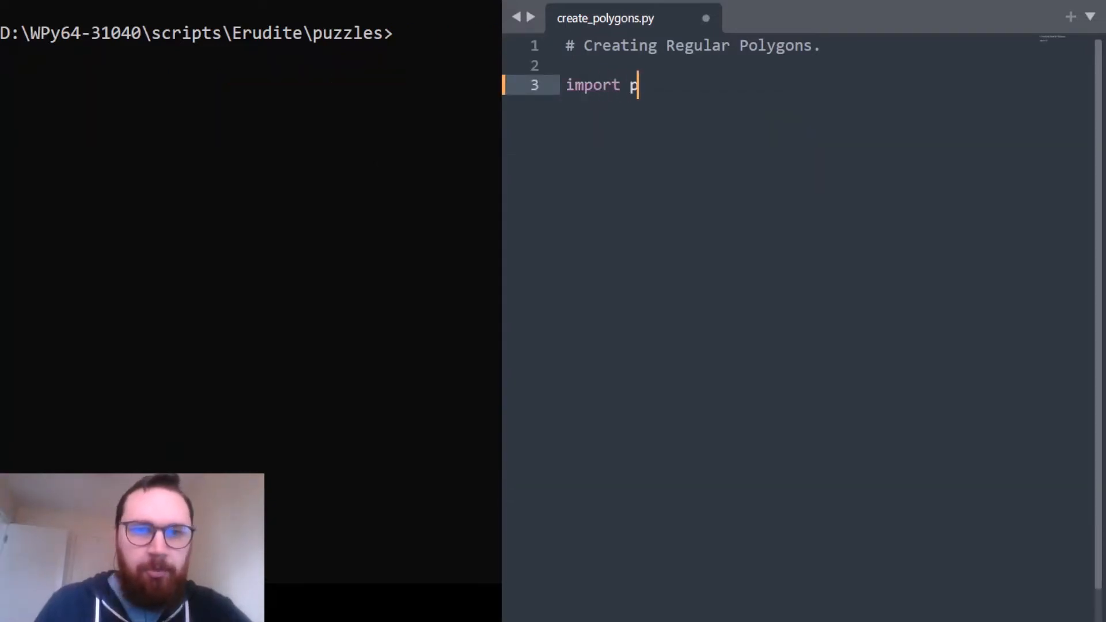
type("ygame")
type("import math")
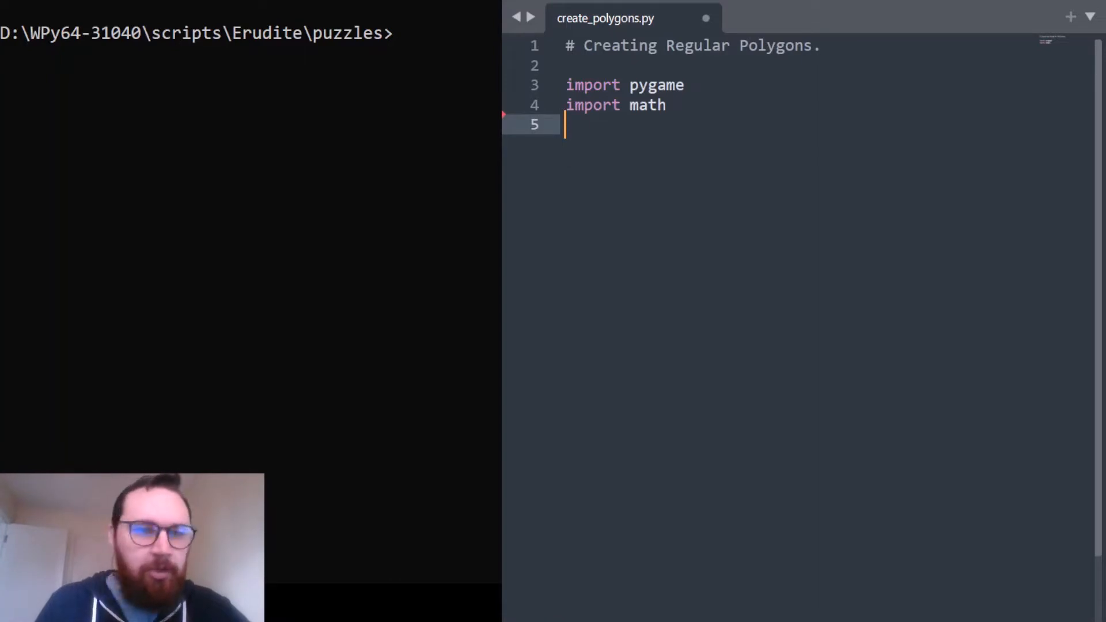
type("from sys import exit")
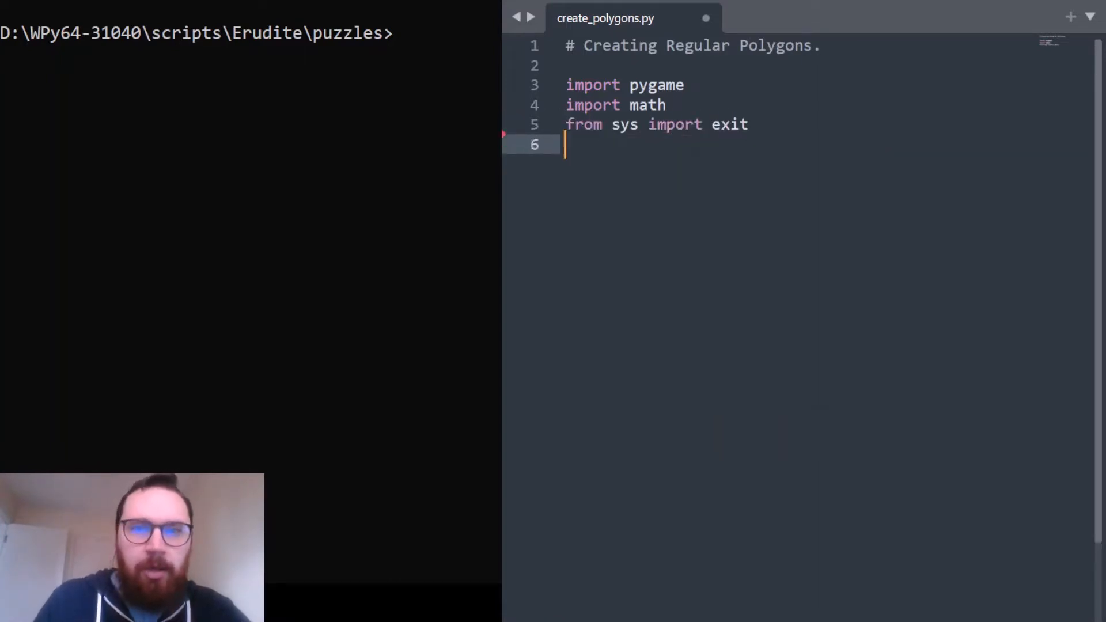
type("def")
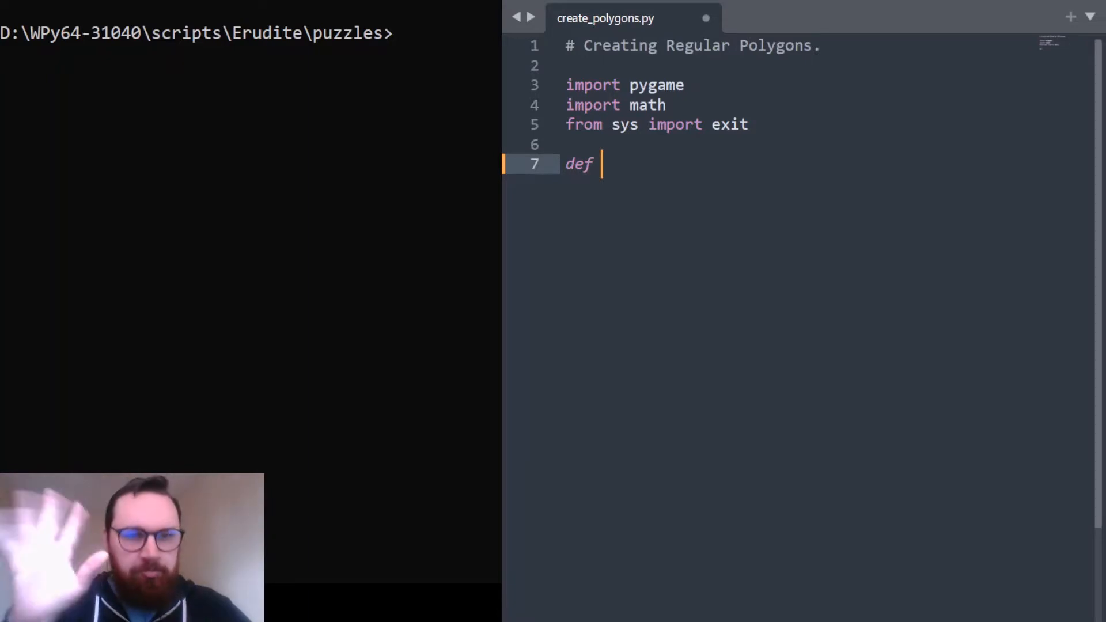
- Write the header 'def create_polygon(point, sides, distance):' and start its indented body
type("create")
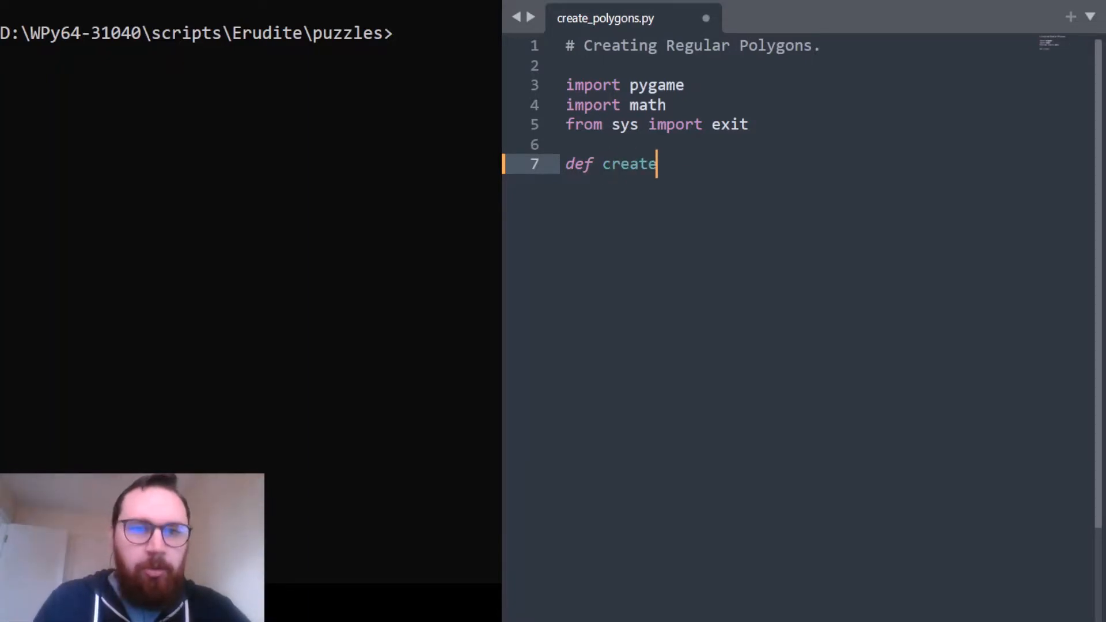
type("_polygon()")
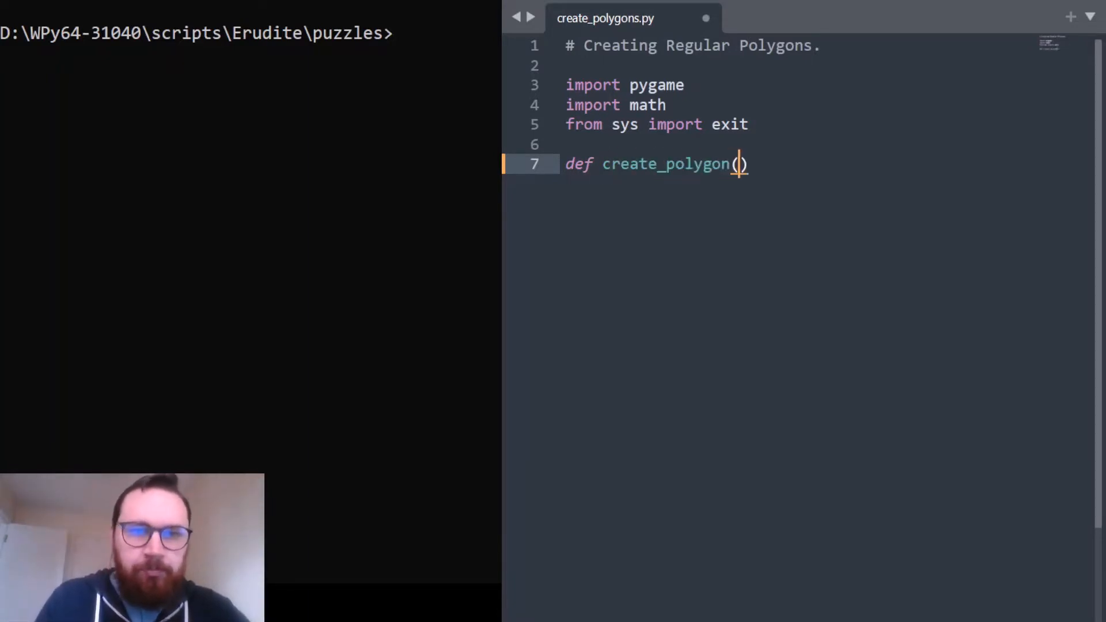
type("point, s")
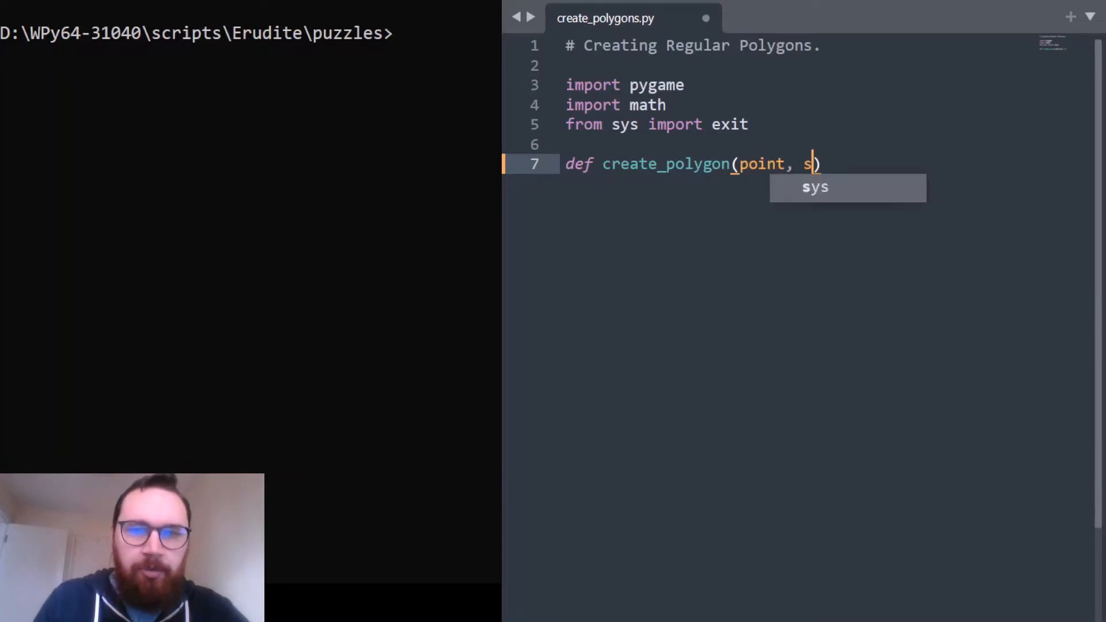
type("ide")
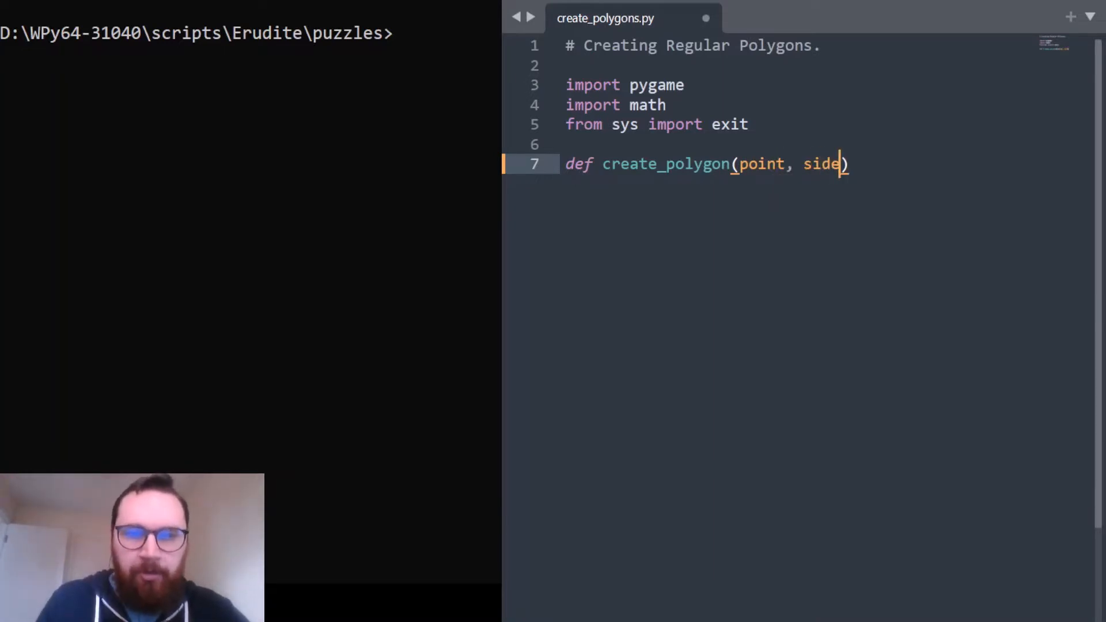
type("s,")
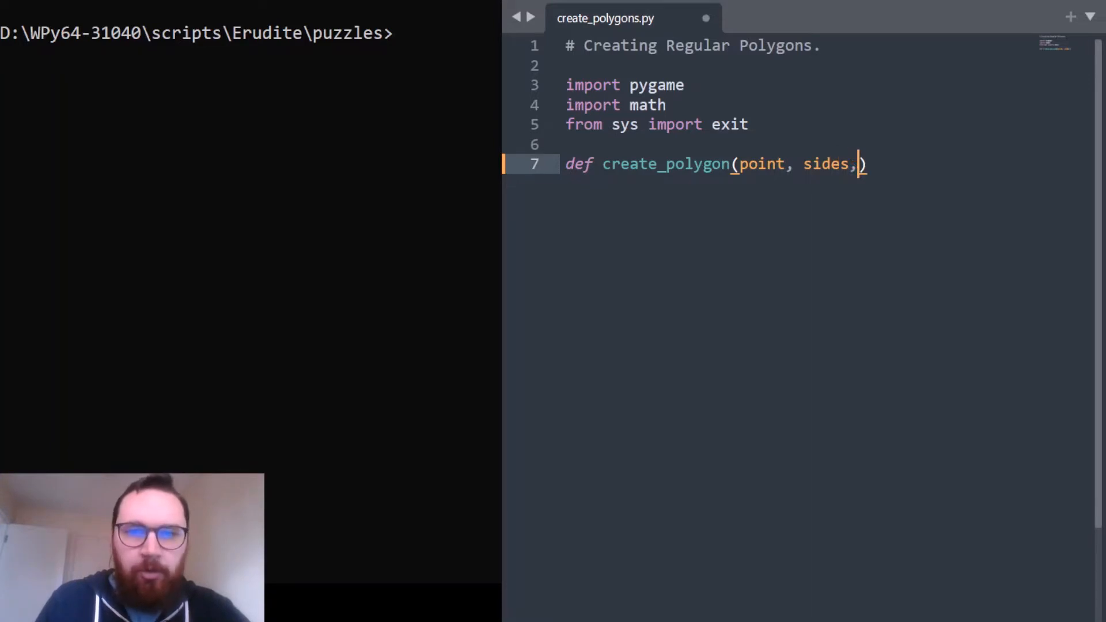
type("distance")
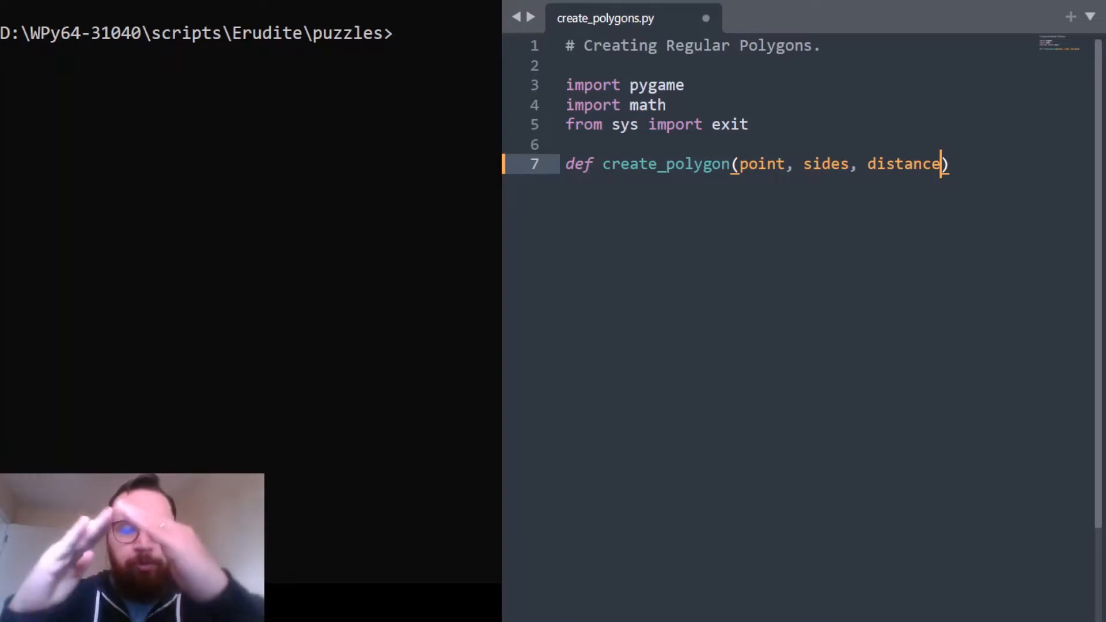
key("enter")
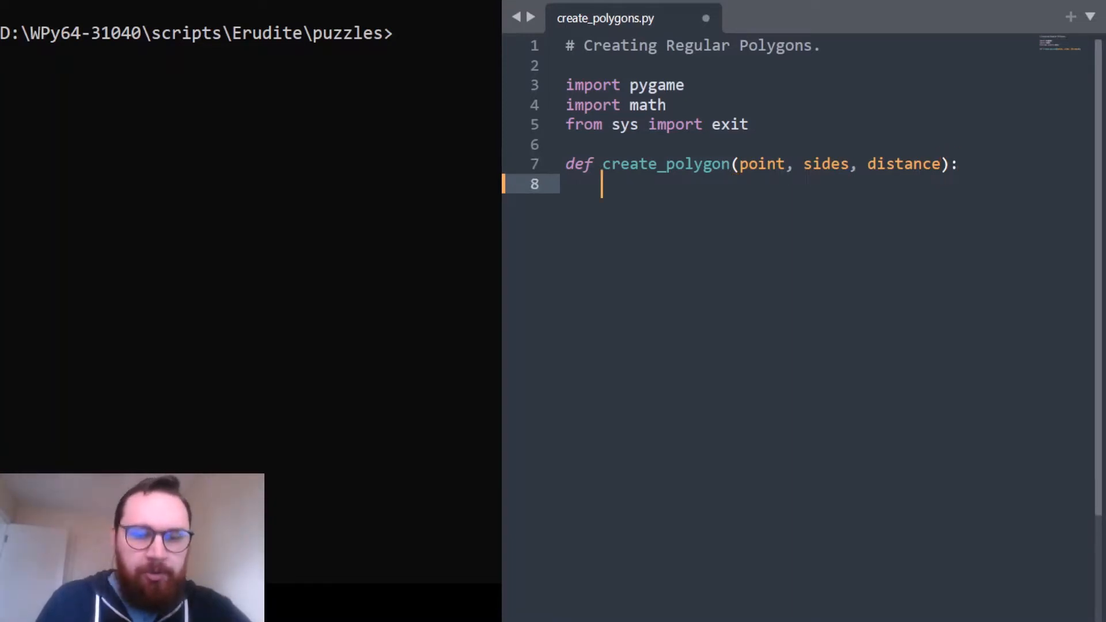
- Set angle = 360 / sides, convert it with math.pi / 180, and add points = []
type("angle")
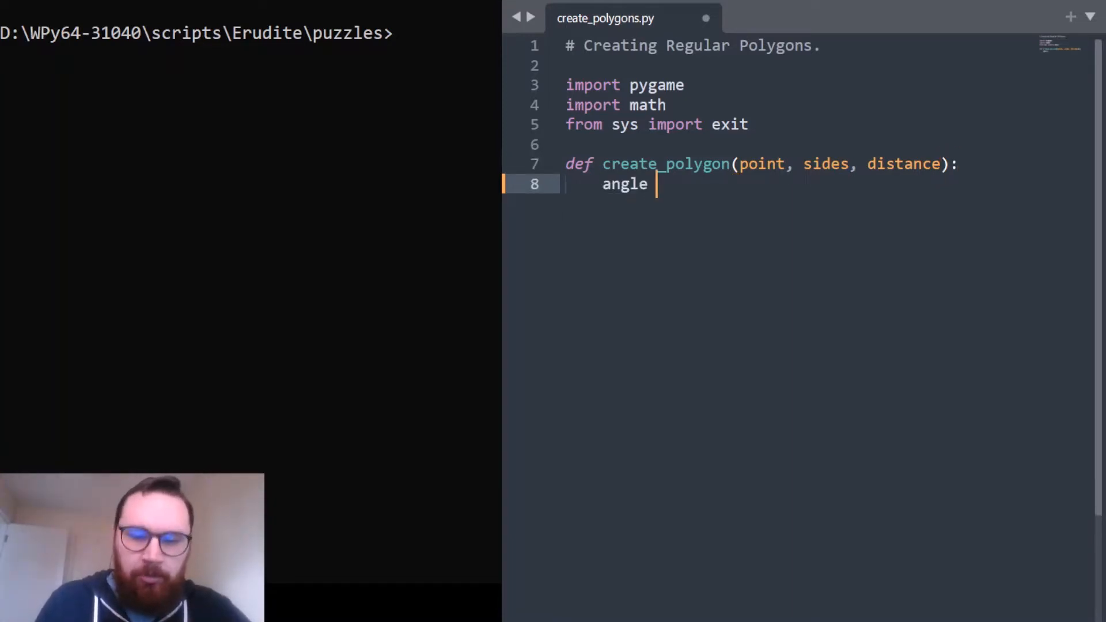
type("= 360 / sides")
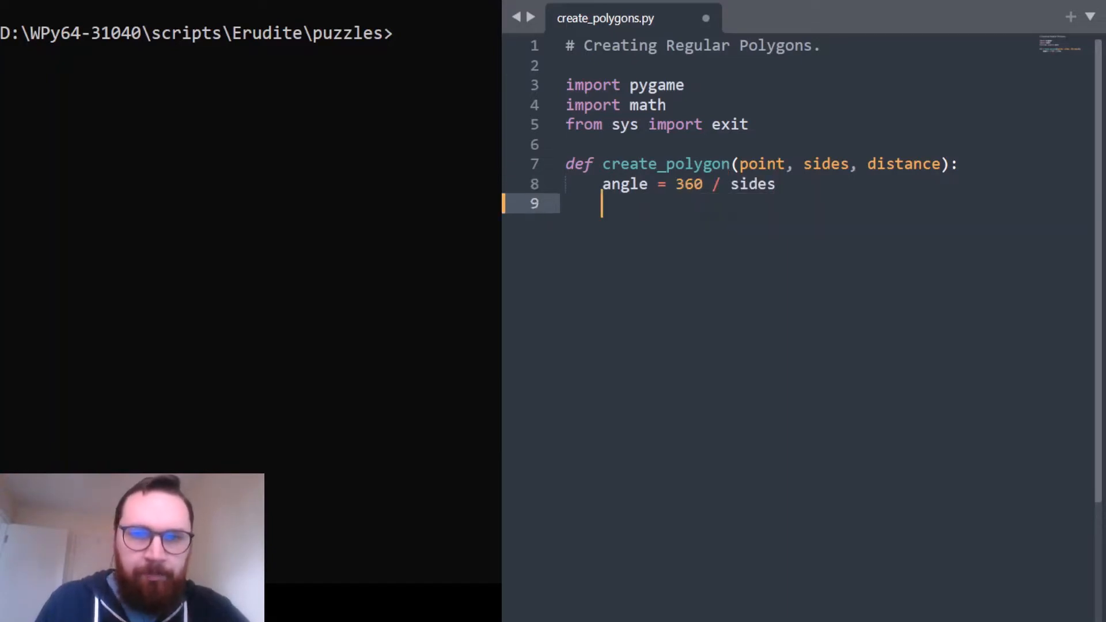
type("angle = angle")
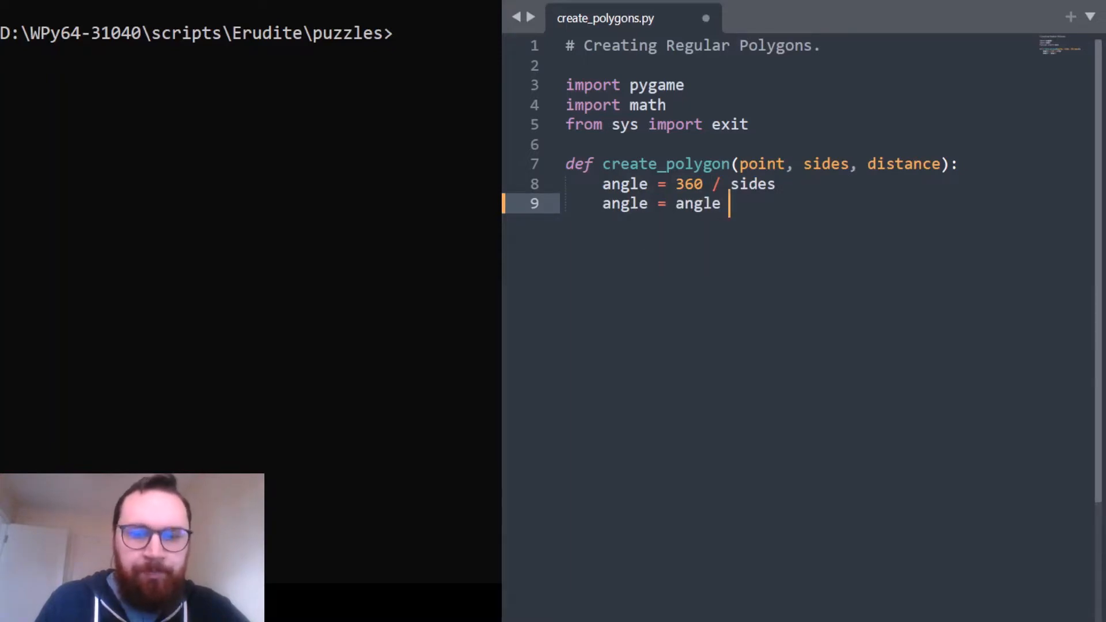
type("*")
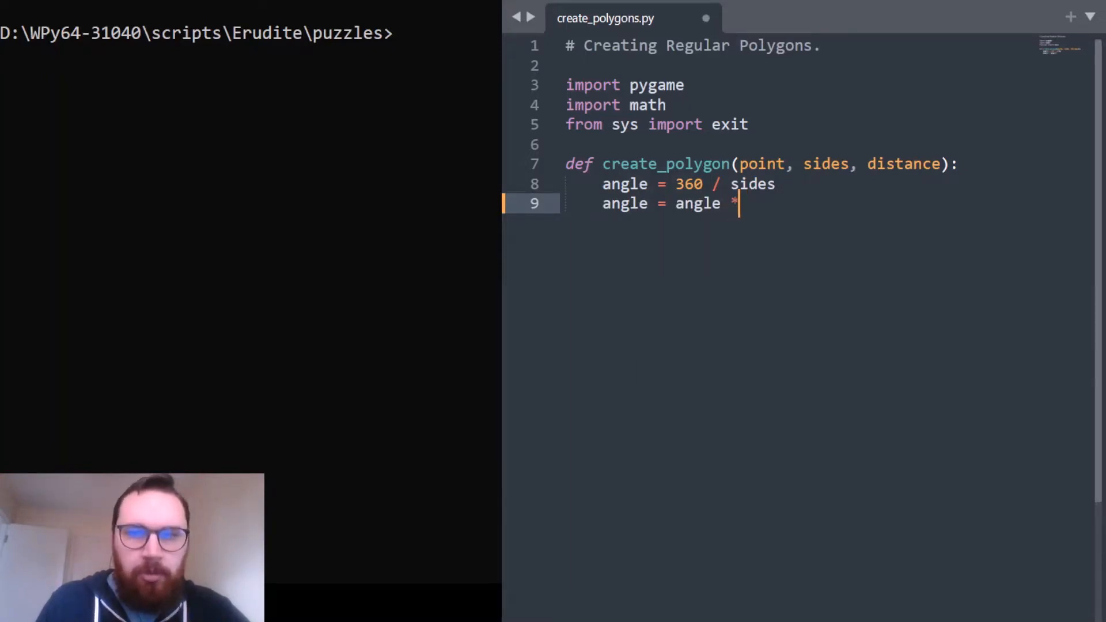
type("(m")
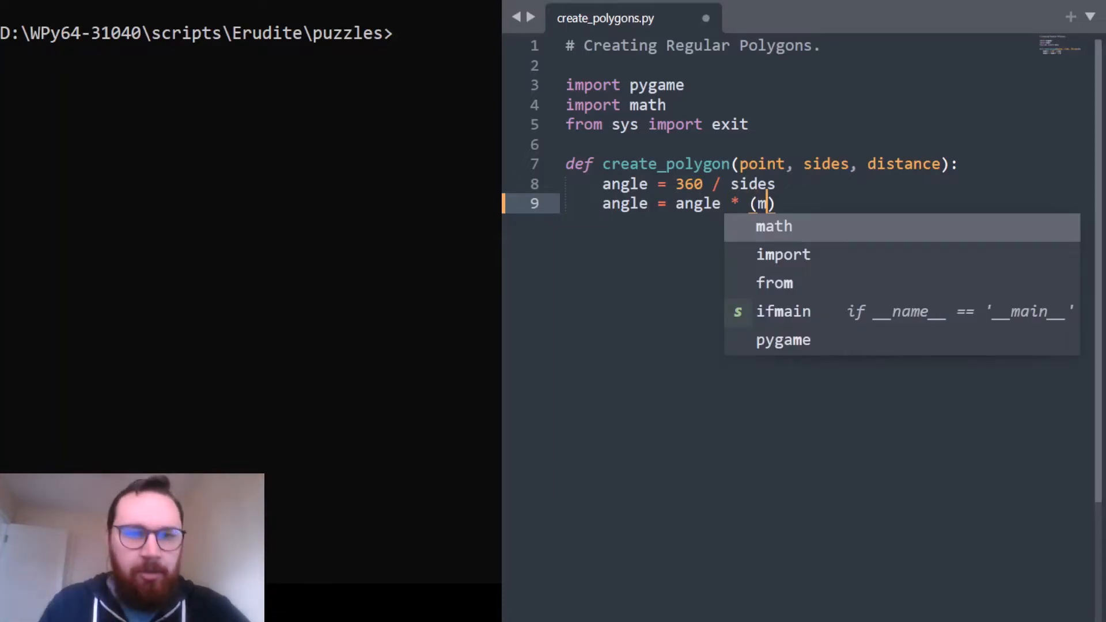
type("ath.pi")
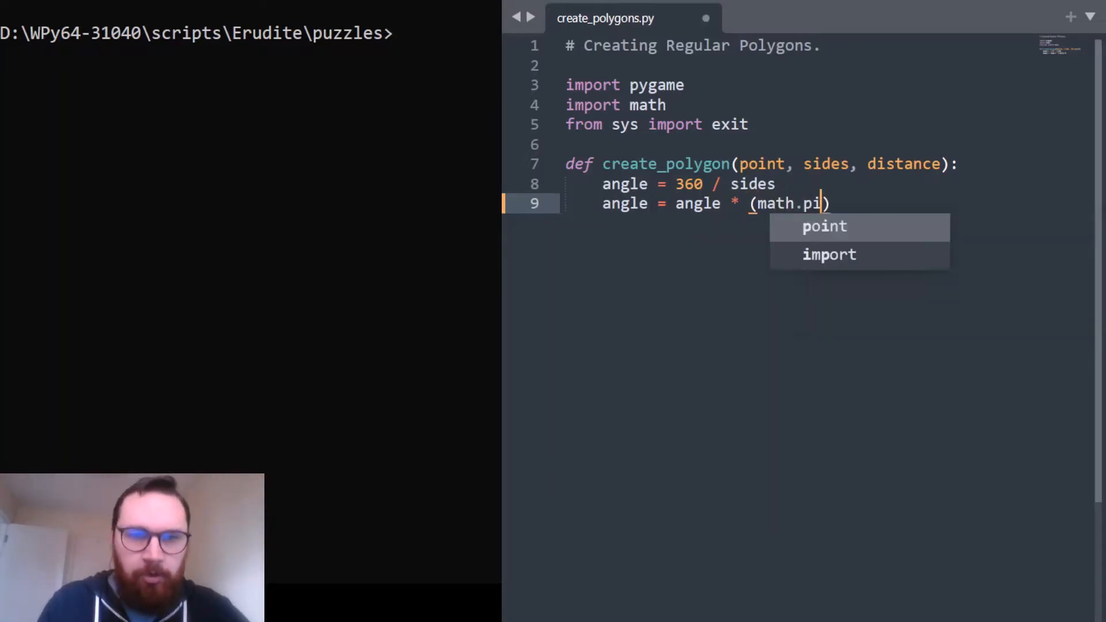
type("/ 180")
type("poin")
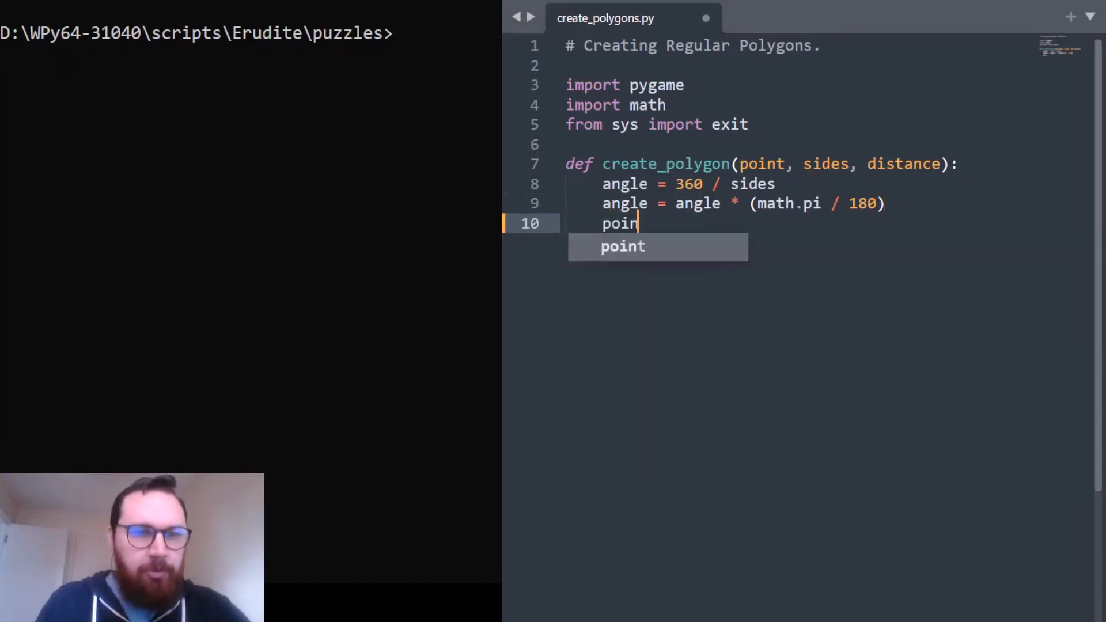
type("ts =")
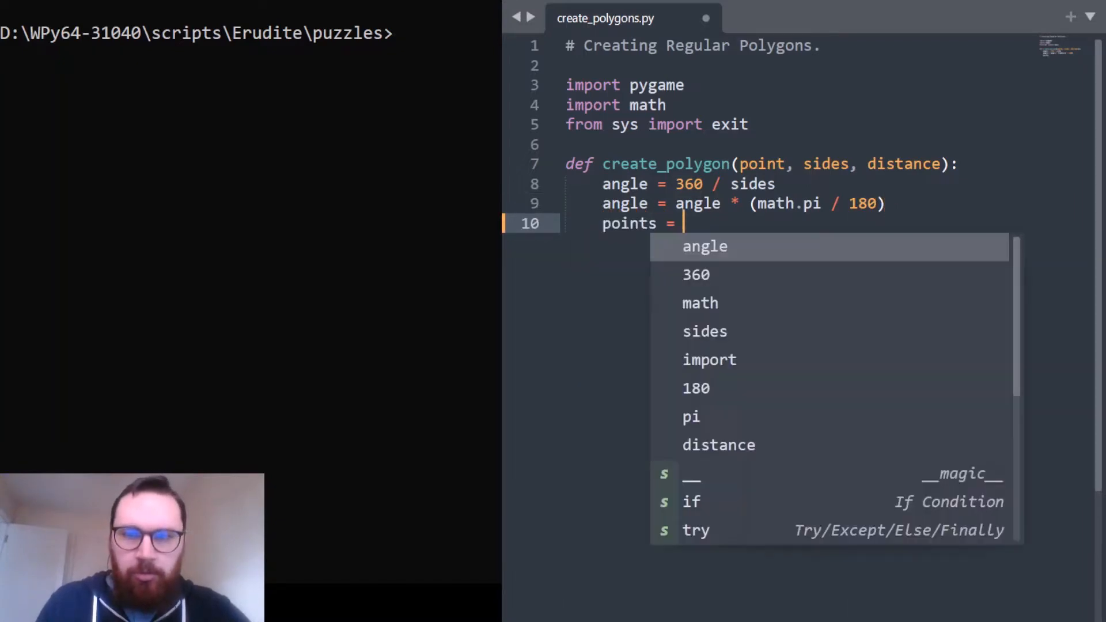
type("[]")
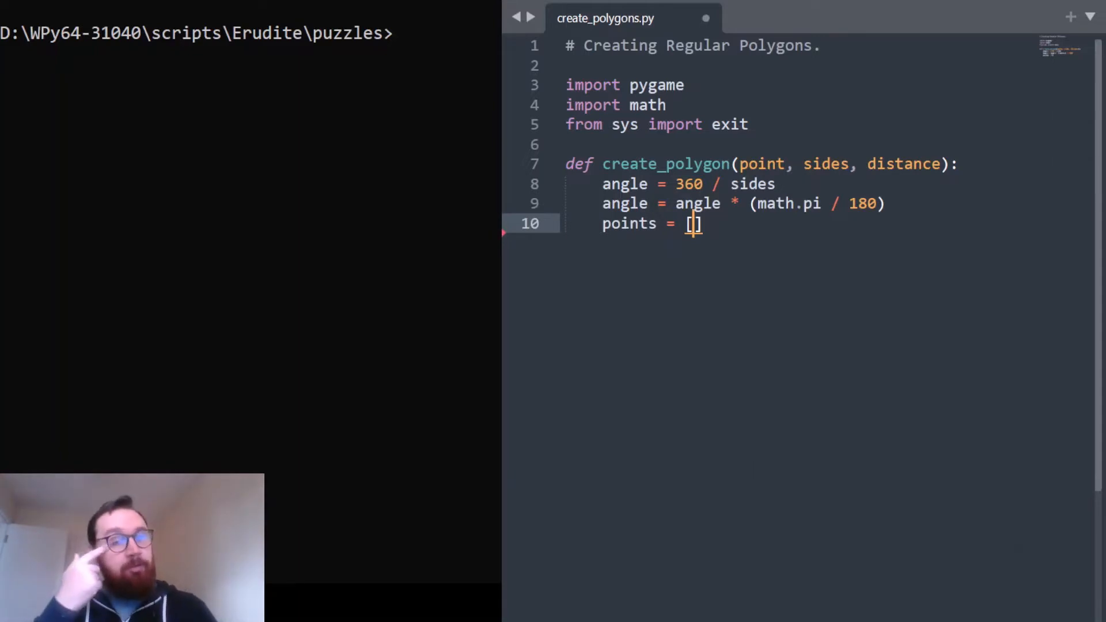
- Add a 'for i in range(0, sides):' loop below the points list
key("Return")
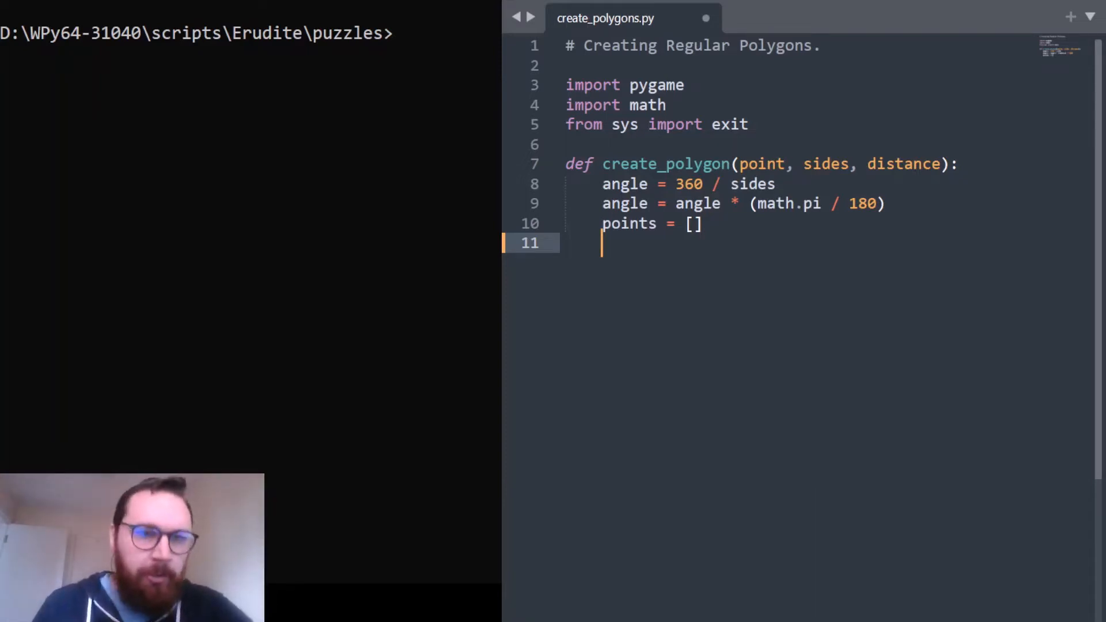
type("for i in r")
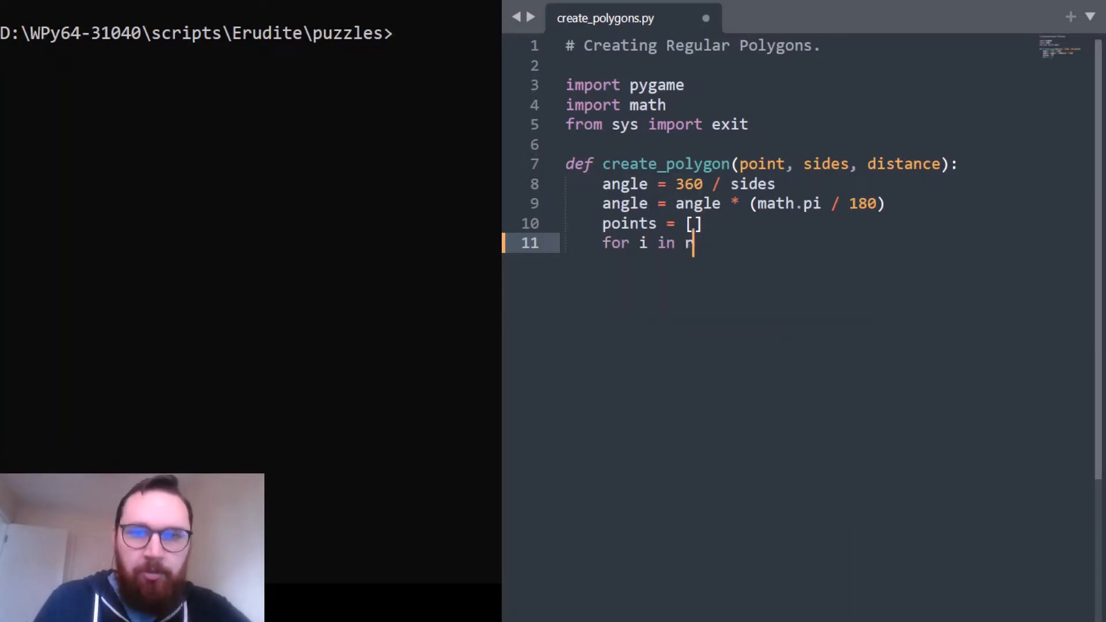
type("range(0, sides):")
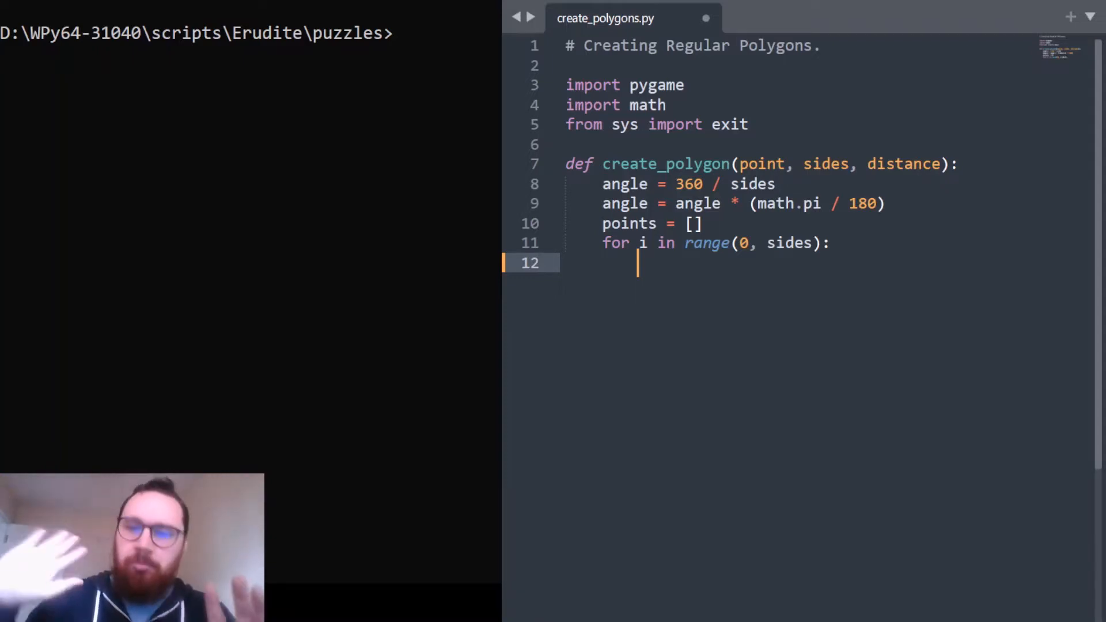
- In the loop, compute x from point[0] plus distance times math.cos(angle*i)
type("x")
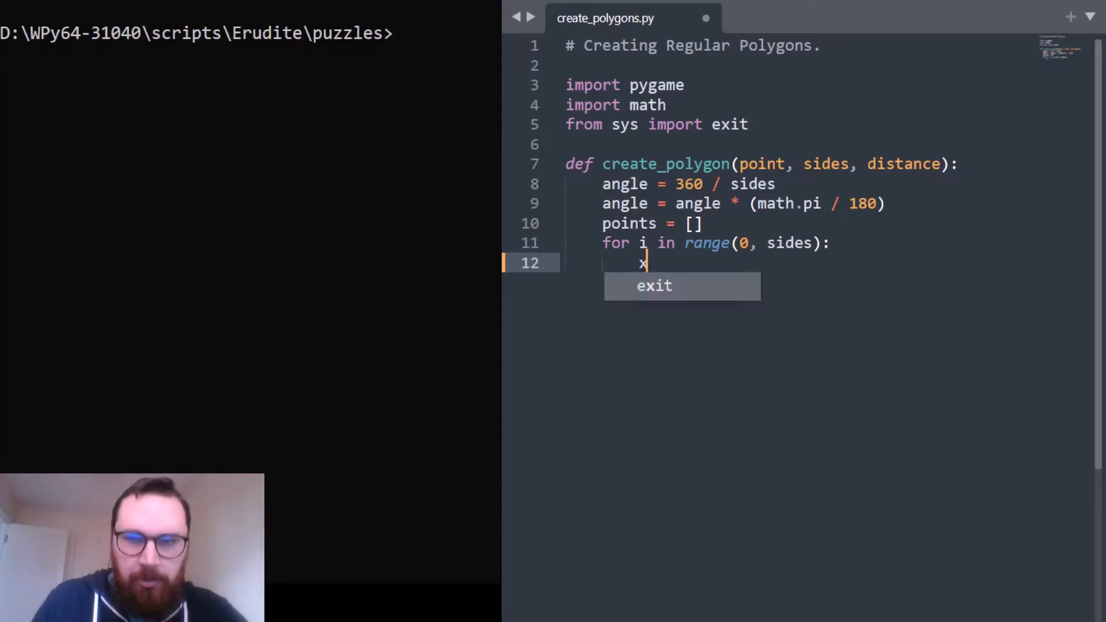
type("= point")
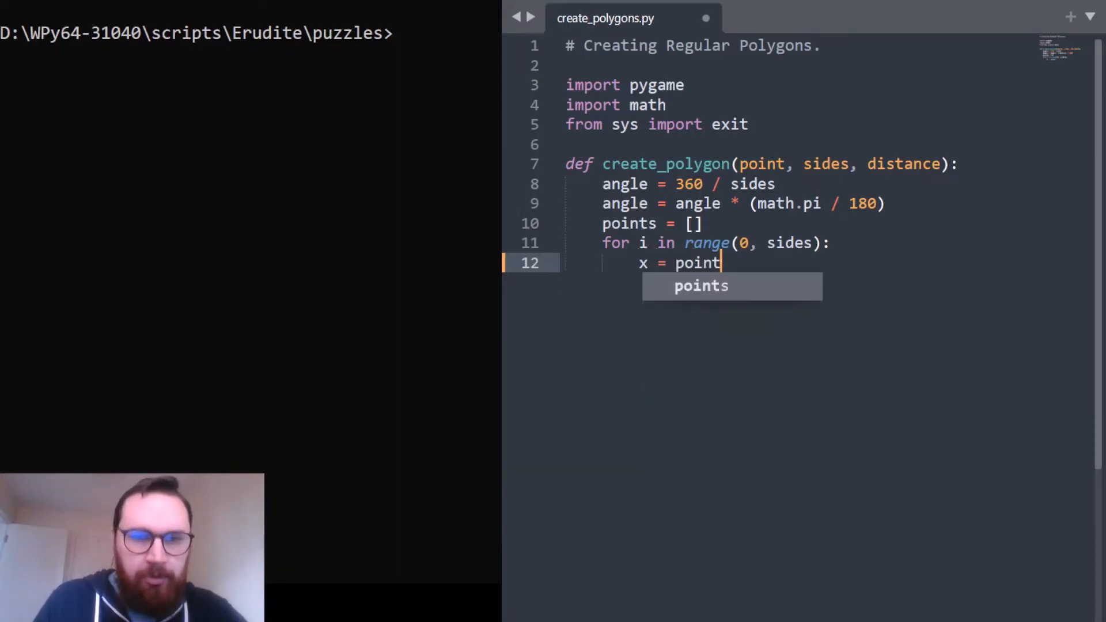
type("[0]")
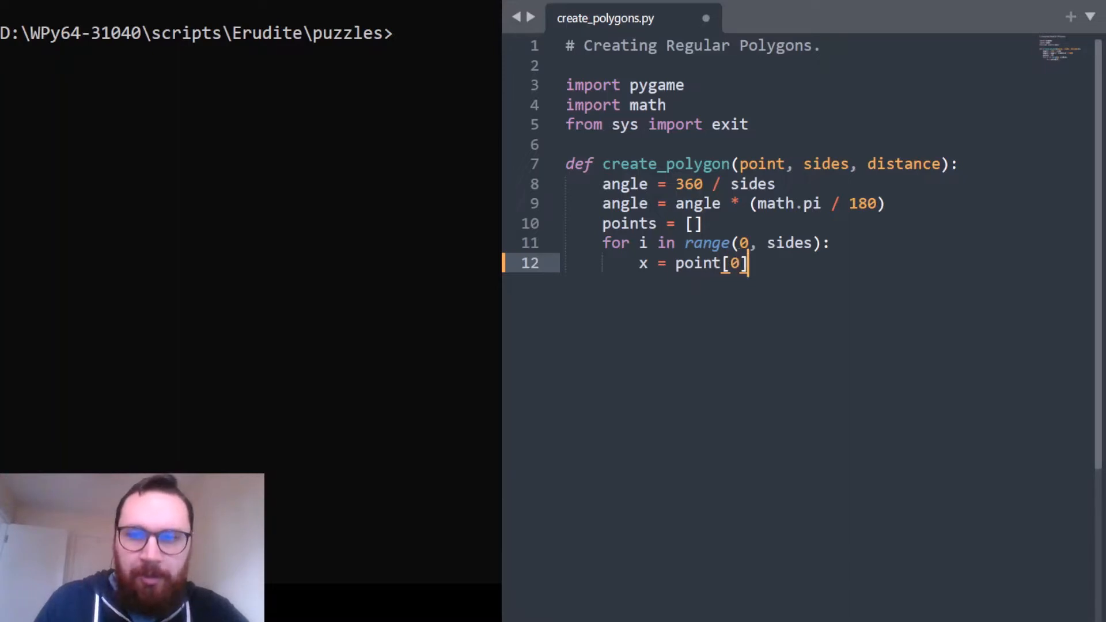
type("+ distance")
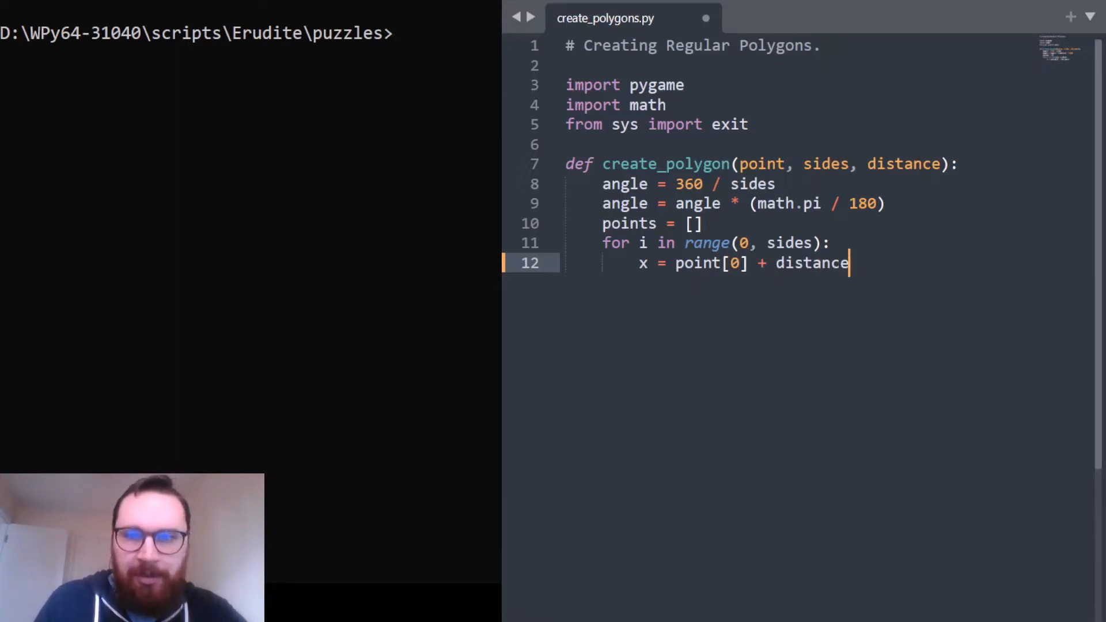
type("* math")
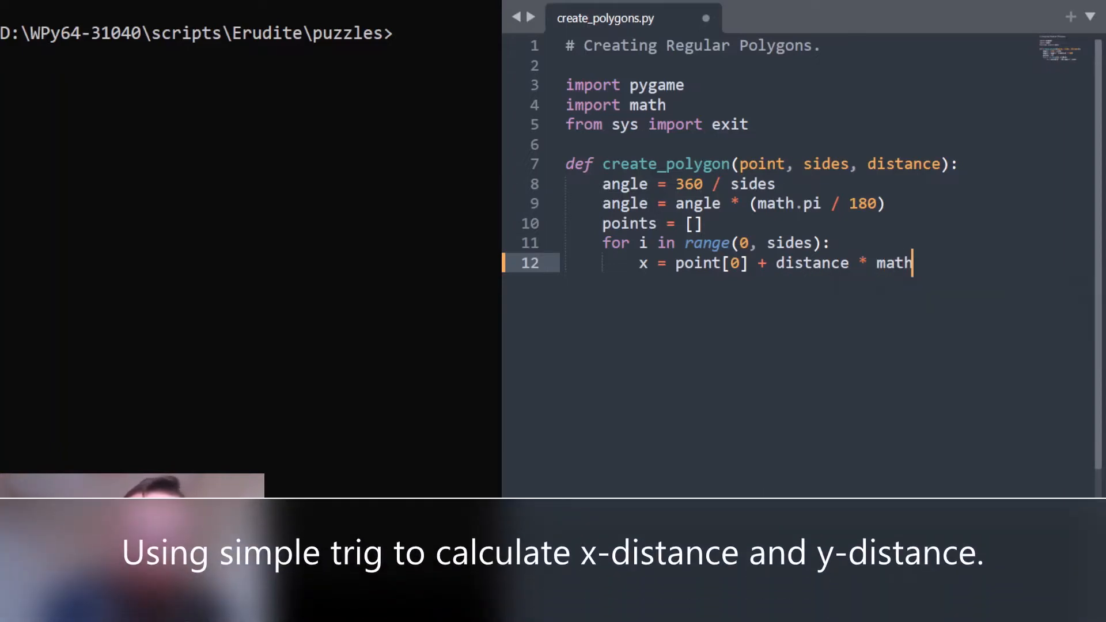
type(".cos(angle)")
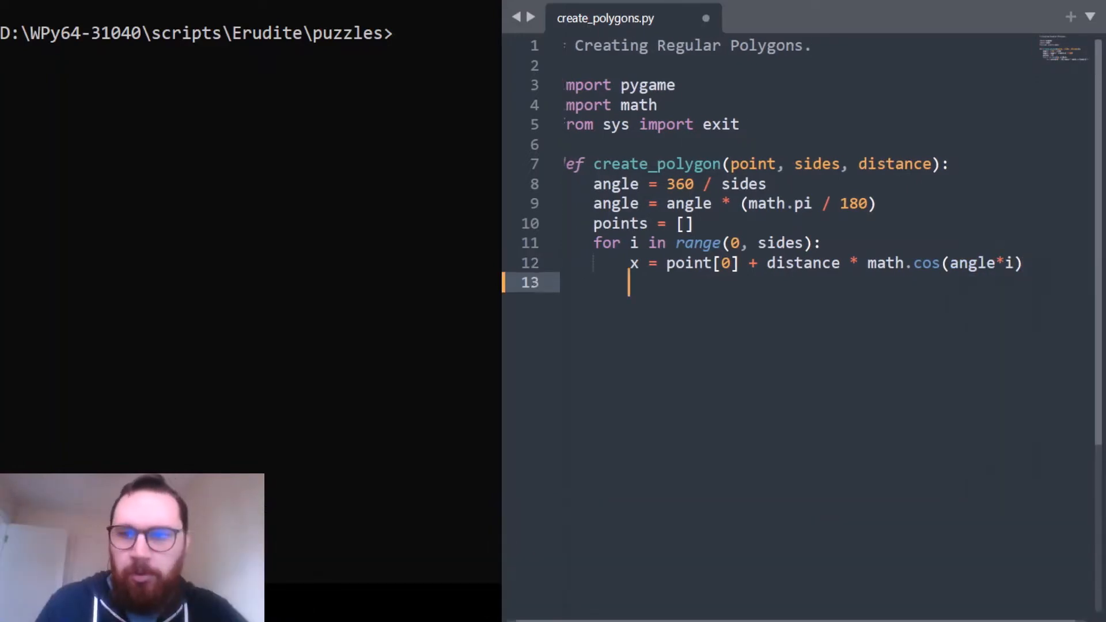
- Compute y from point[1] plus distance times math.sin(angle*i)
type("y =")
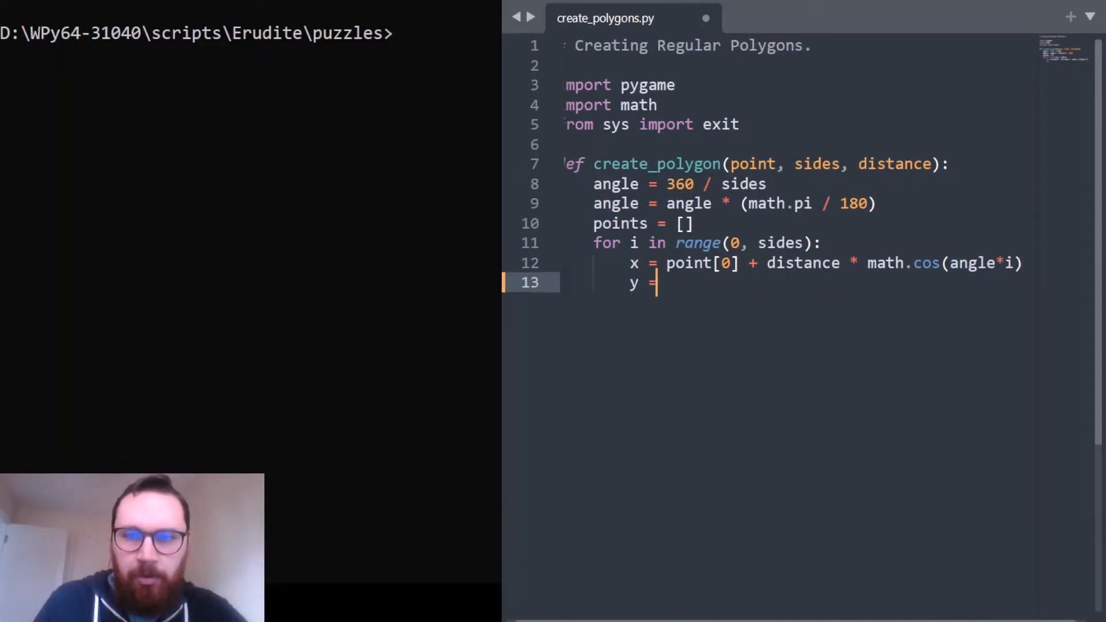
type("point[1] + distance")
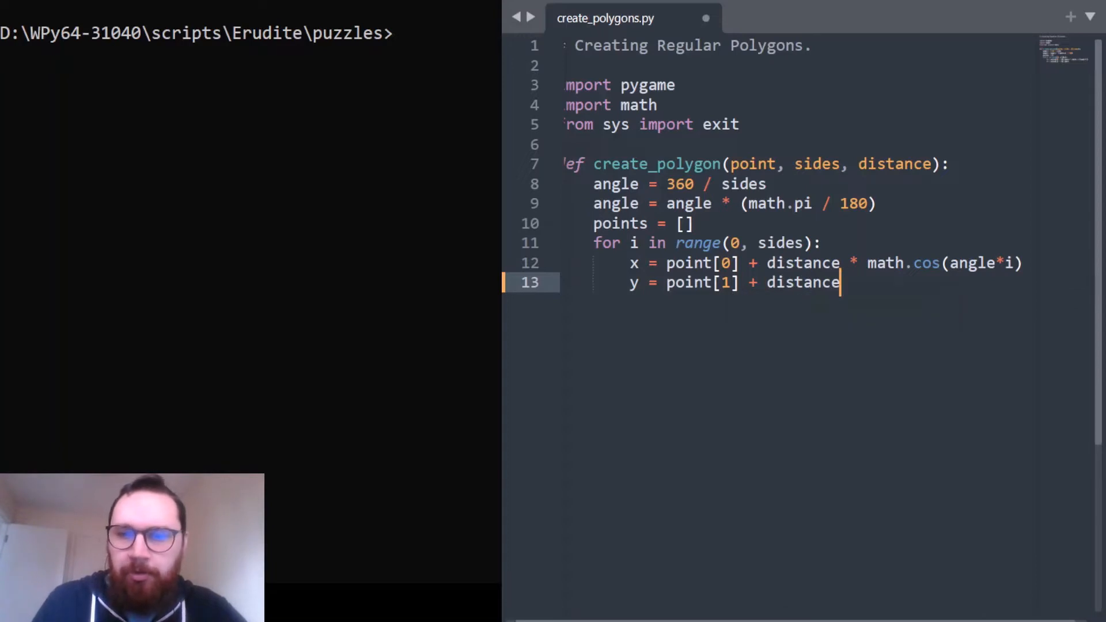
type("* math")
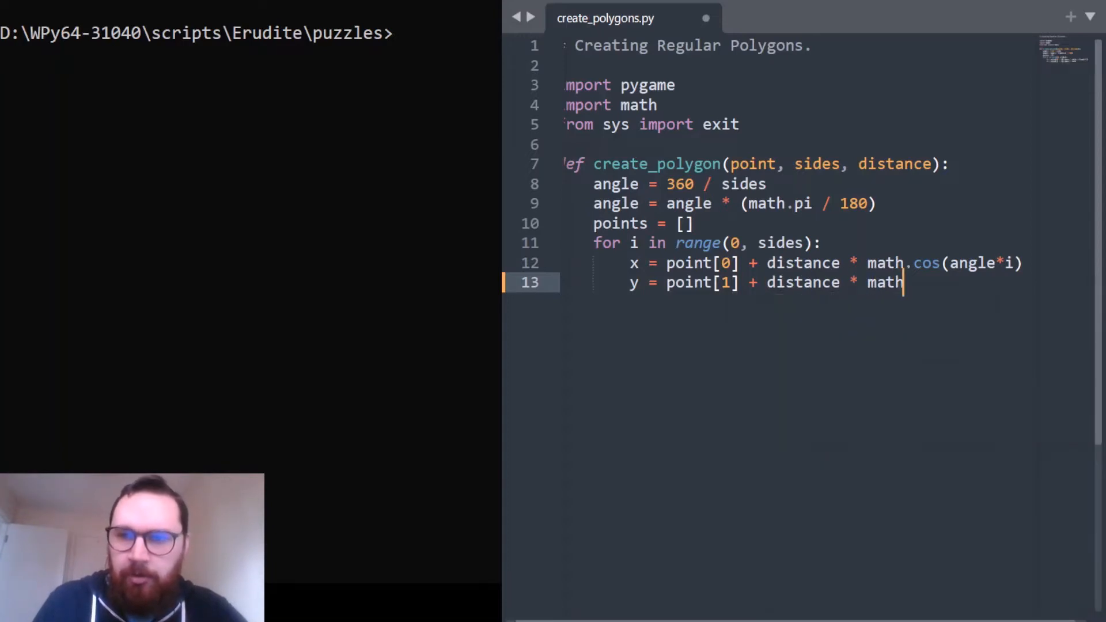
type(".sin()")
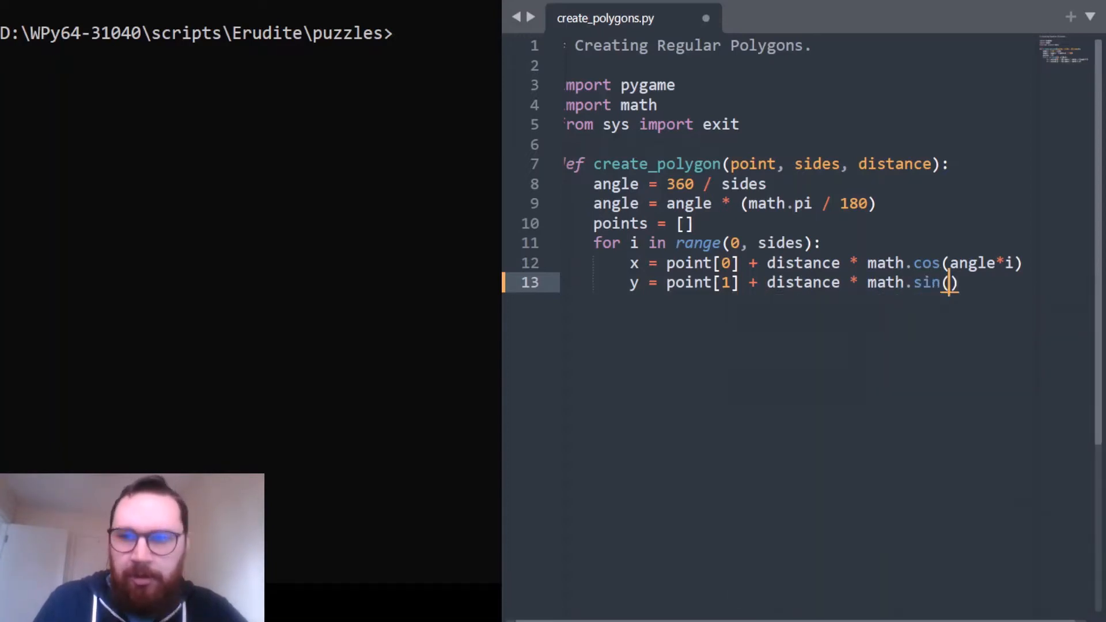
type("angle*i")
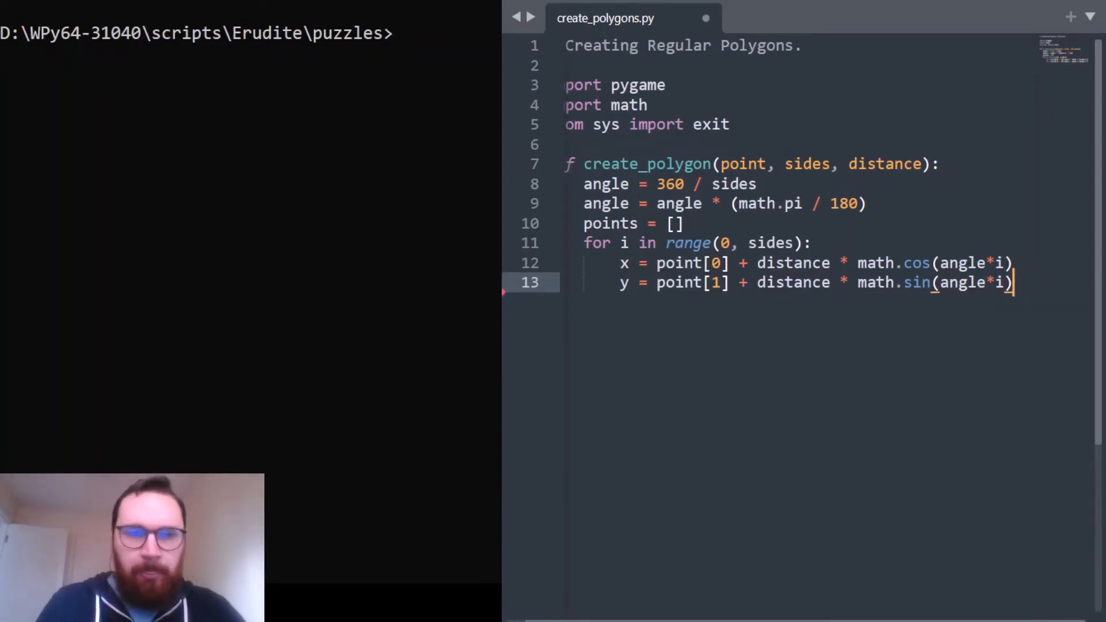
key("Return")
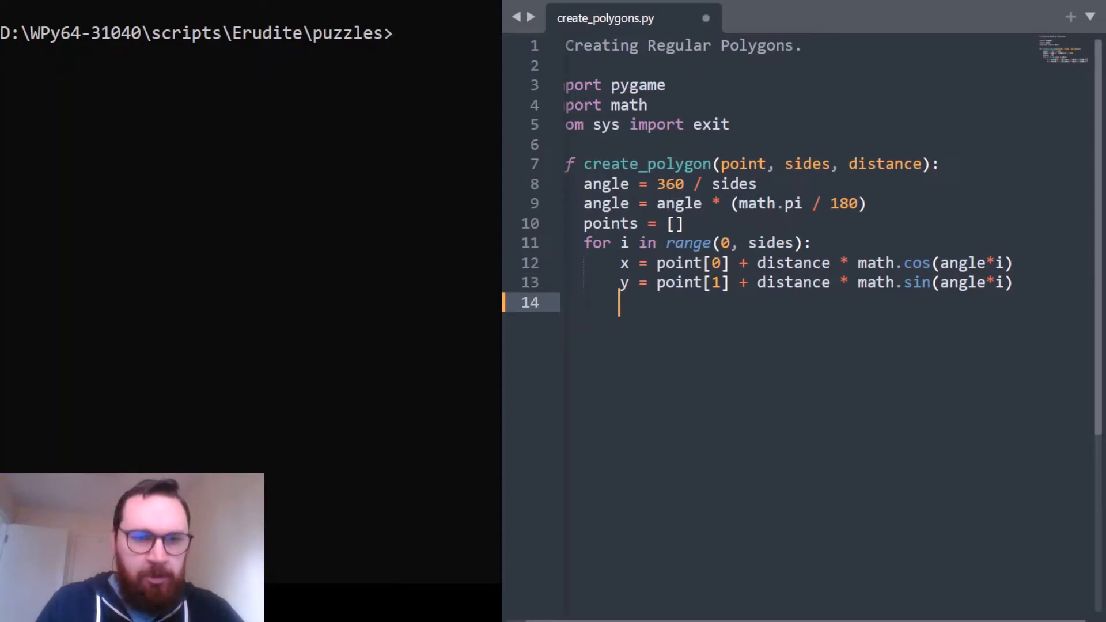
- Append (x, y) to points inside the loop and return points afterwards
type("p")
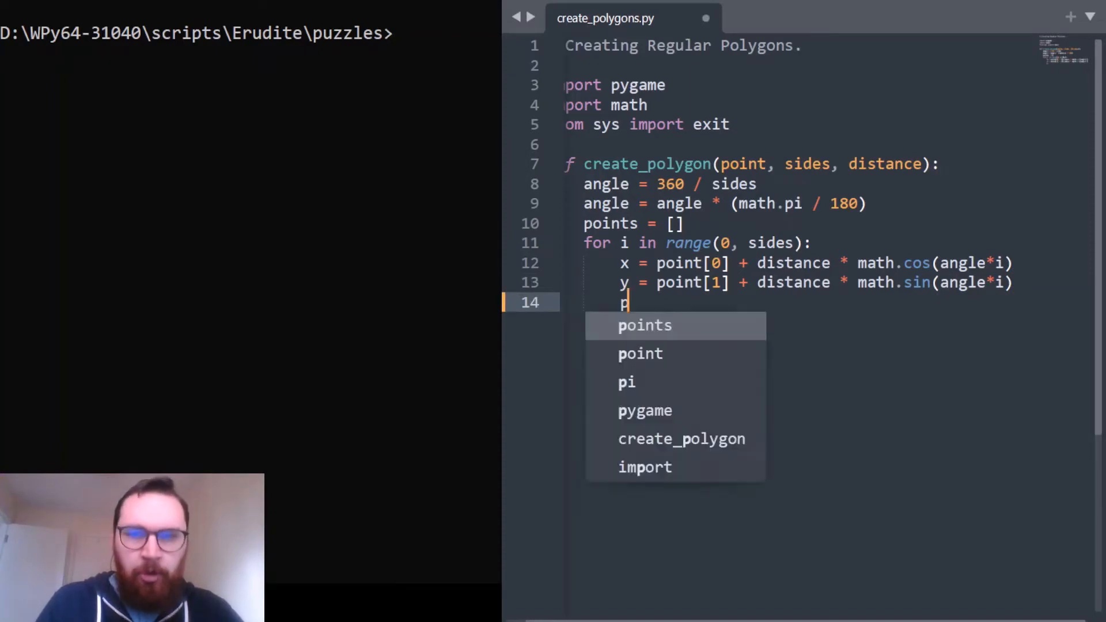
type("oints.append((x, y")
type("r")
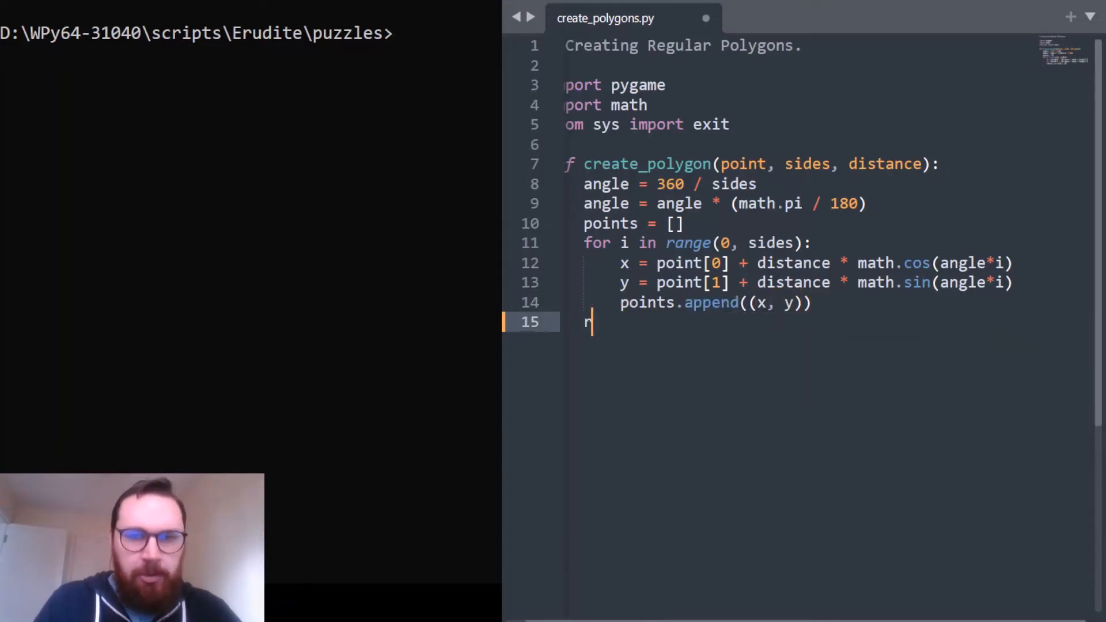
type("eturn points")
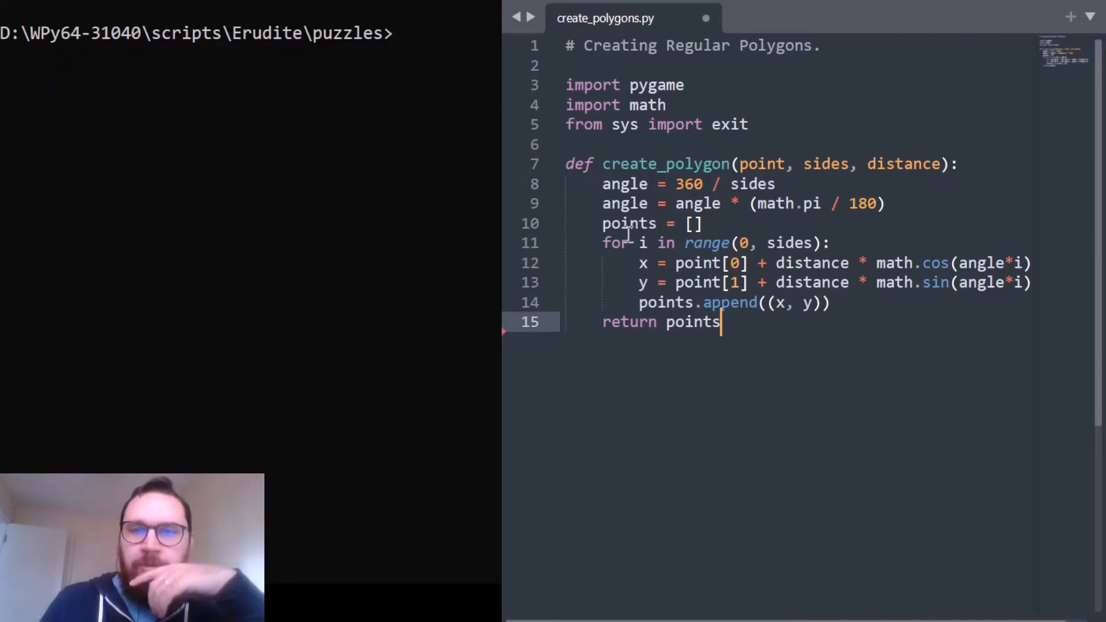
mouse_move(714, 184)
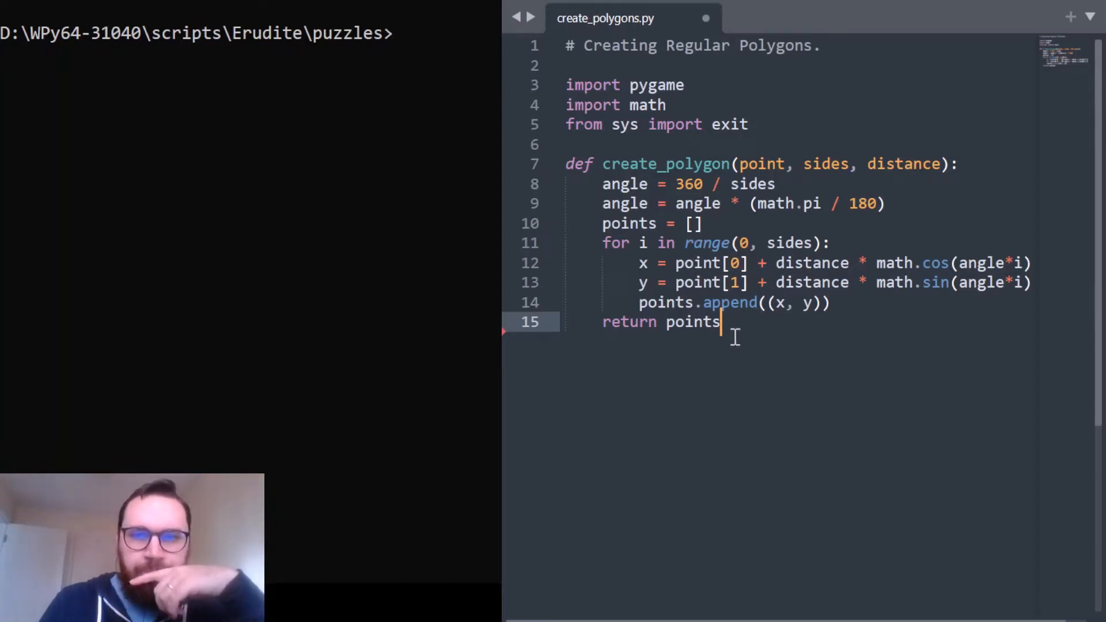
mouse_move(781, 138)
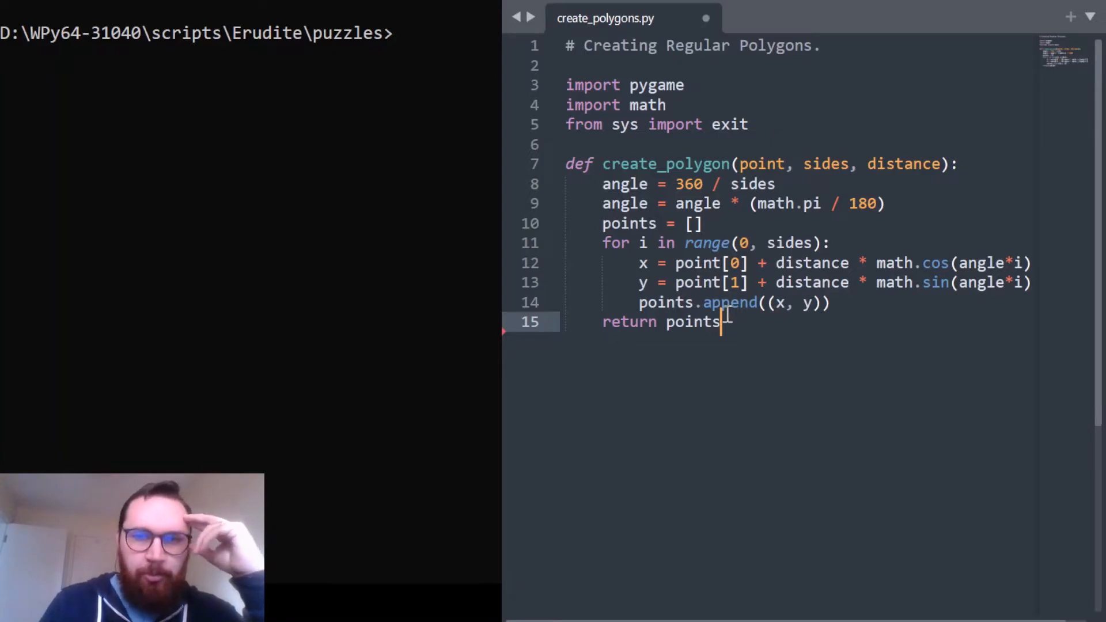
key("Enter")
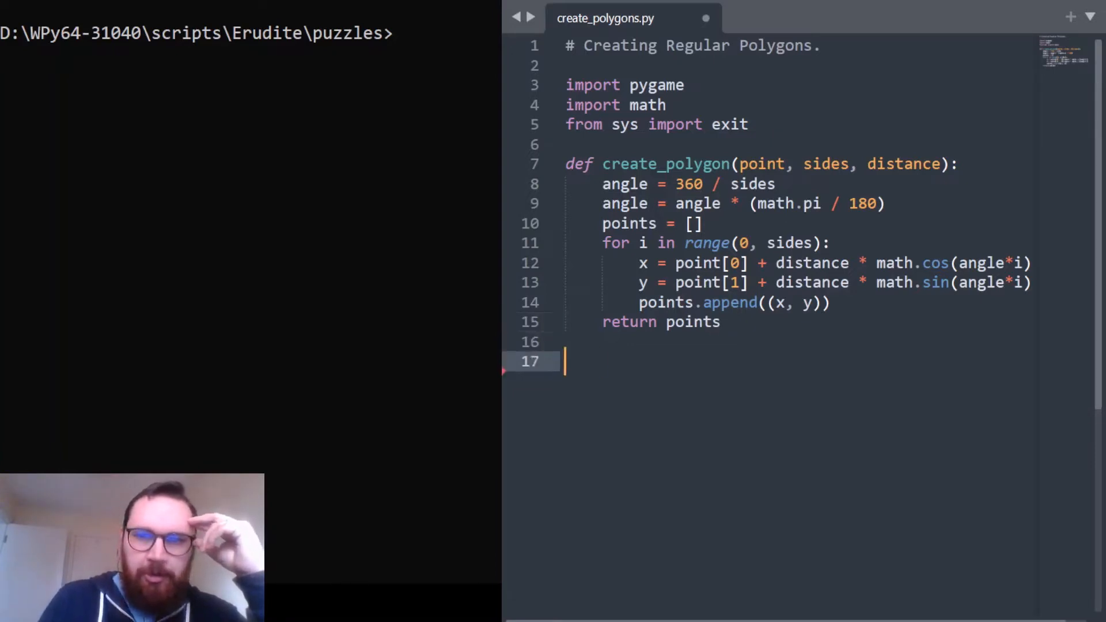
- Define WIDTH and HEIGHT as 400 and call pygame.init()
type("WIDTH = 400")
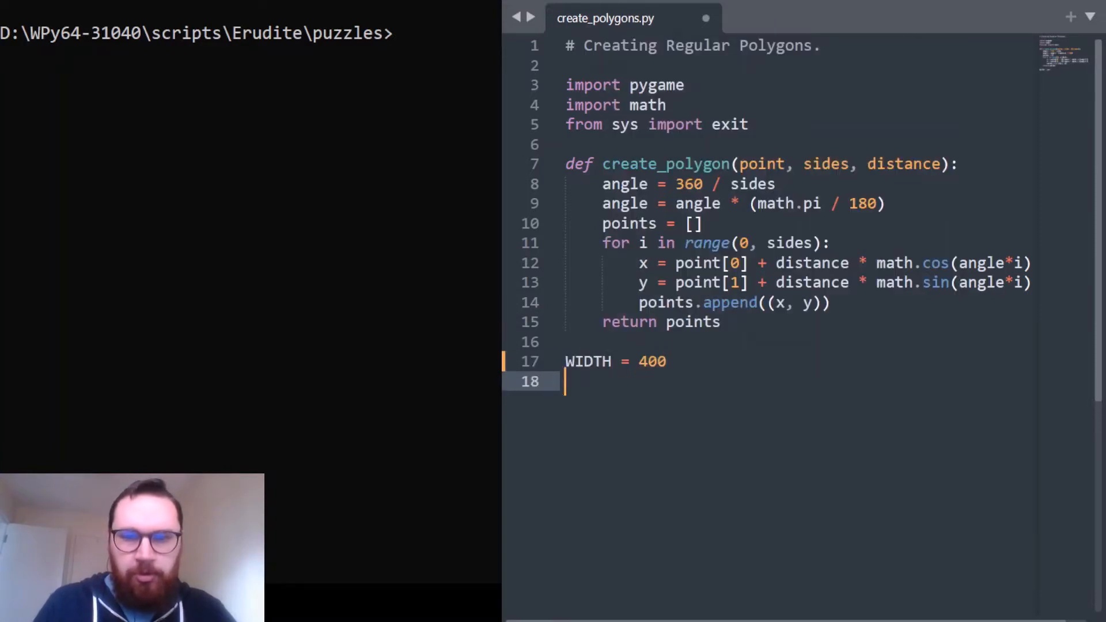
type("HEIGHT = 400")
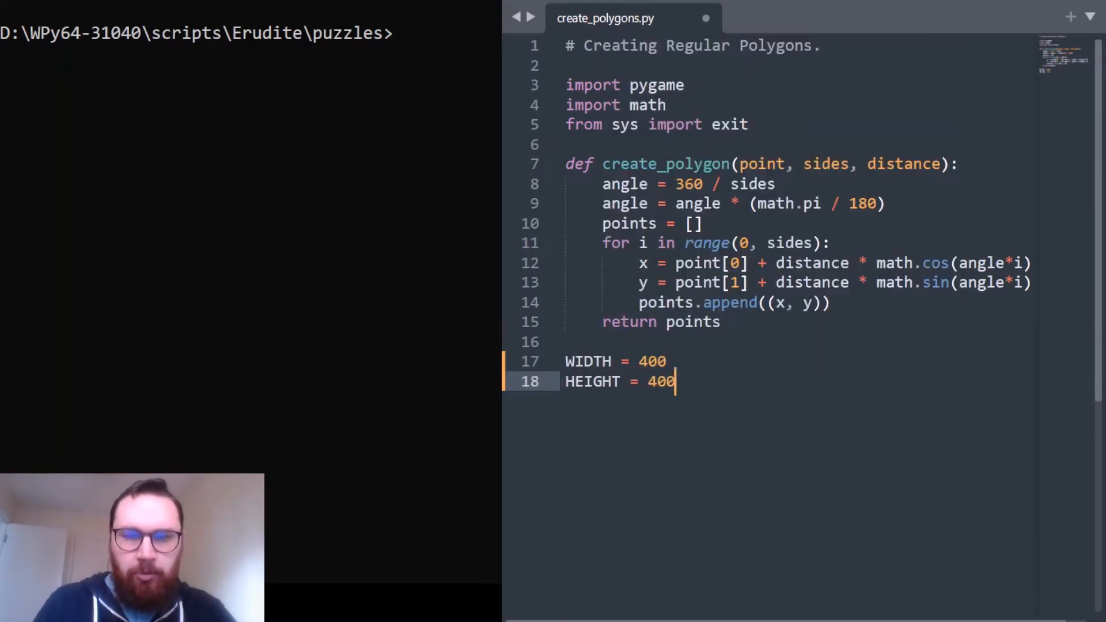
type("py")
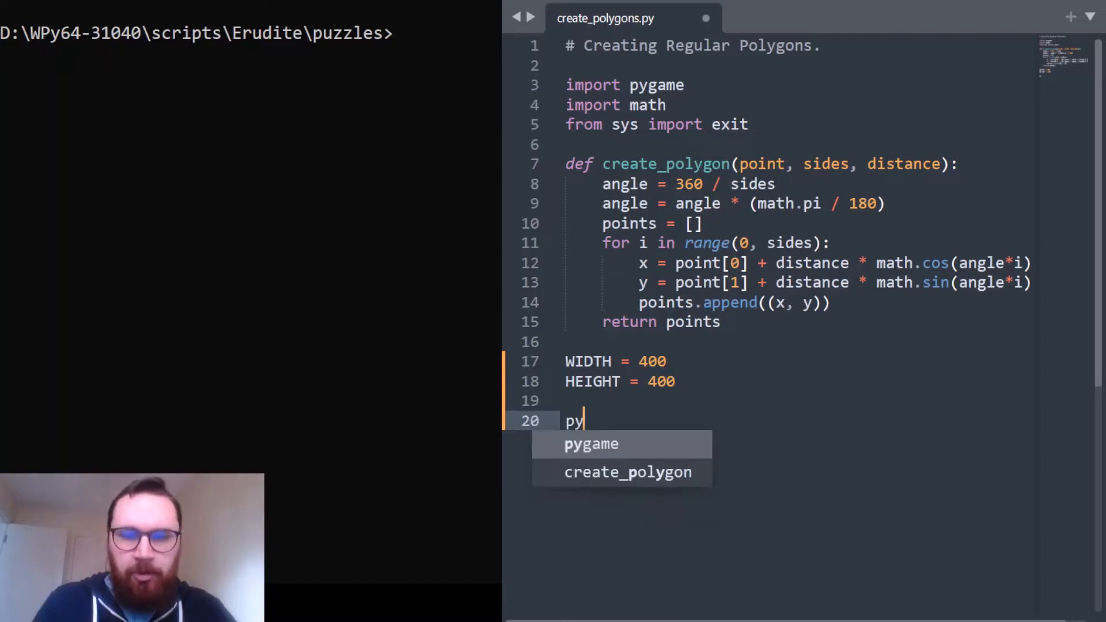
type("game.init()")
type("scr")
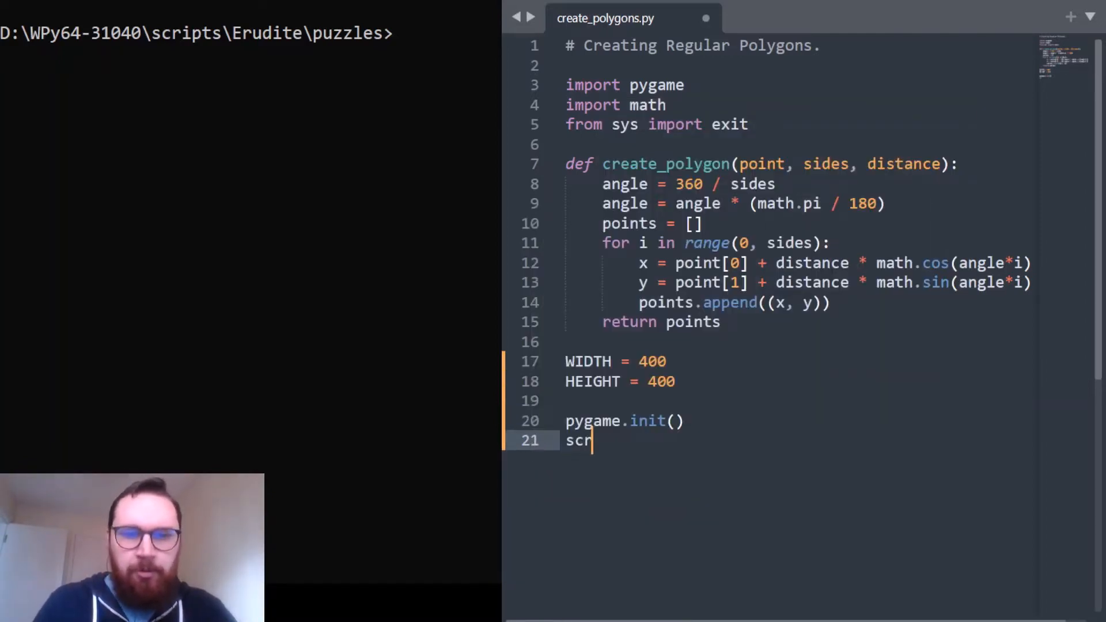
- Create the screen with set_mode((WIDTH, HEIGHT)) and caption it 'Polygon Generator'
type("een =")
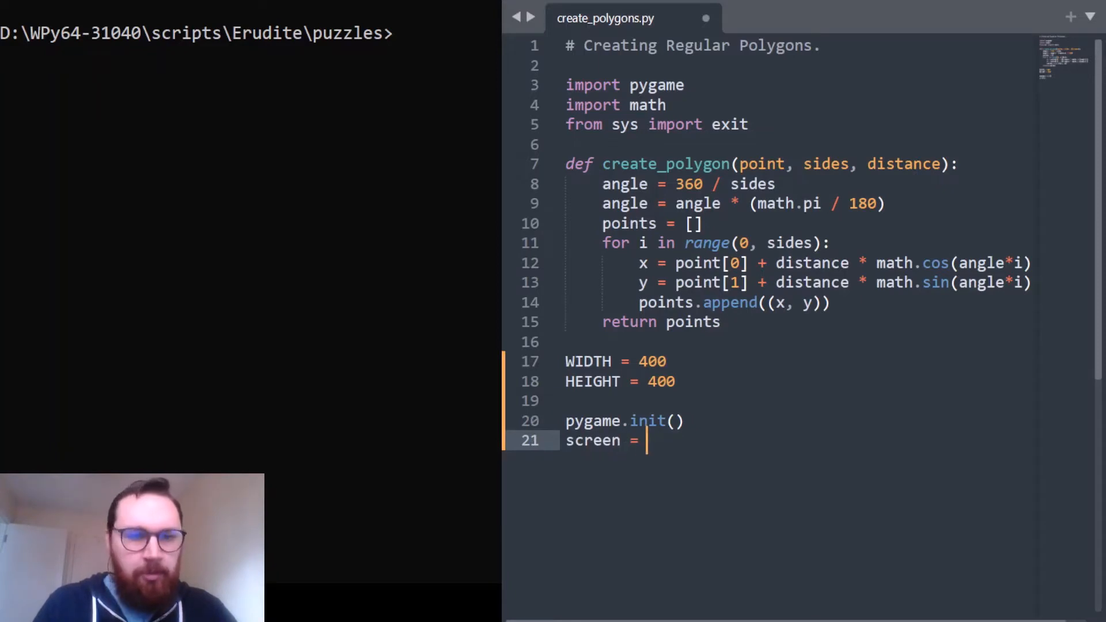
type("pygame.")
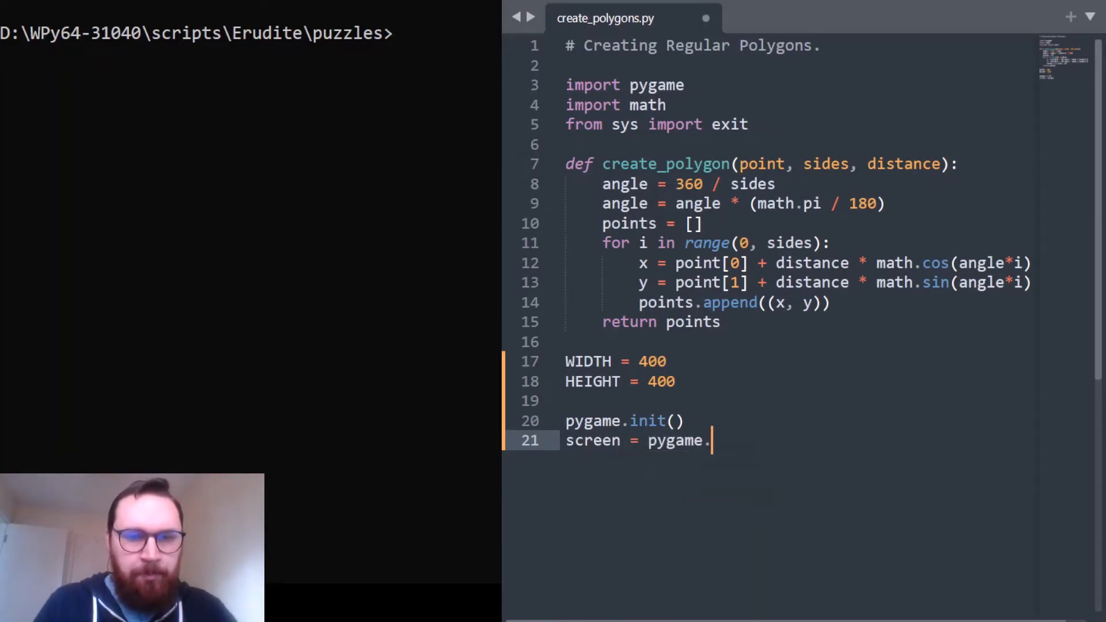
type("display.se")
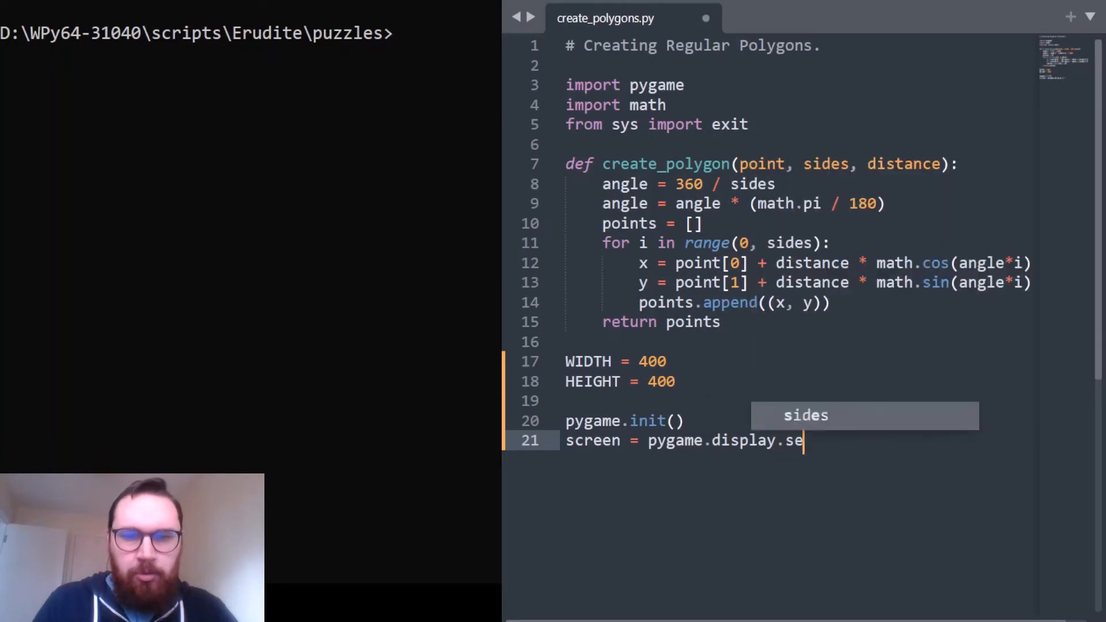
type("t_mode()")
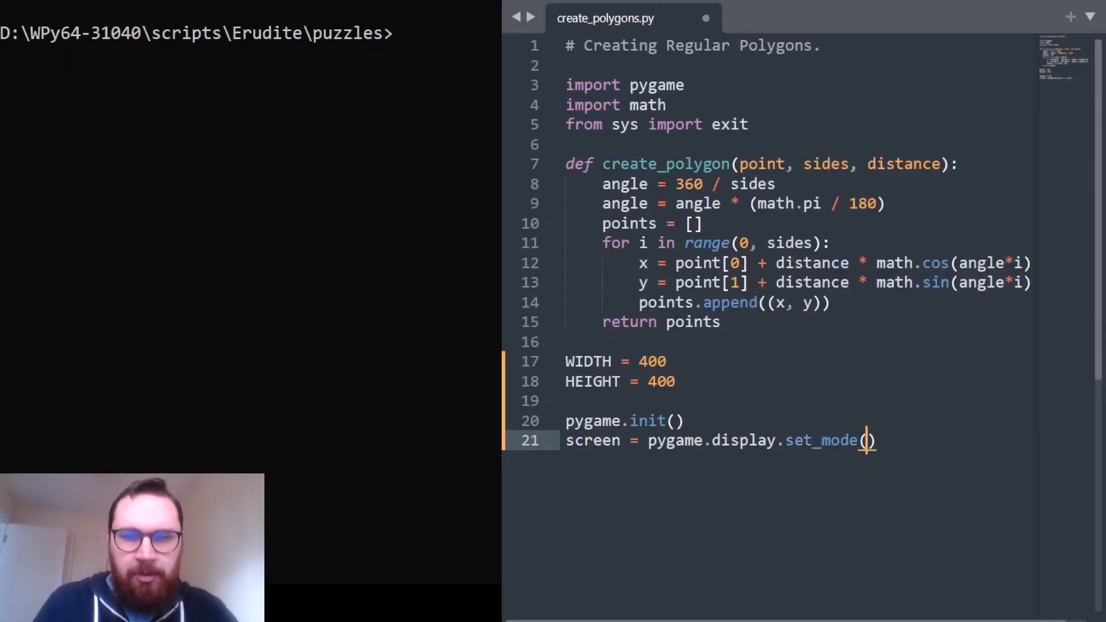
type("(WIDTH, HEIGHT")
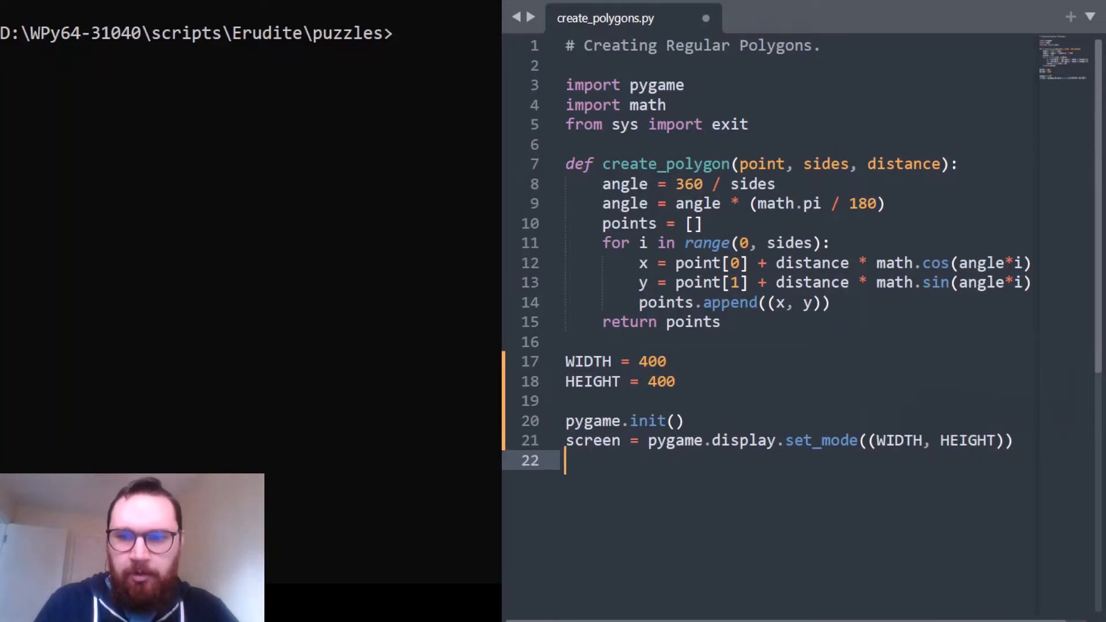
type("pygame.display.set_caption(\"Polygon Generator")
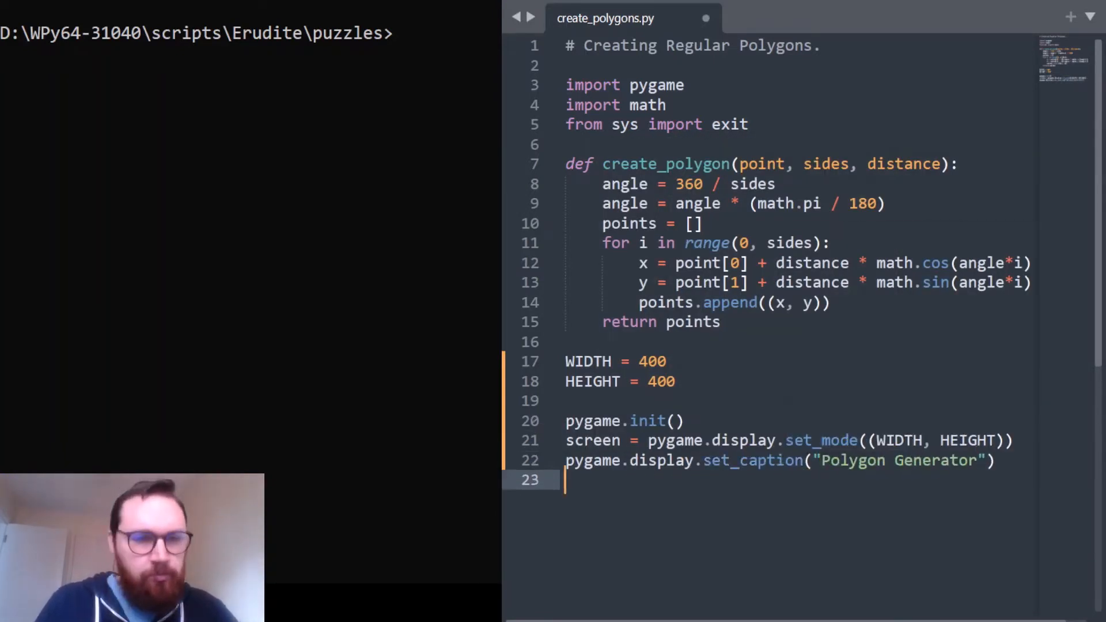
- Create clock = pygame.time.Clock() and begin the bg assignment
type("clock = pygame.tim")
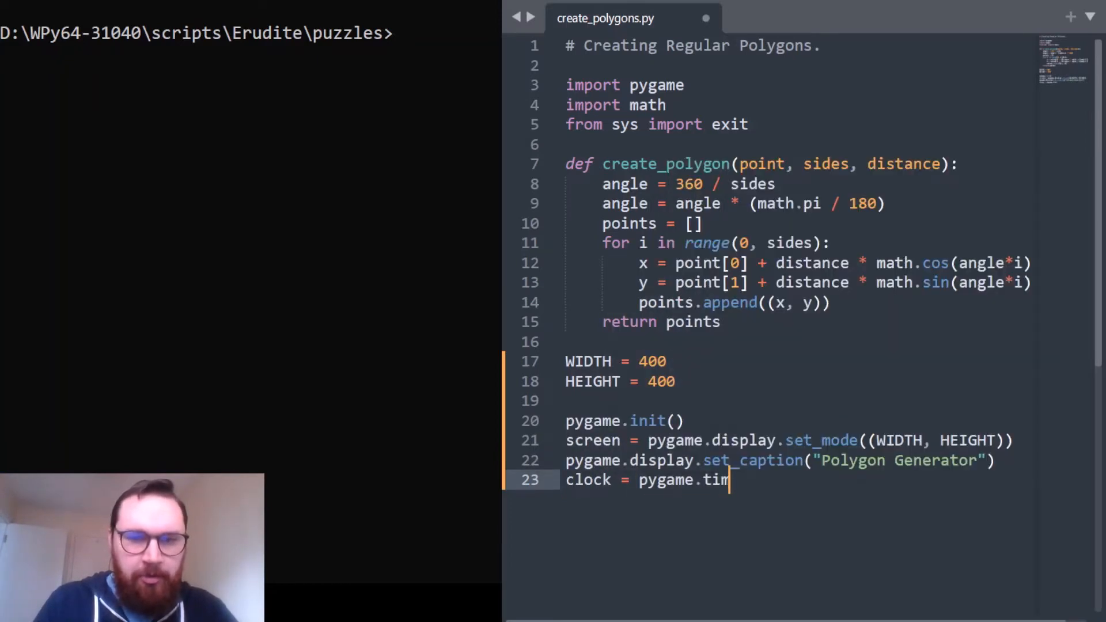
type("e.Clock")
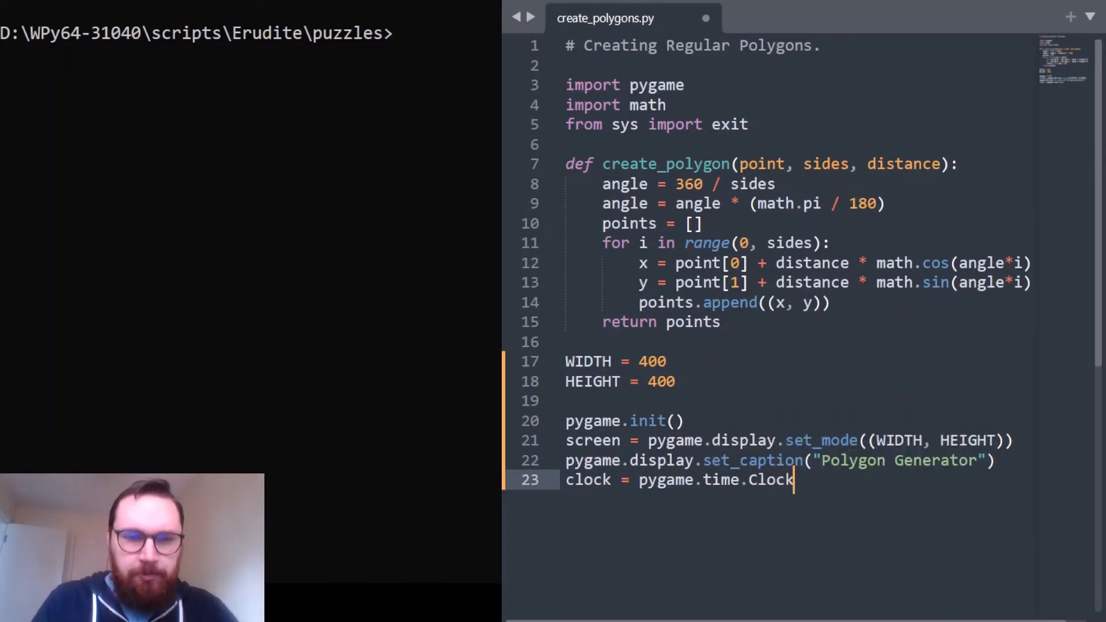
type("()")
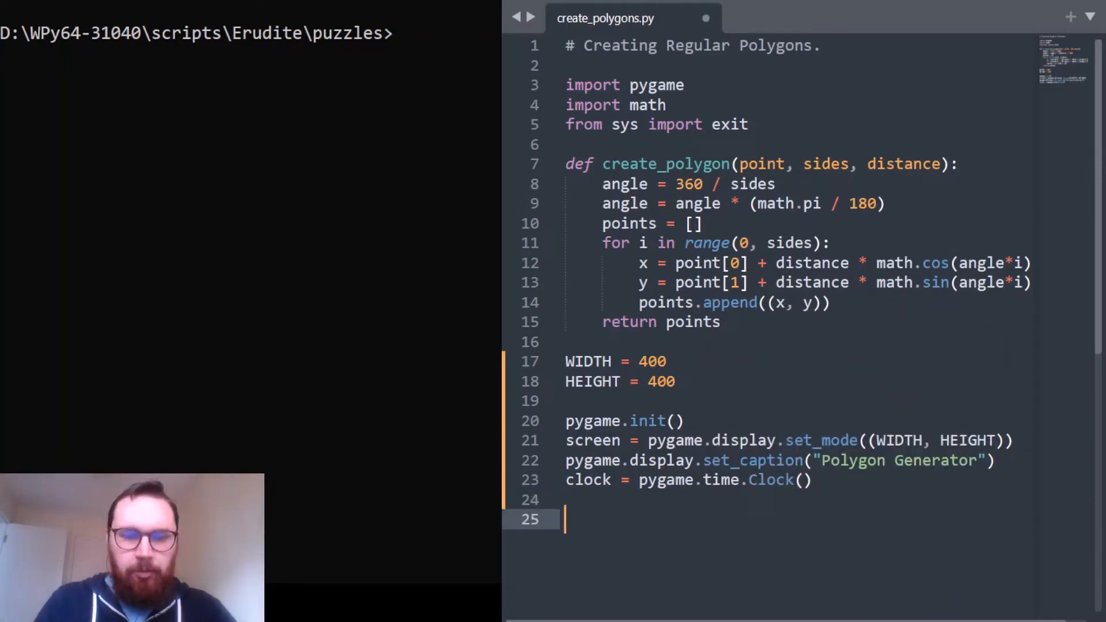
type("bg = pygame.")
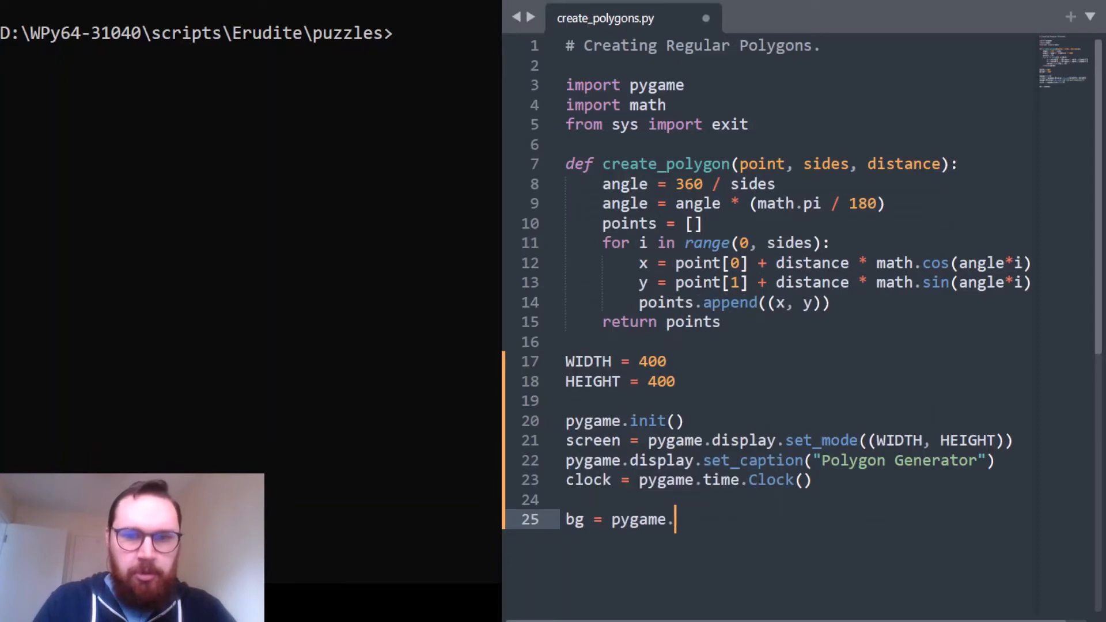
- Create bg = pygame.Surface((WIDTH, HEIGHT)) and fill it with (20, 20, 20)
type("Surface")
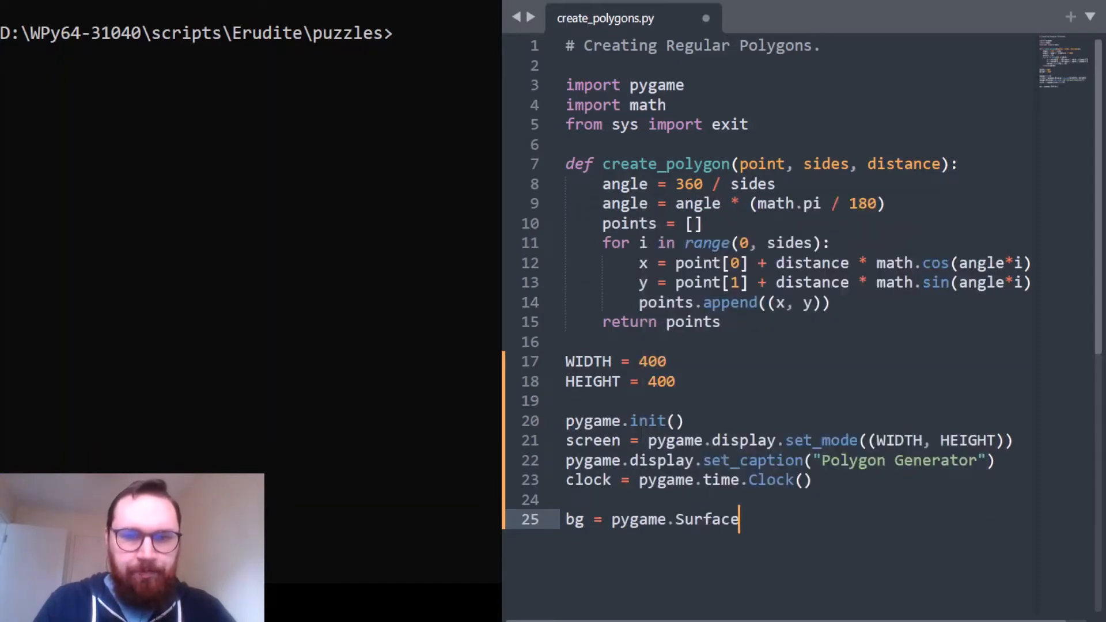
type("()")
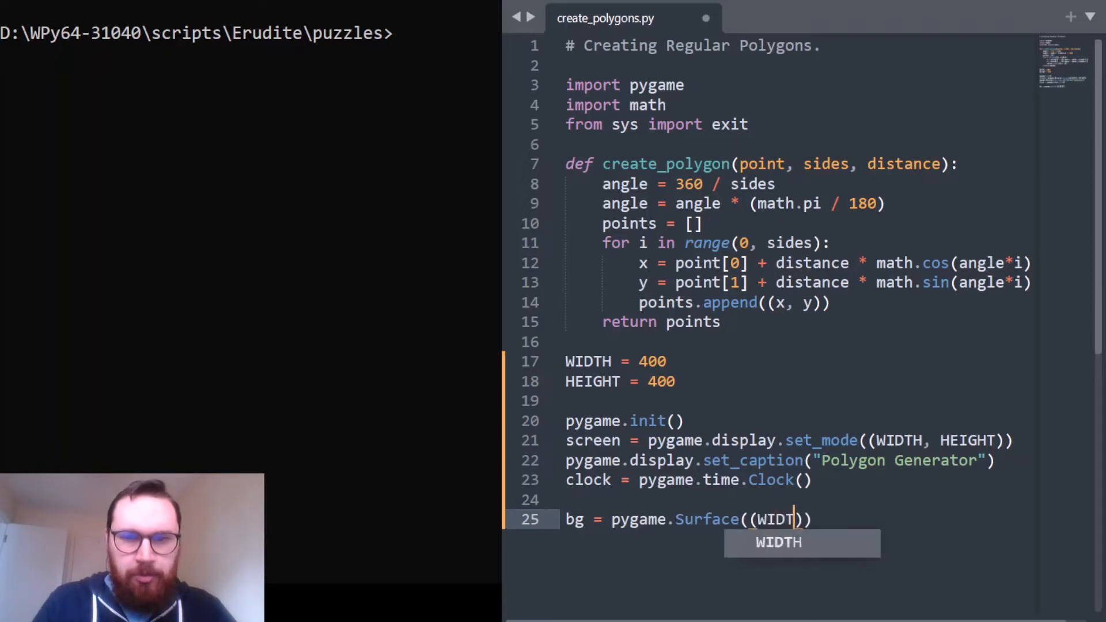
type(", HEIGHT")
type("bg")
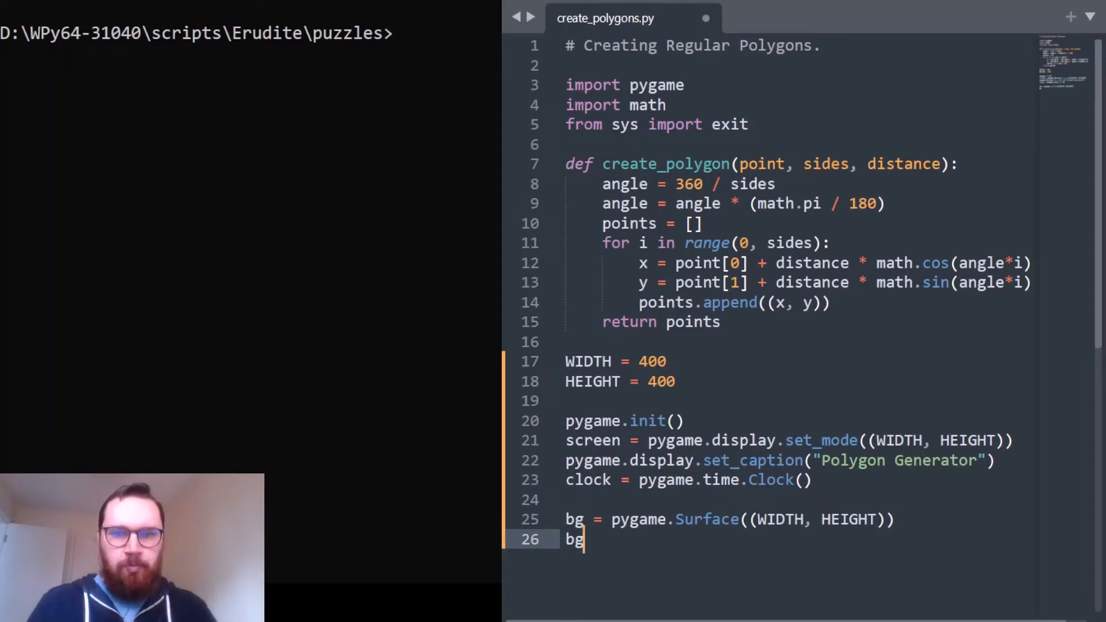
type(".fill((20, 20 ,")
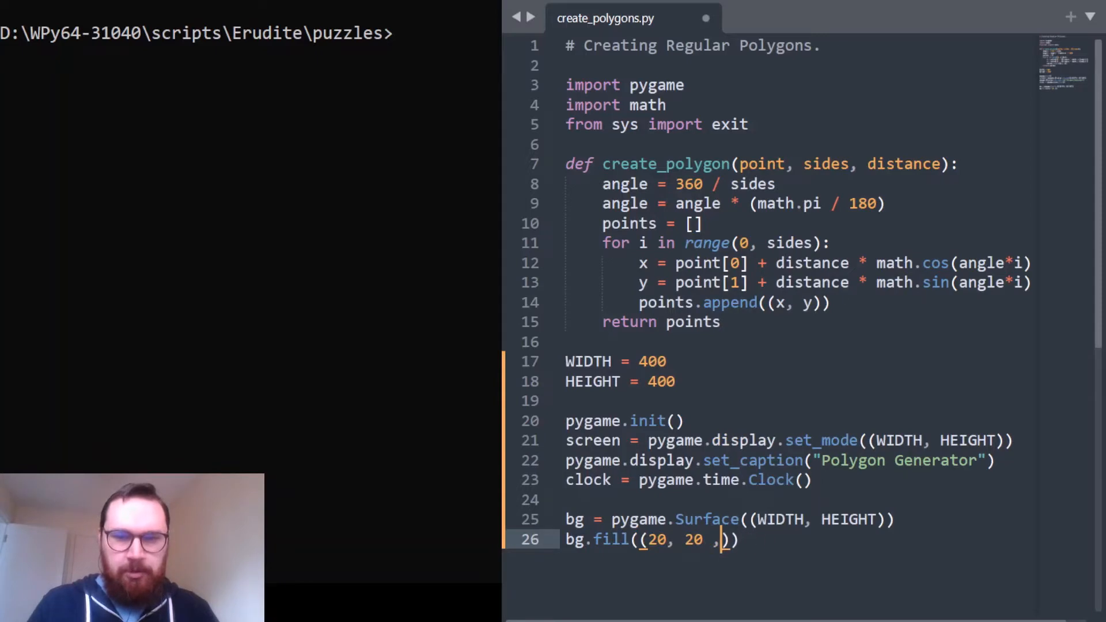
type("20")
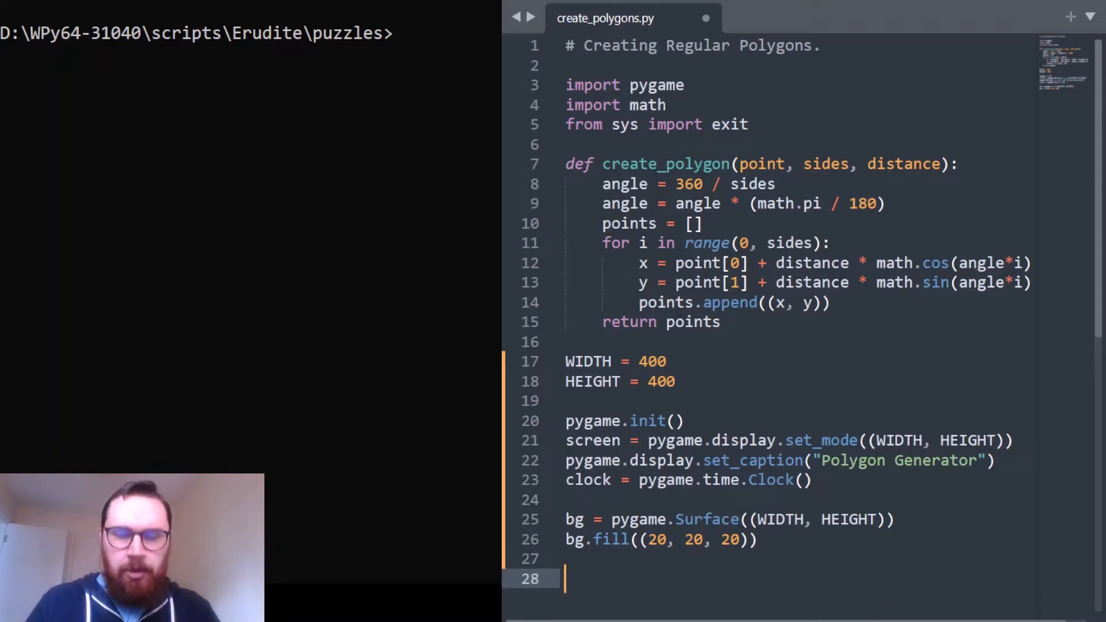
type("CENTRE = (")
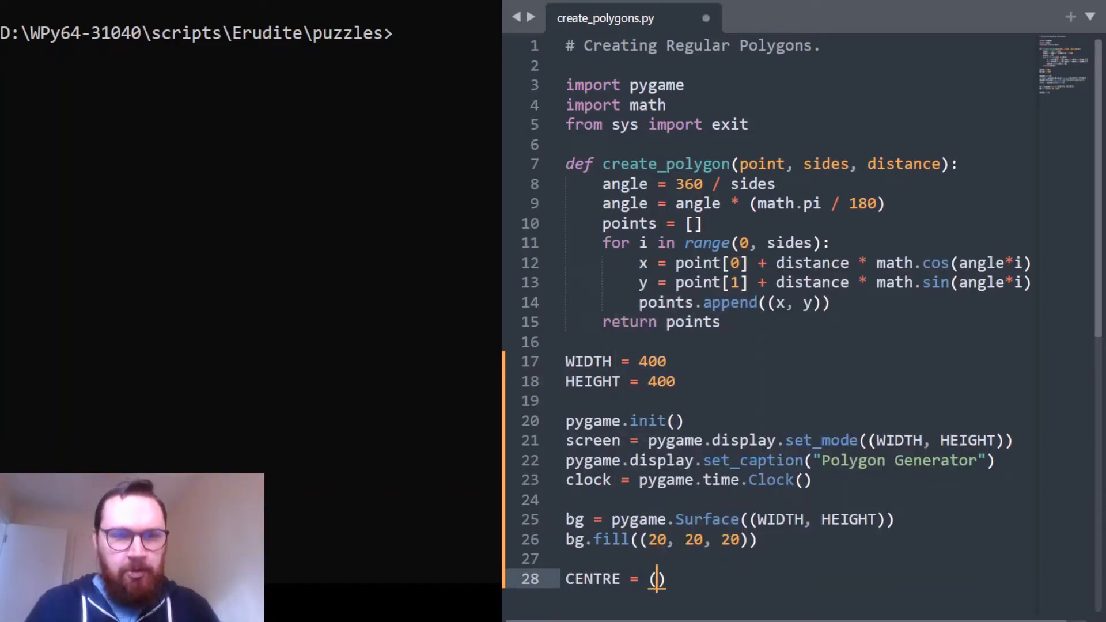
- Set CENTRE = (200, 200), SHAPE_DISTANCE = 150, NUMBER_SIDE = 3 and addition = 1
type("200, 200")
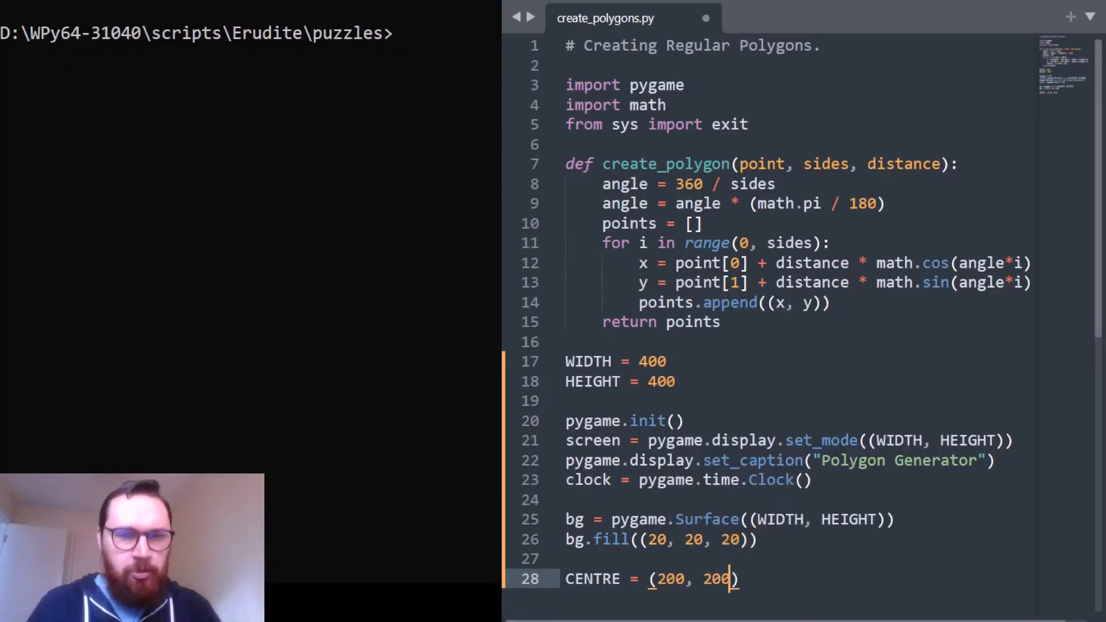
type("SHAPE_")
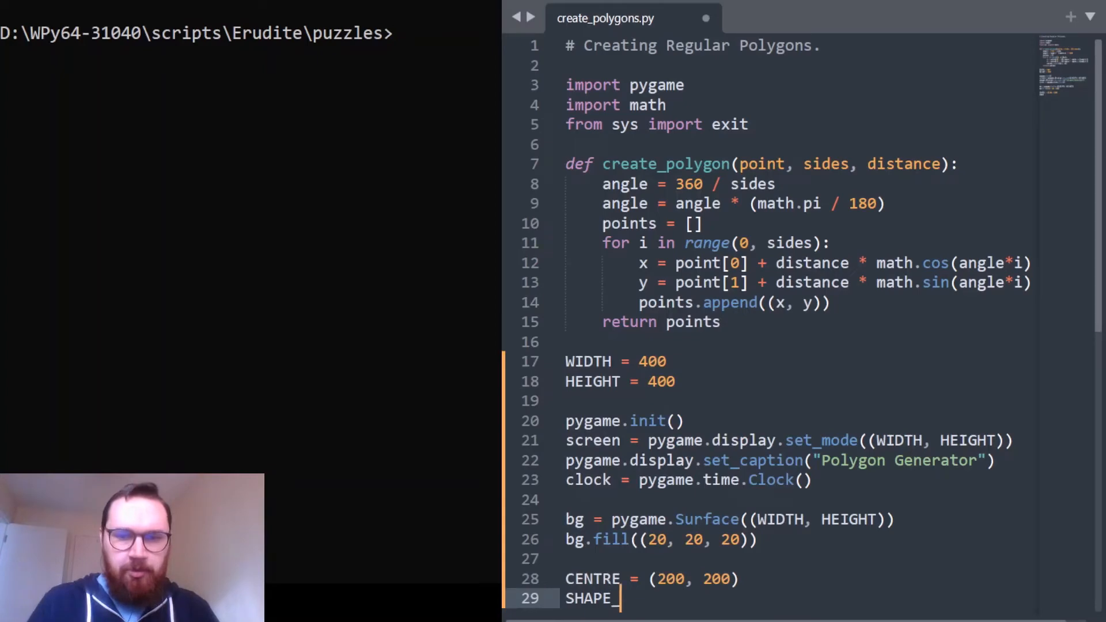
type("DISTANC")
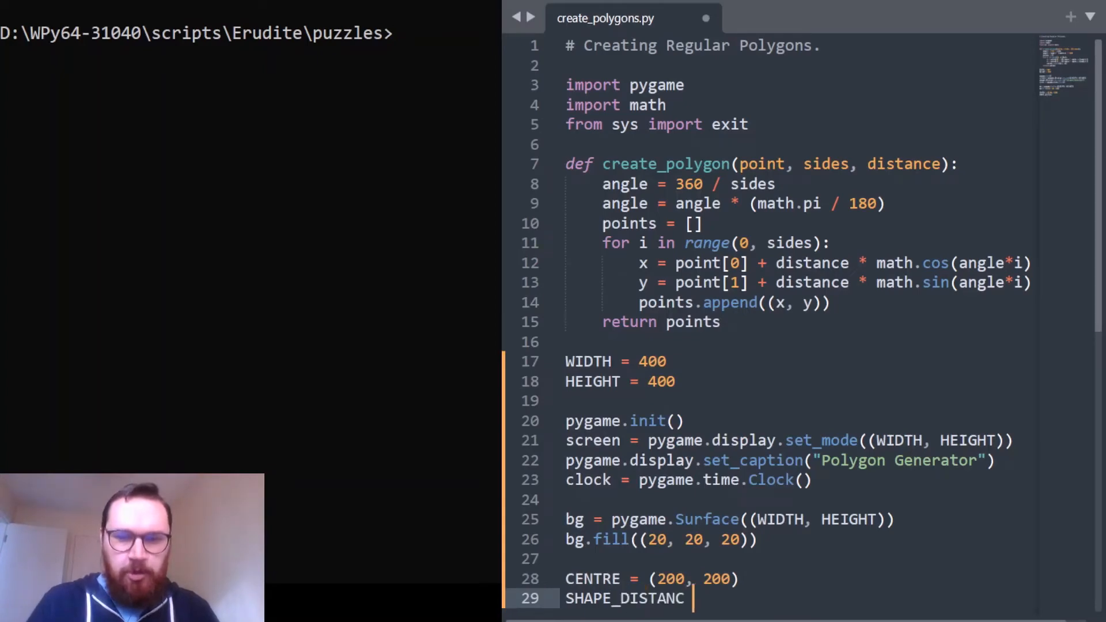
type("= 150")
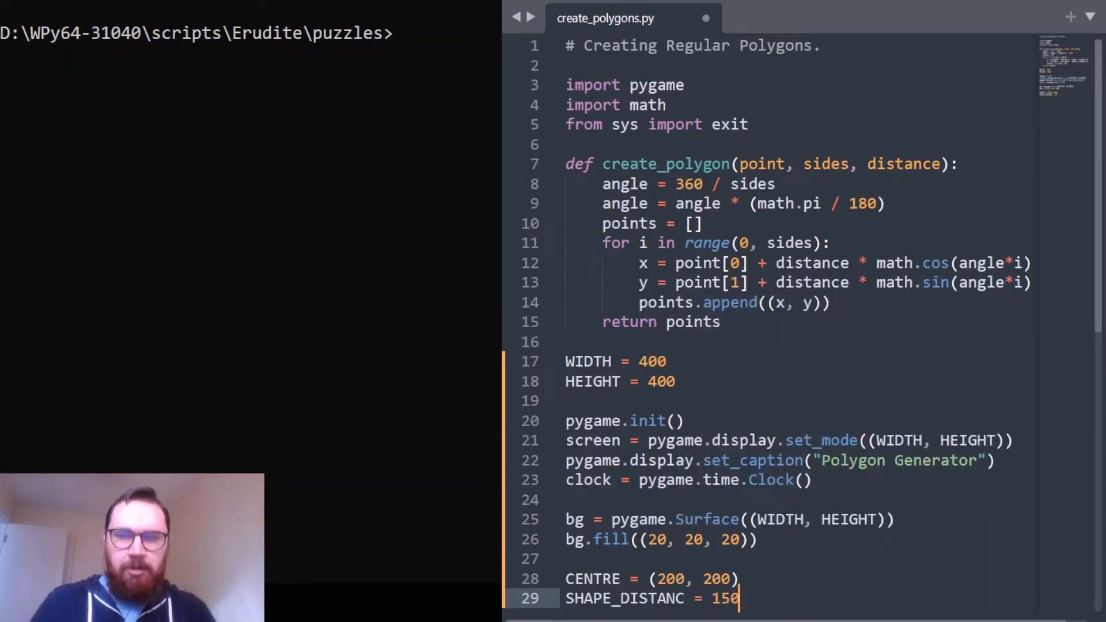
type("e")
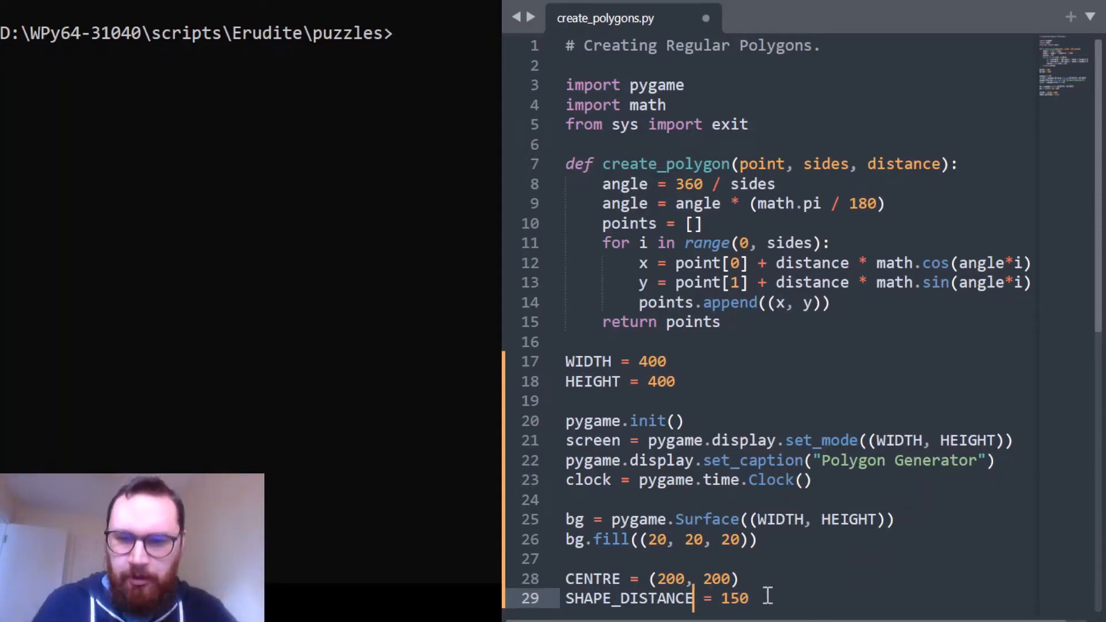
type("NUMBER_SIDE")
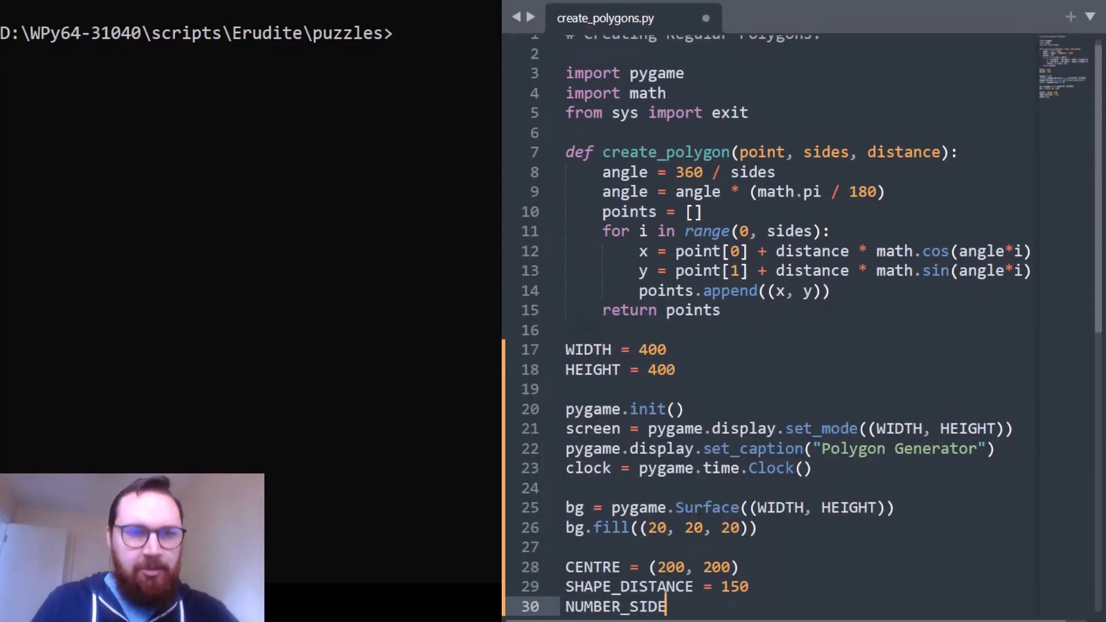
type("= 3")
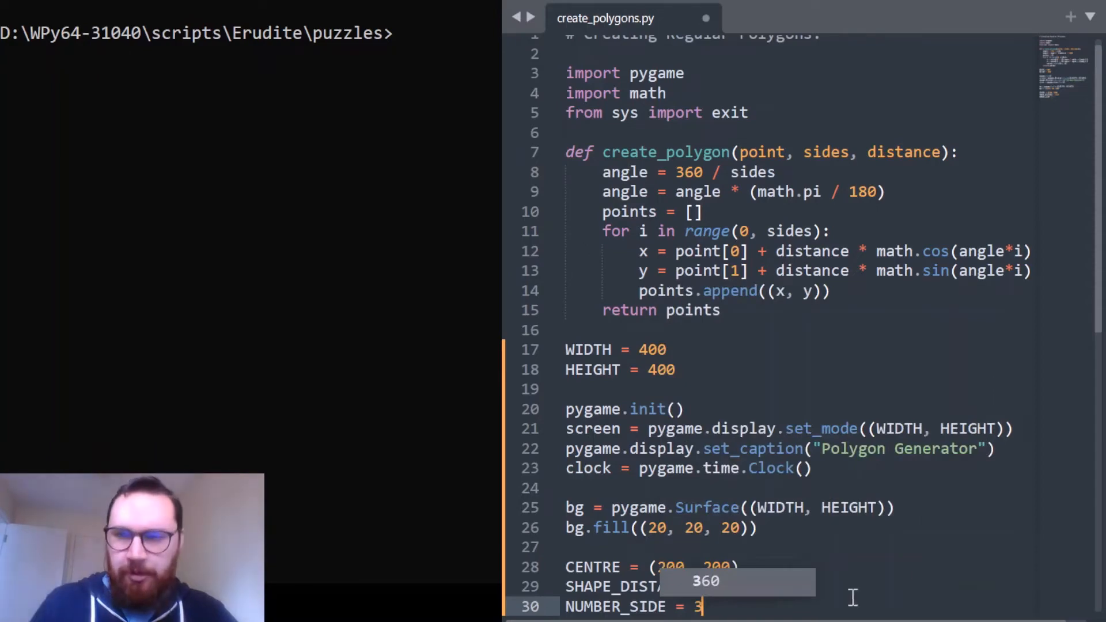
scroll("down", 3)
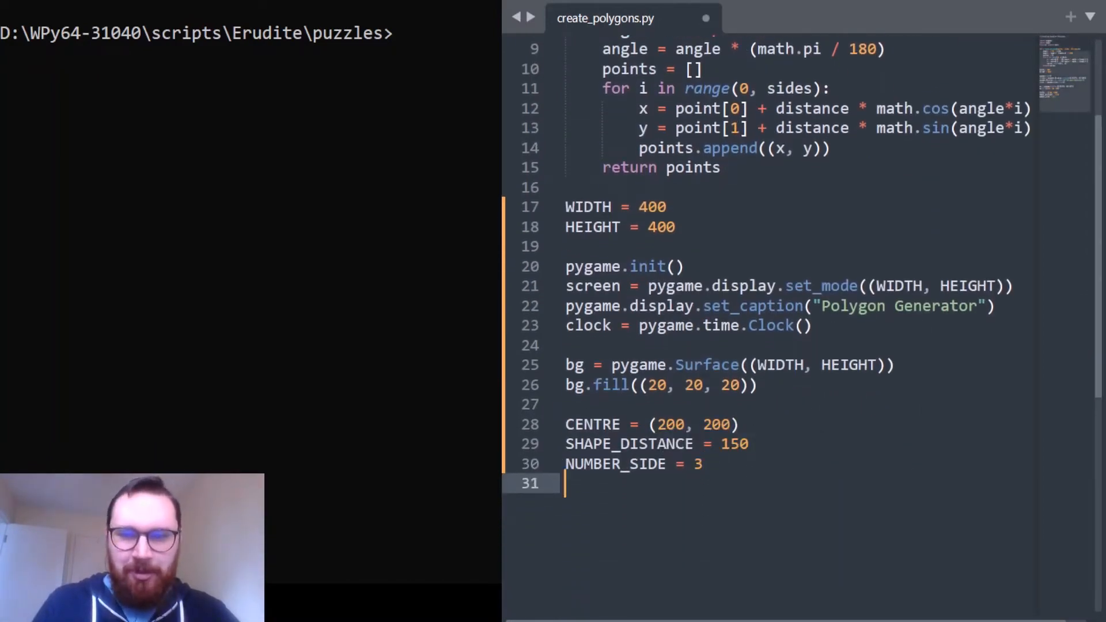
type("additio")
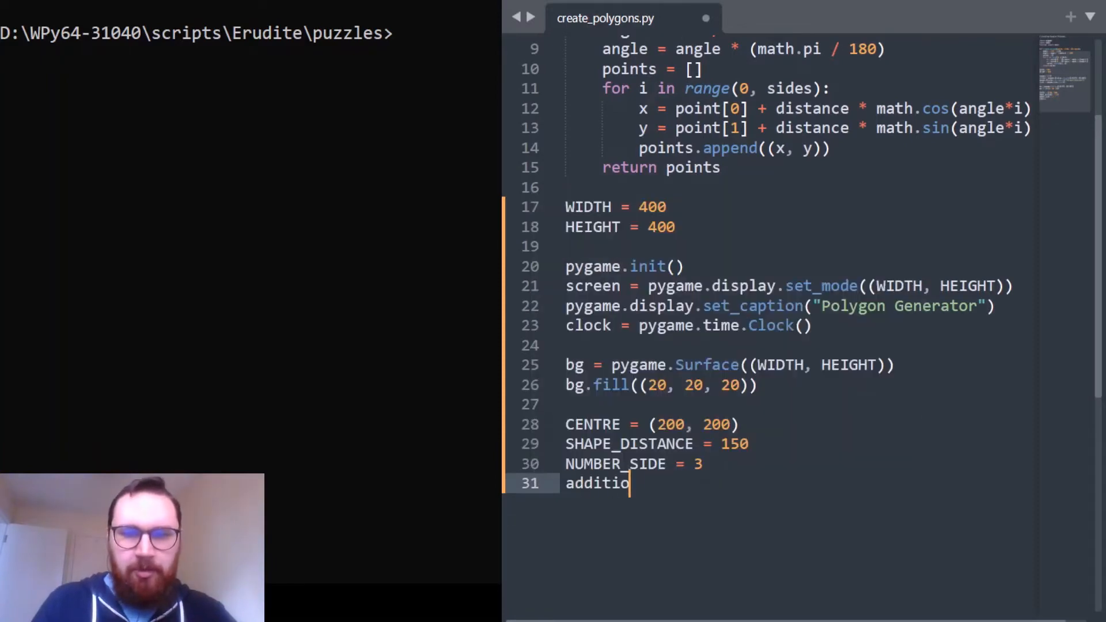
type("n")
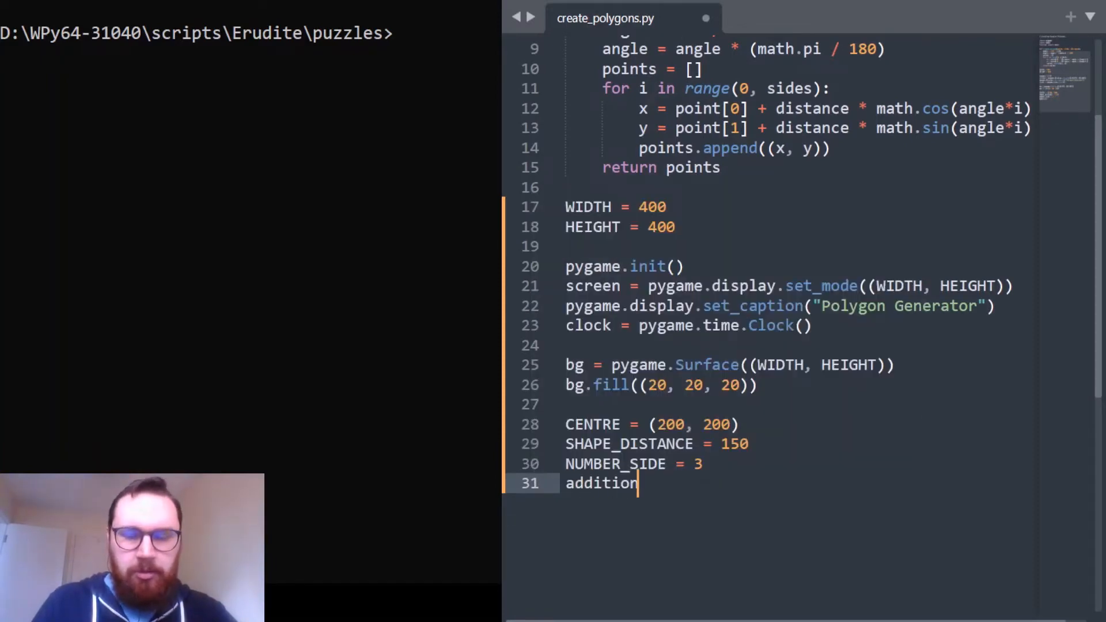
type("= 1")
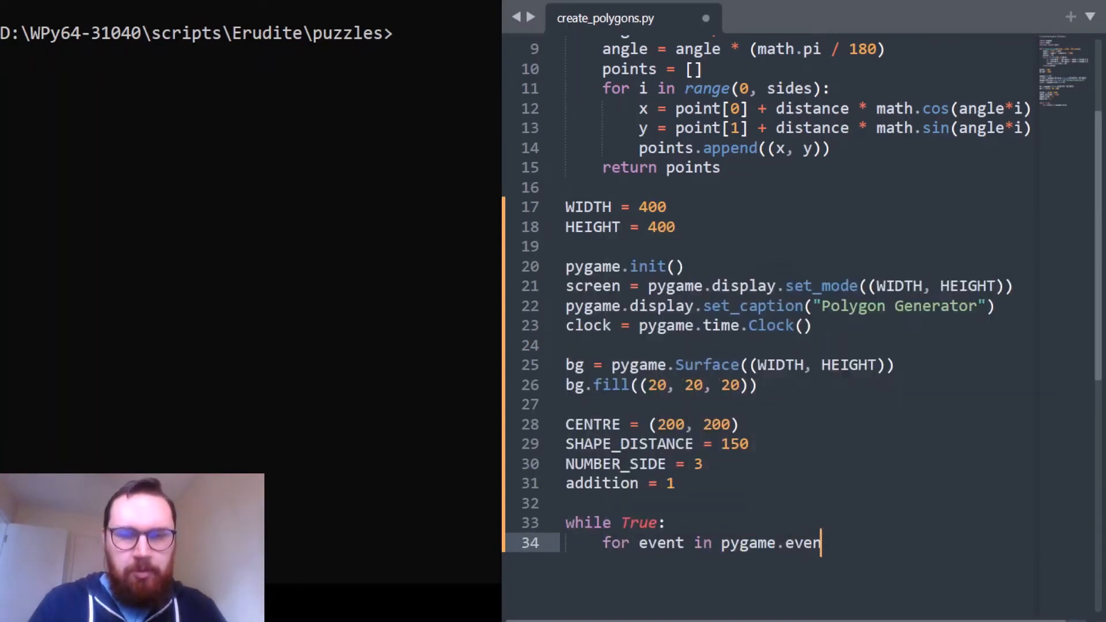
- Loop over pygame.event.get() inside while True, calling pygame.quit() and exit() on QUIT
type("t.get()")
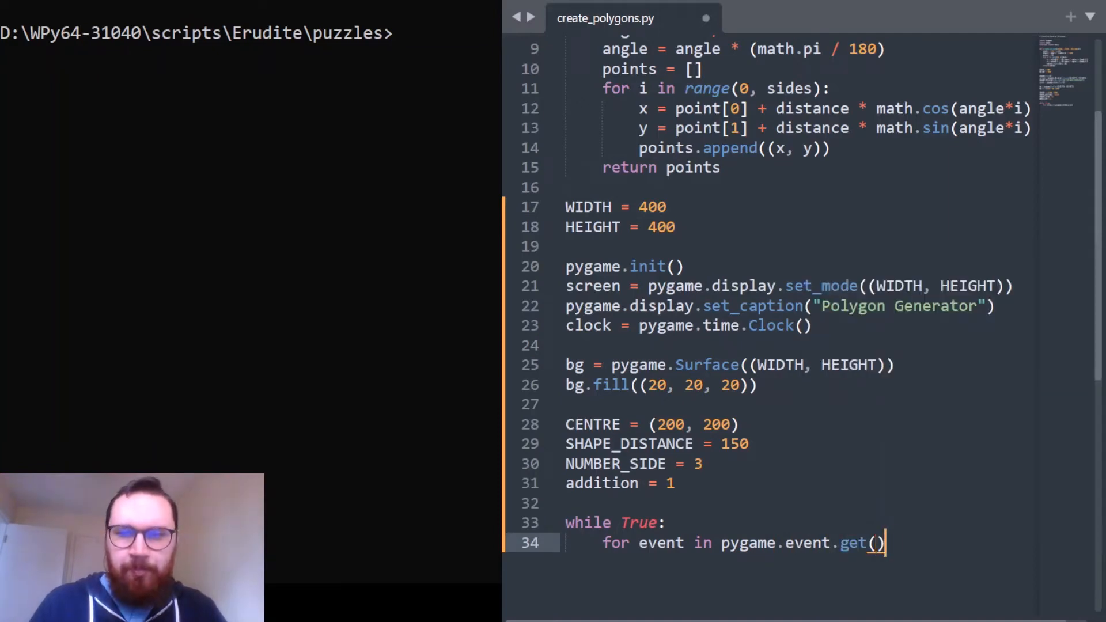
type("if event.type == pygame.QUIT:")
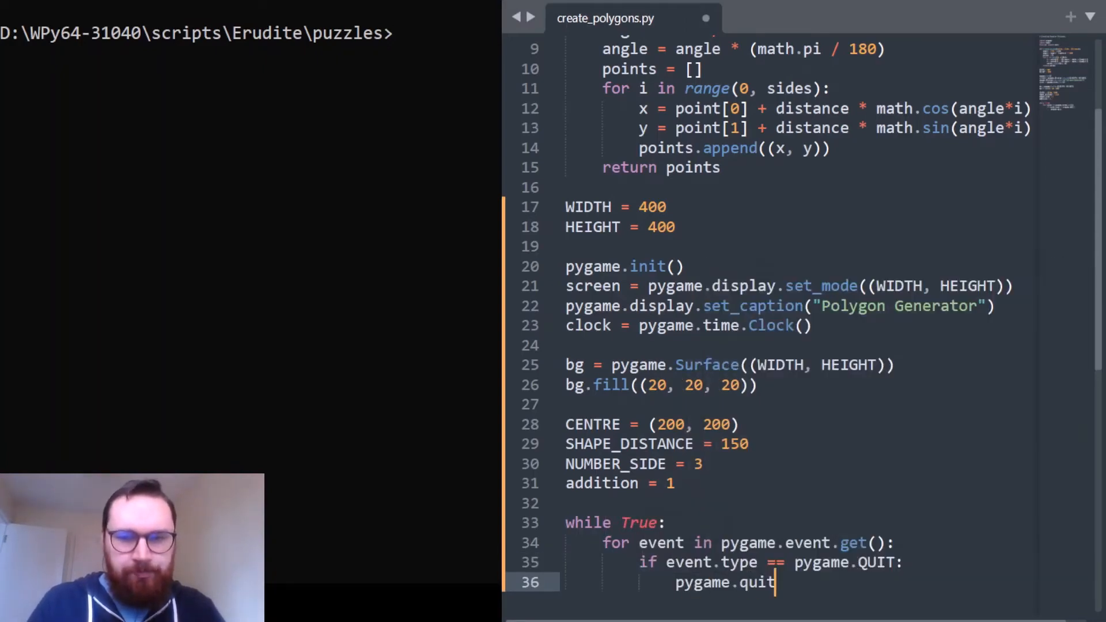
type("exit()")
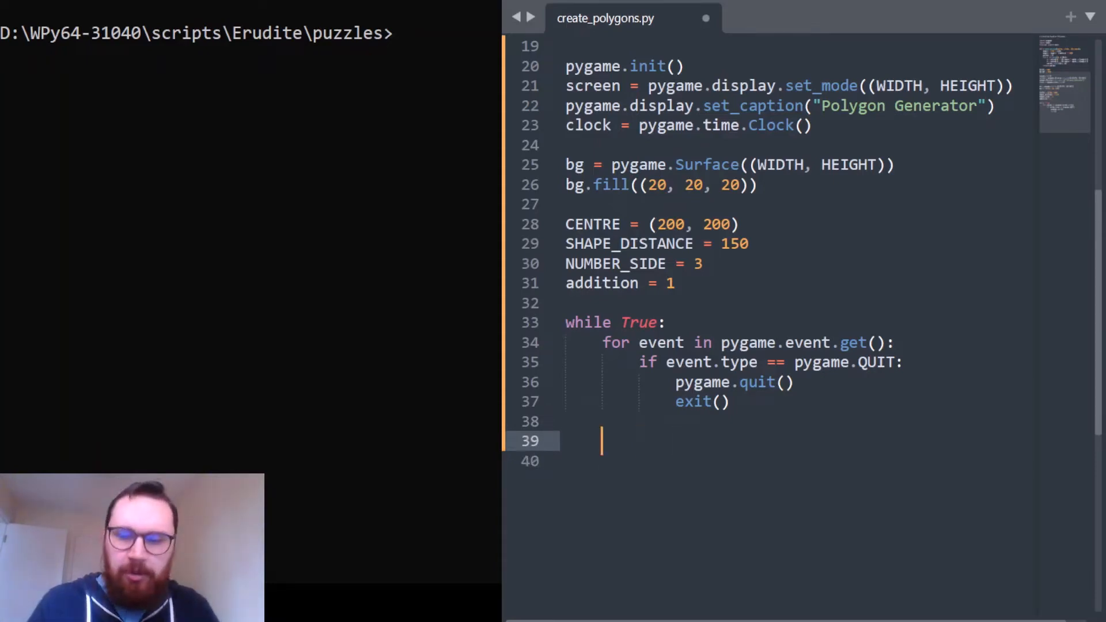
- Add the '# Displaying the background surface.' comment, screen.blit(bg, (0, 0)), and begin the shape line
type("# Dis")
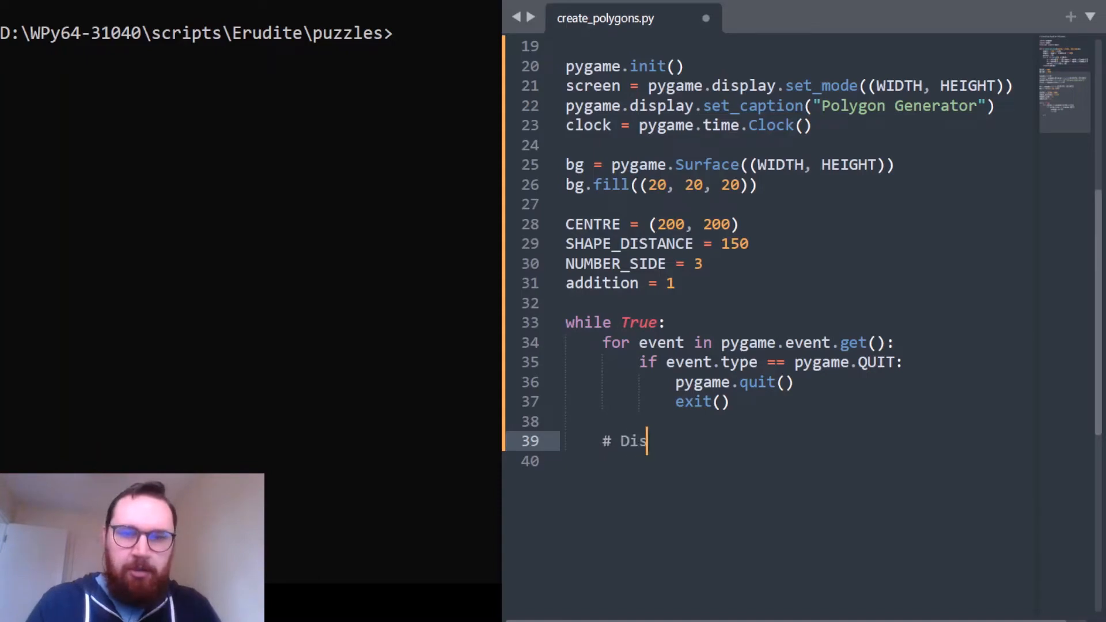
type("playing the b")
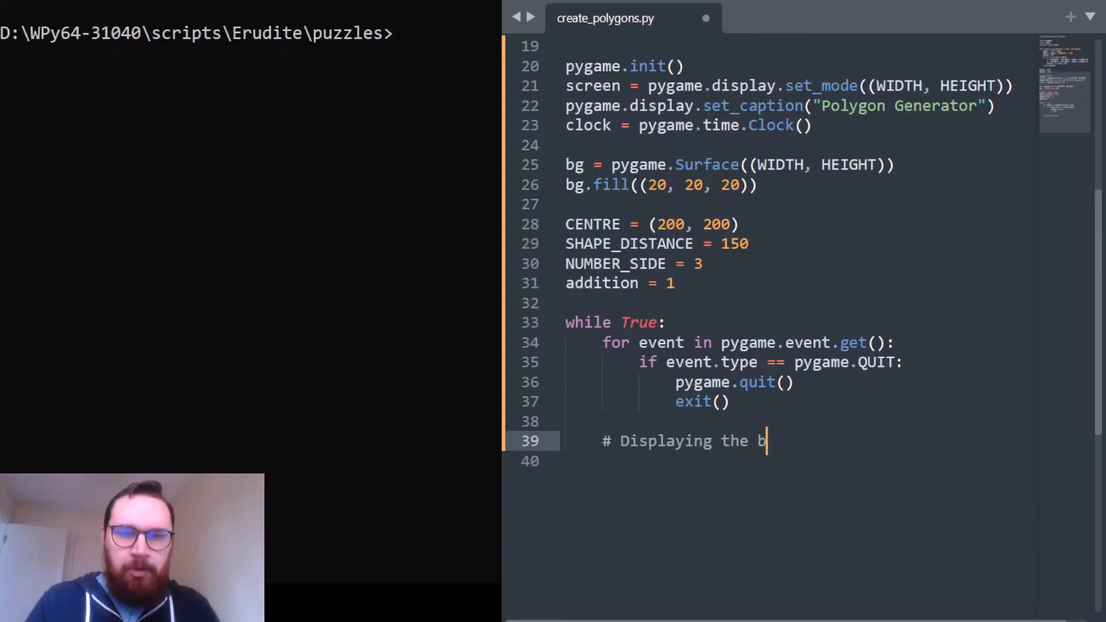
type("ackground u")
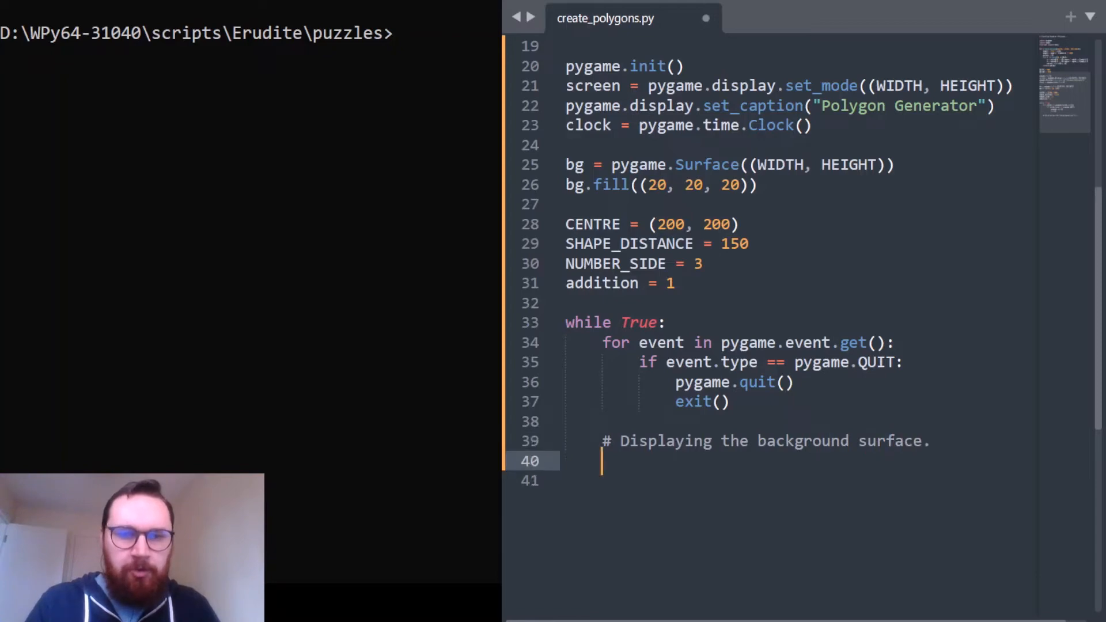
type("screen")
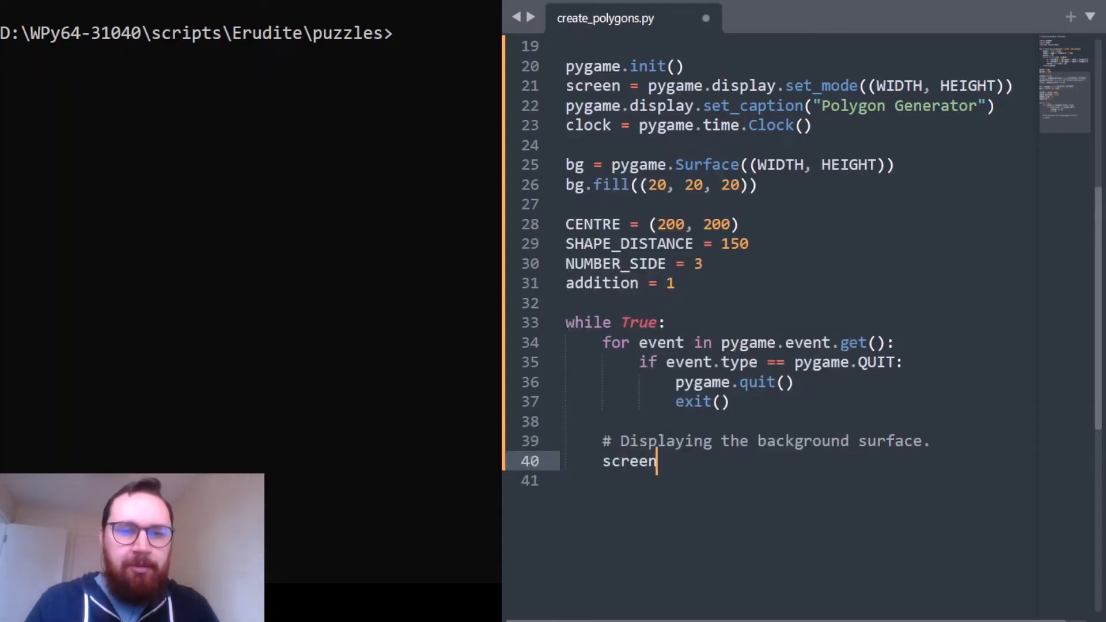
type(".blit(bg, (0,")
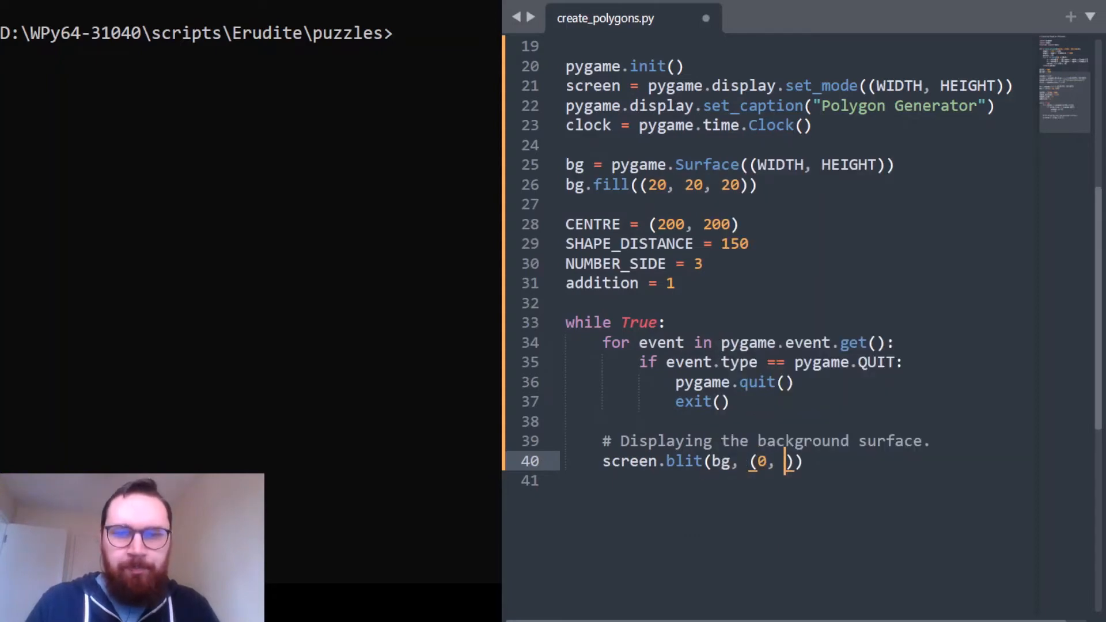
type("0")
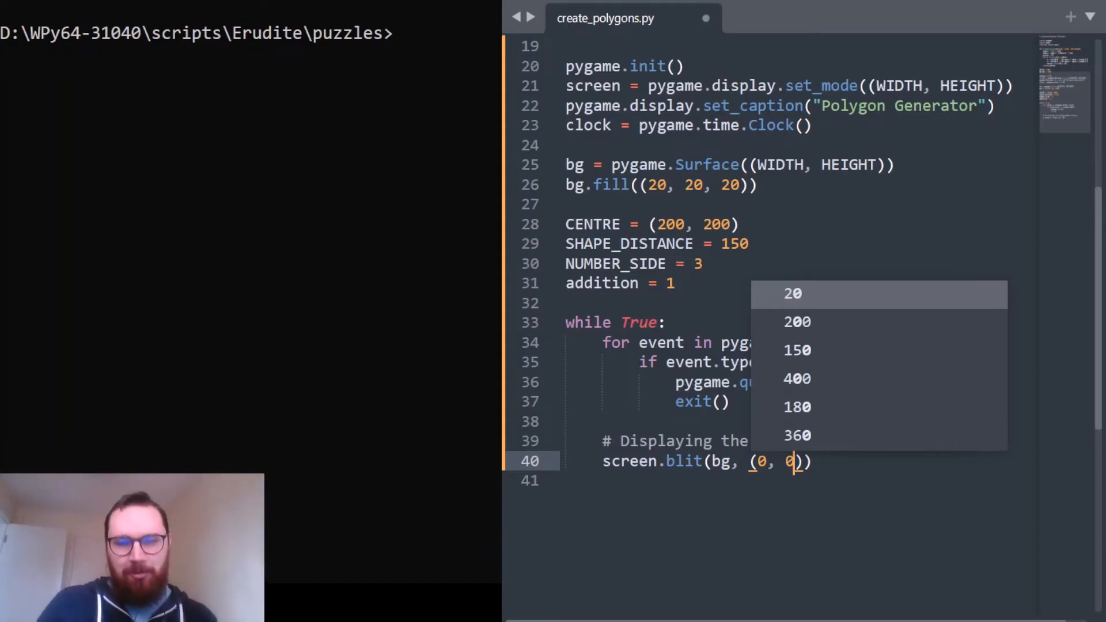
mouse_move(853, 456)
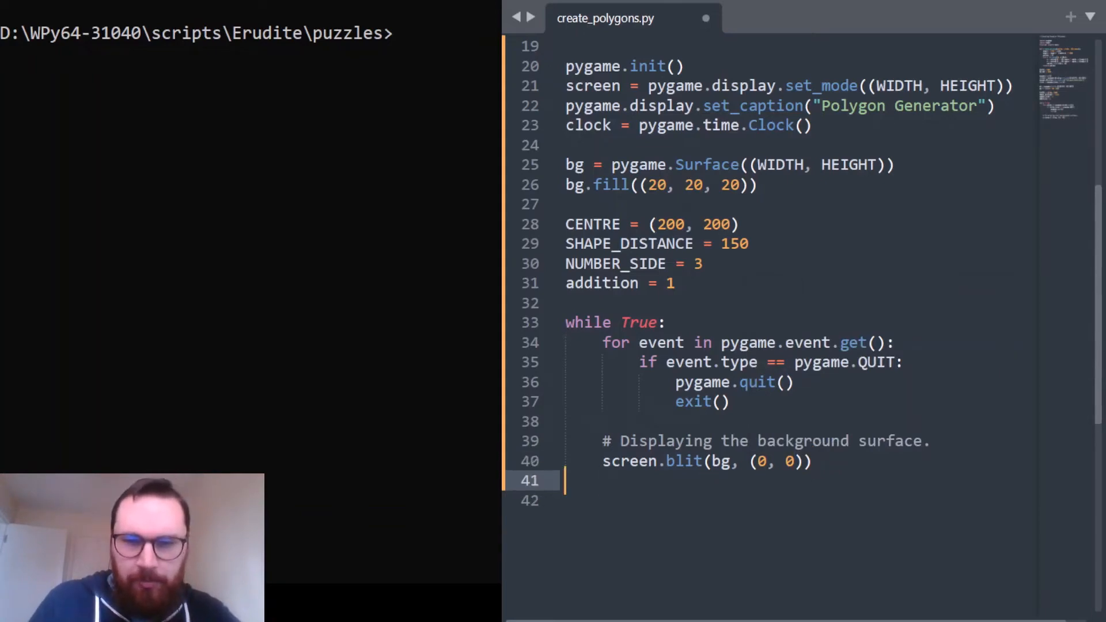
type("sha")
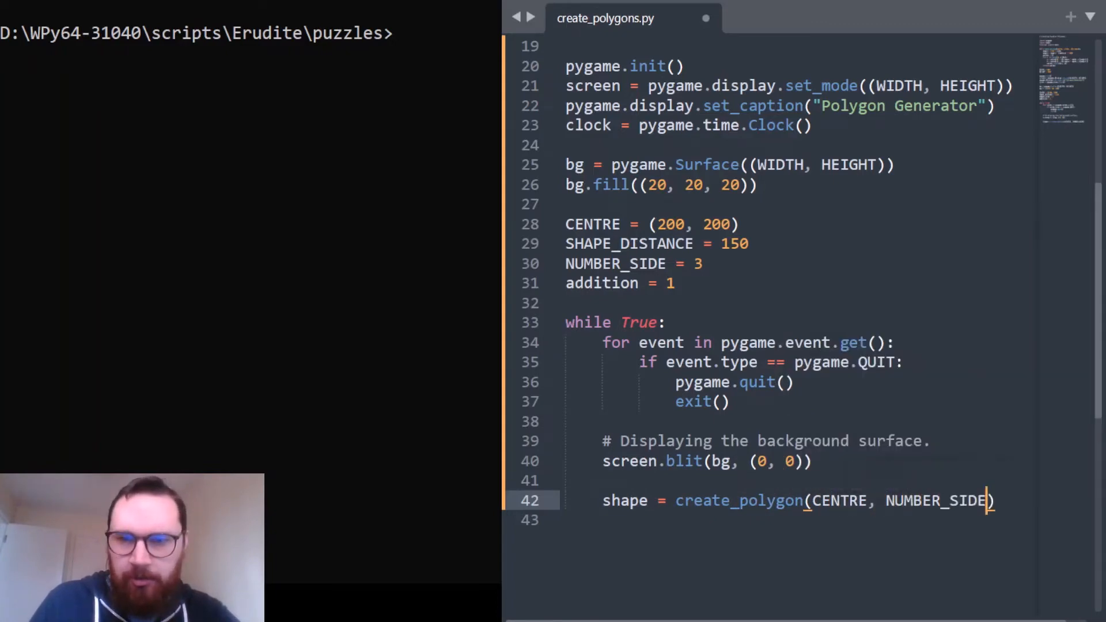
- Rename NUMBER_SIDE to NUMBER_SIDES and pass SHAPE_DISTANCE as create_polygon's third argument
type("s")
left_click(640, 263)
type("S")
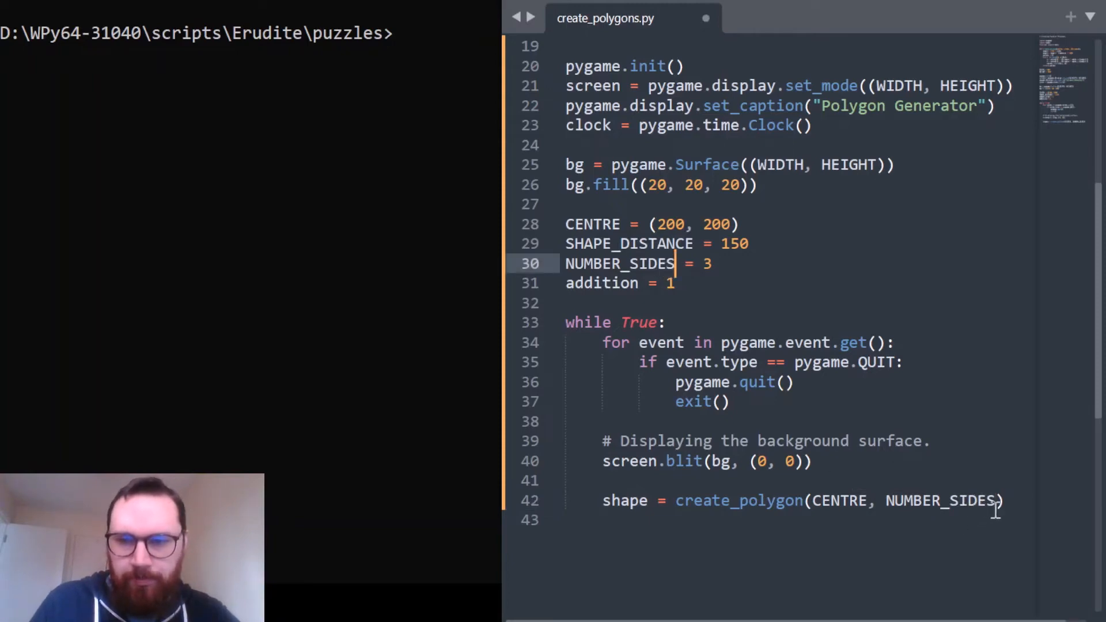
type(",")
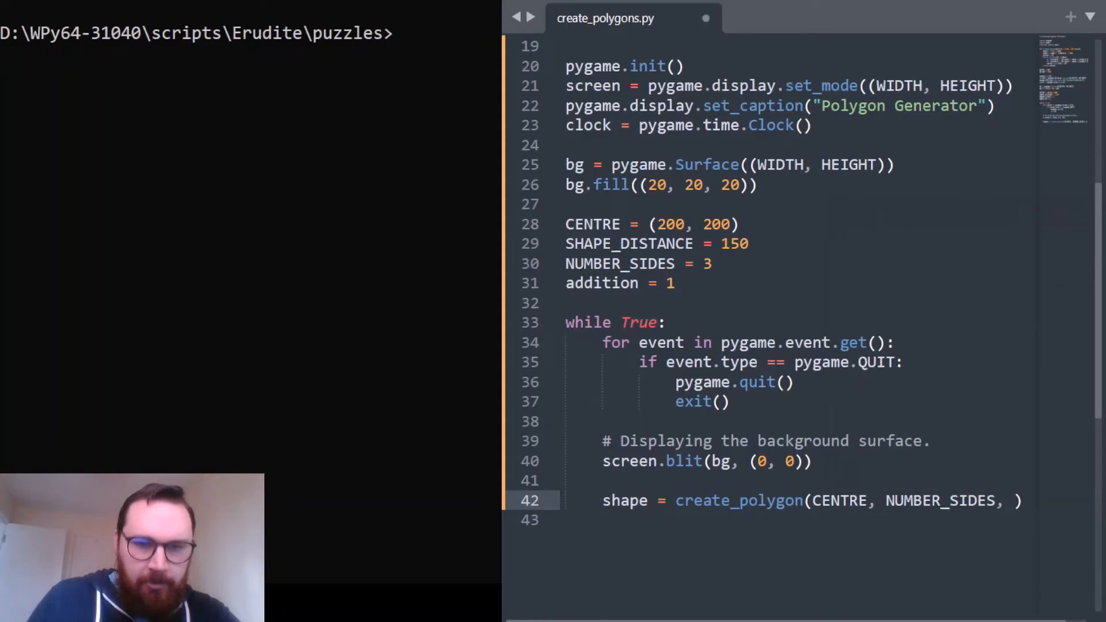
type("SHAP")
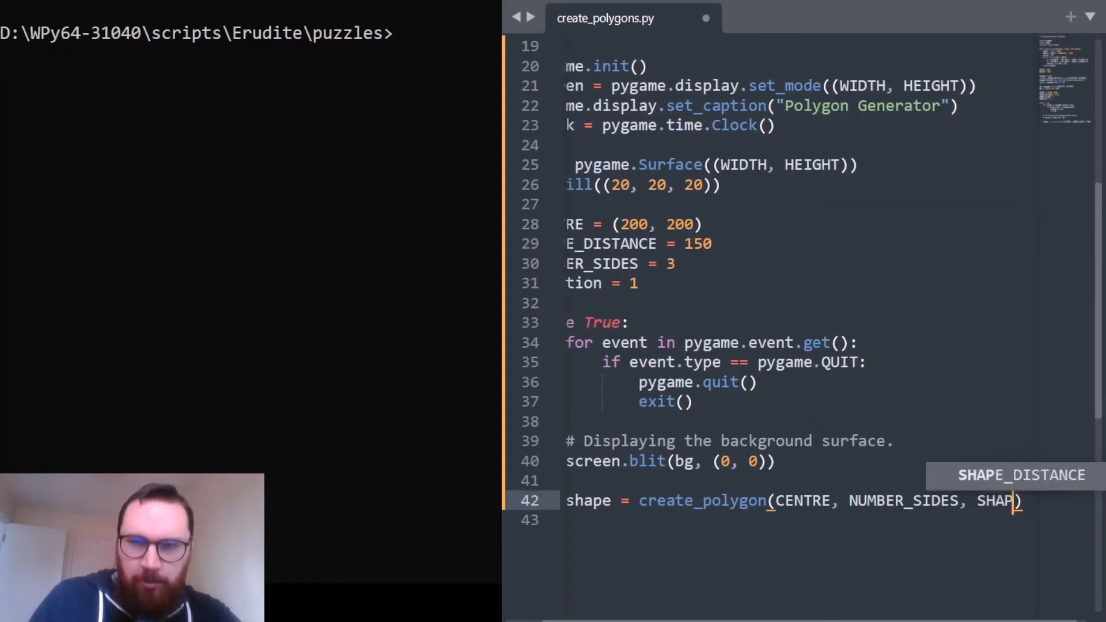
scroll("right", 3)
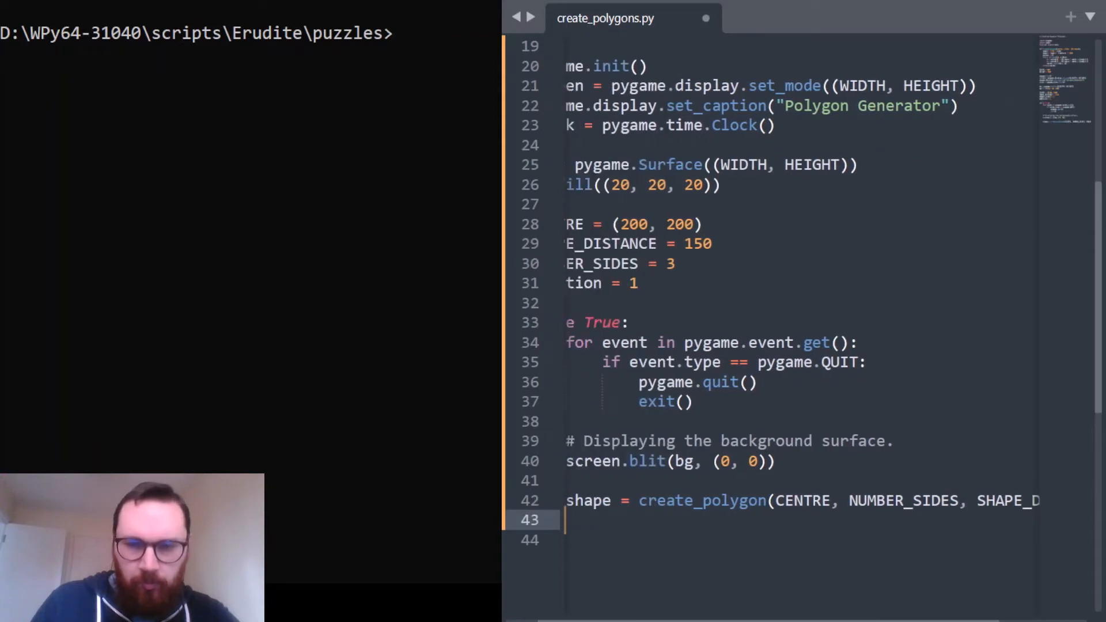
scroll("left", 3)
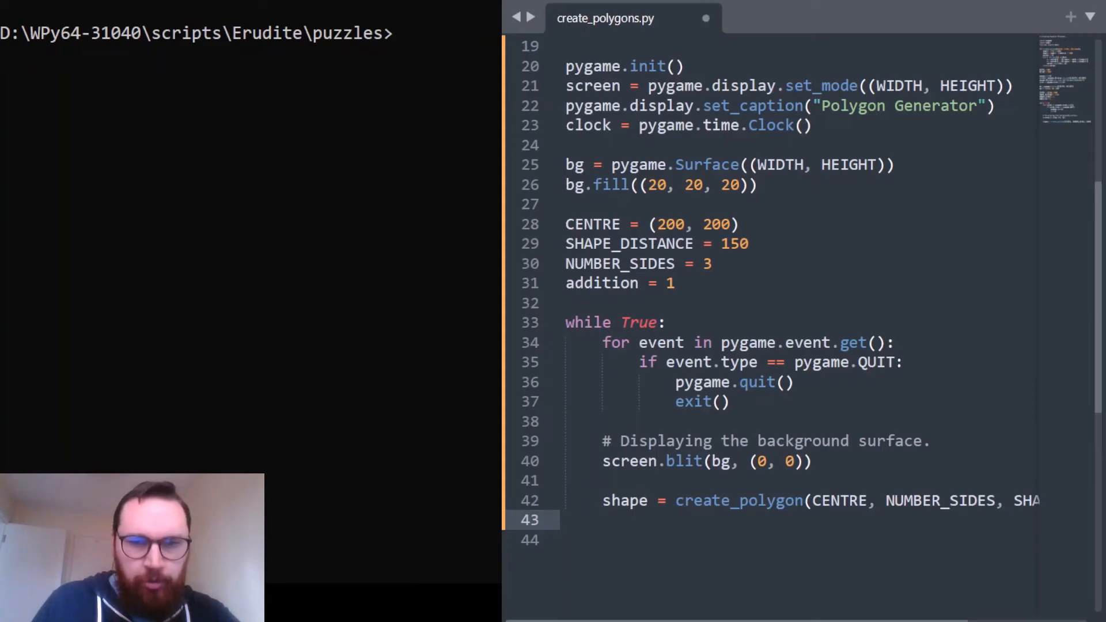
key("enter")
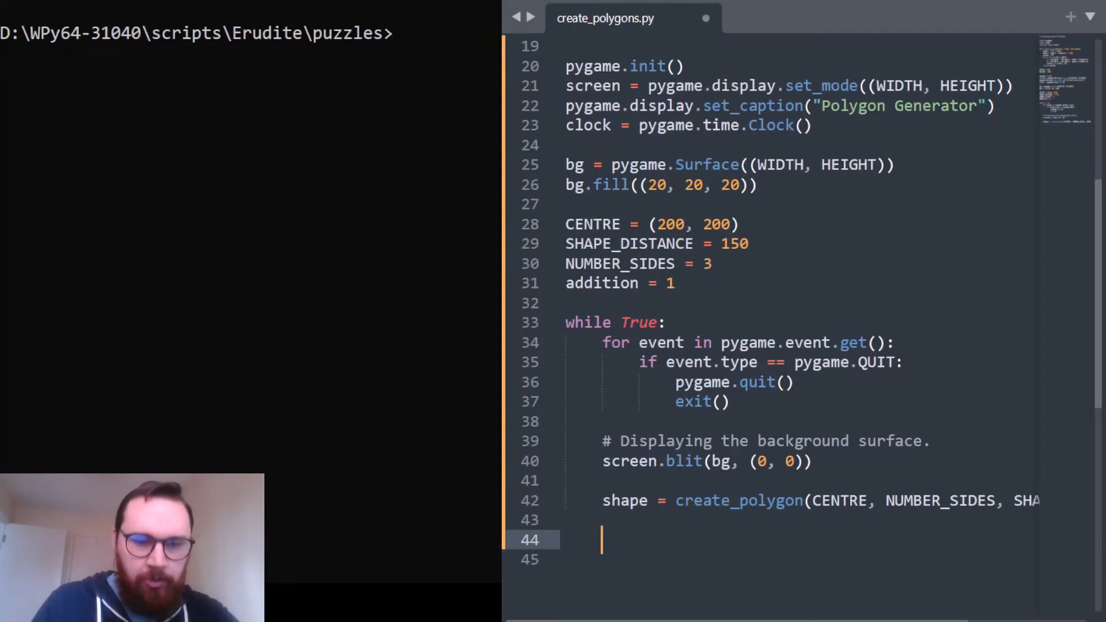
- Loop over enumerate(shape), drawing each edge with pygame.draw.line in (240, 240, 240)
type("for index, point in")
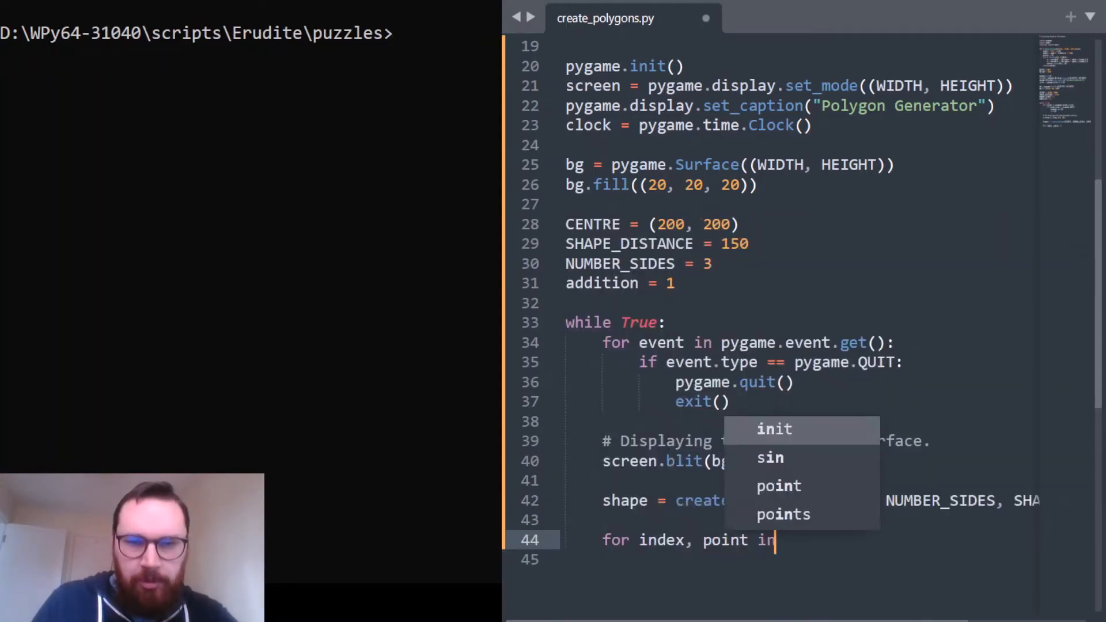
type("enumberat")
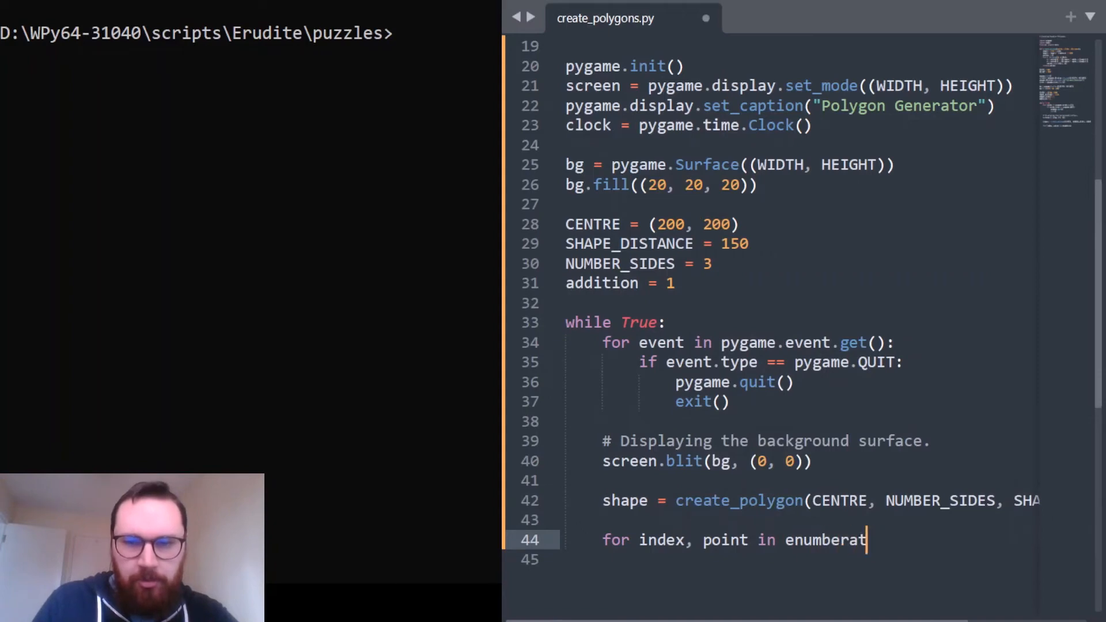
type("e(shape")
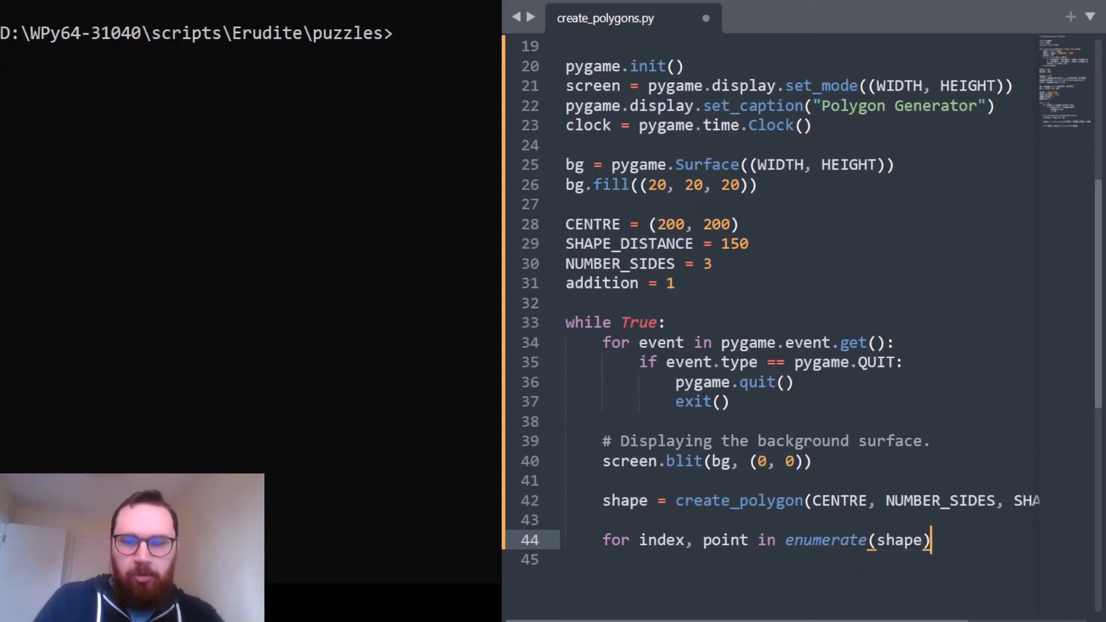
type("pyga")
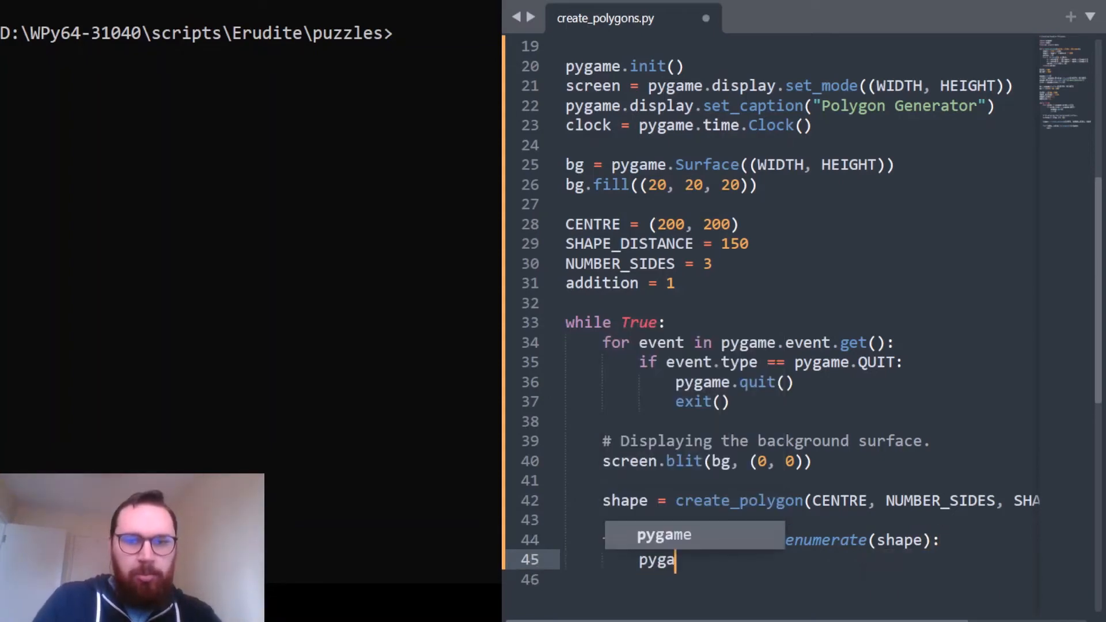
type("pygame.draw.li")
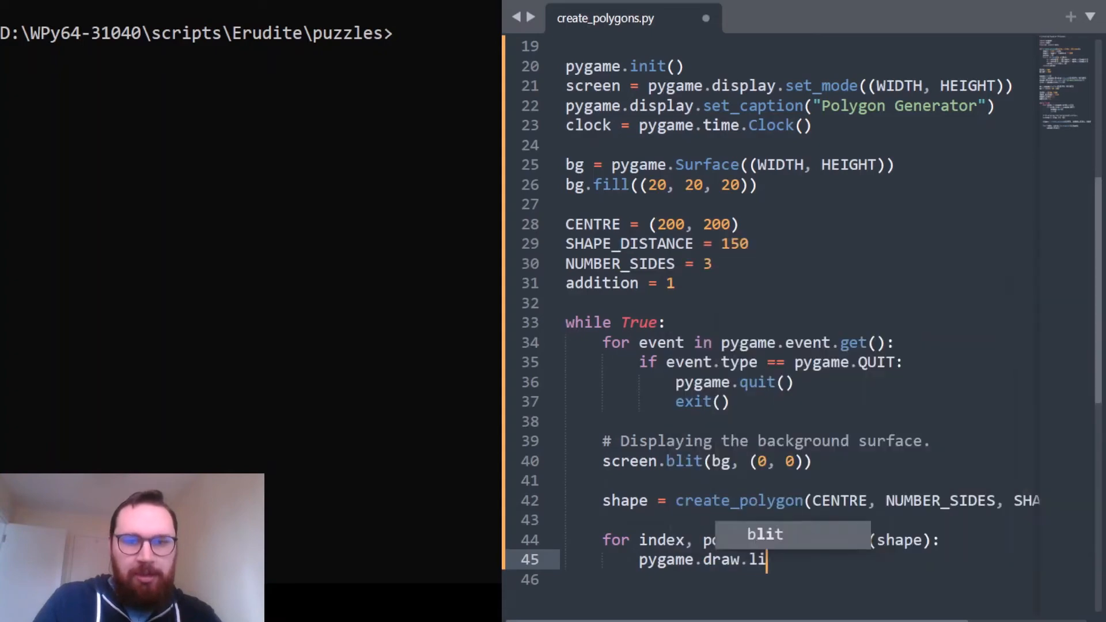
type("ne(screen, (")
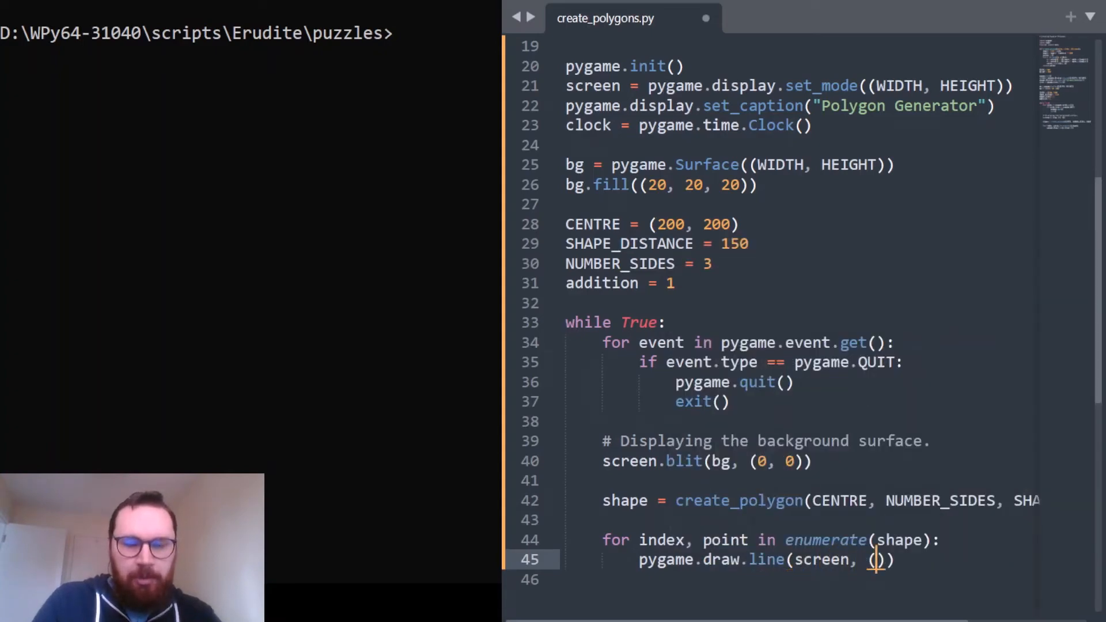
type("240, 240, 240")
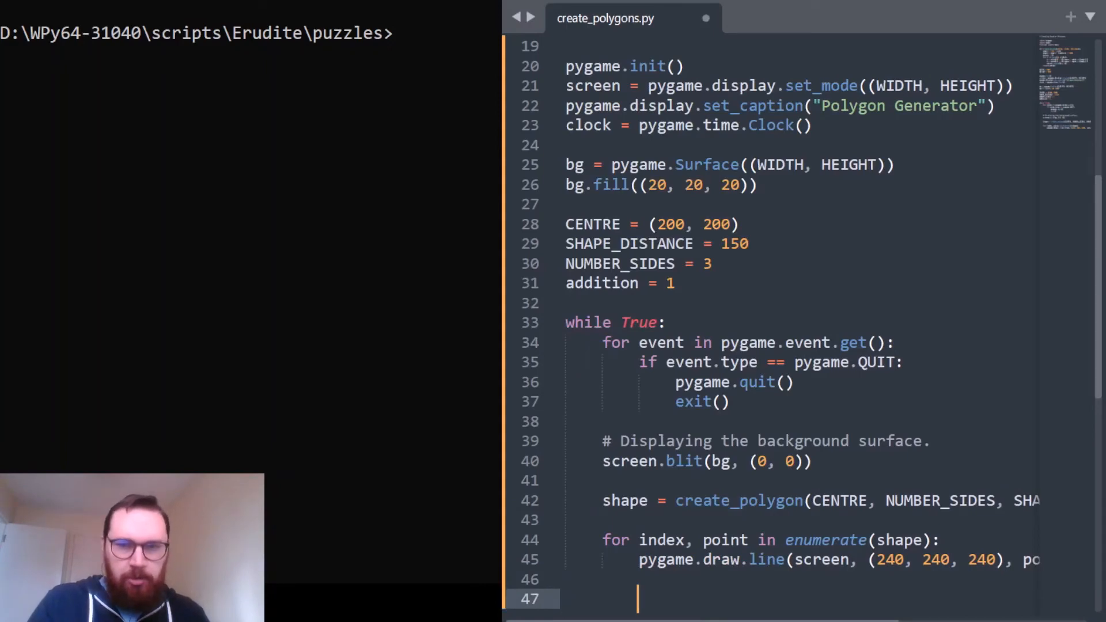
- Add pygame.display.update() and clock.tick(2) after the loop and save
type("pygame")
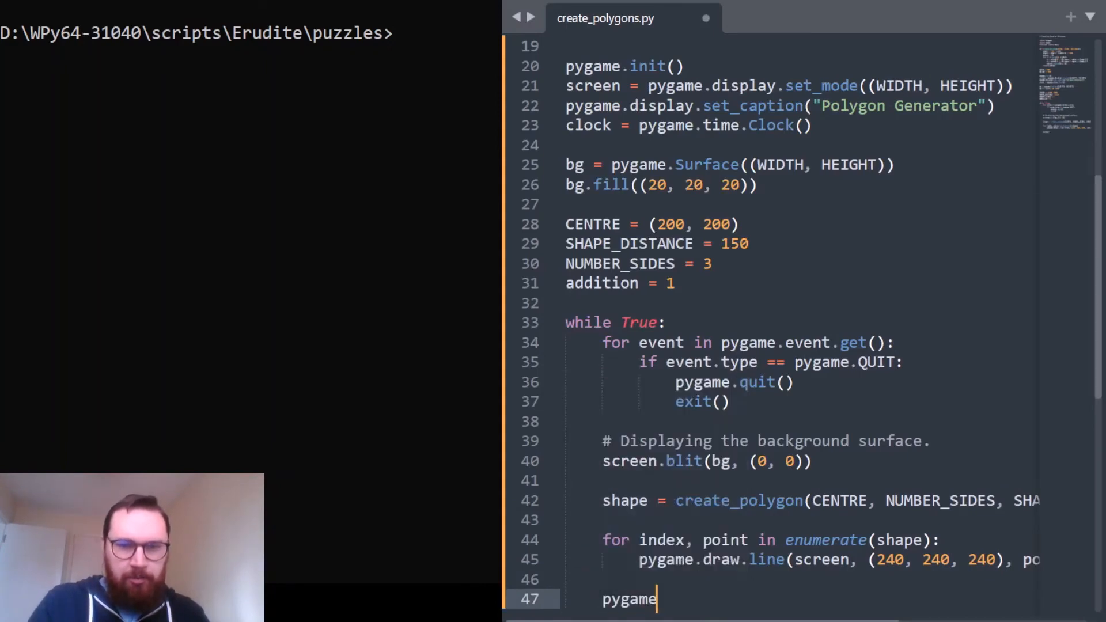
type(".display")
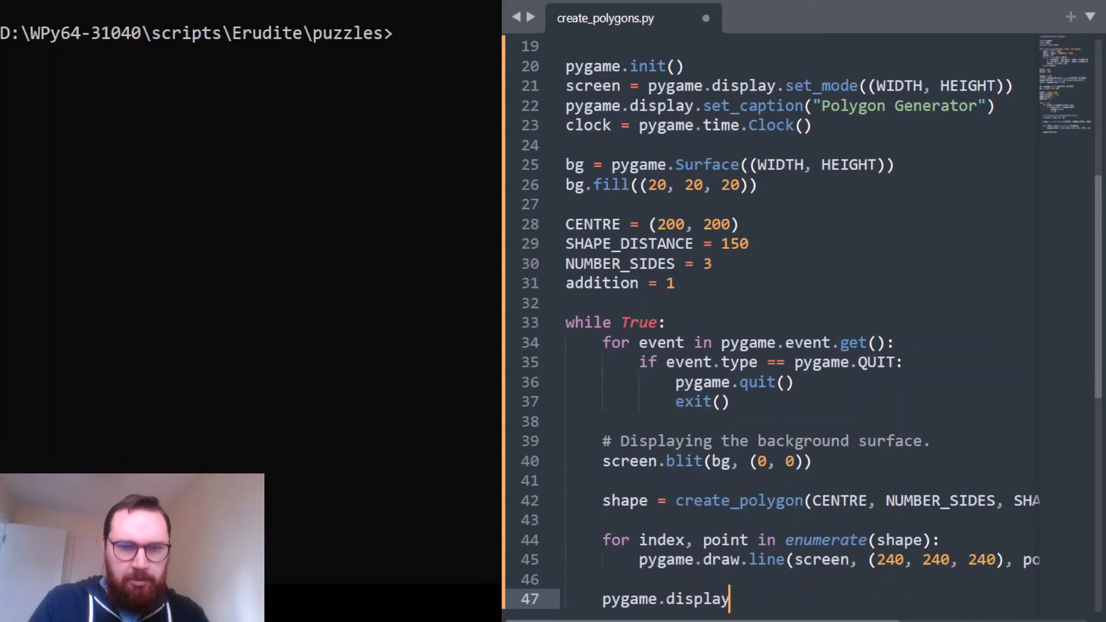
type(".update()")
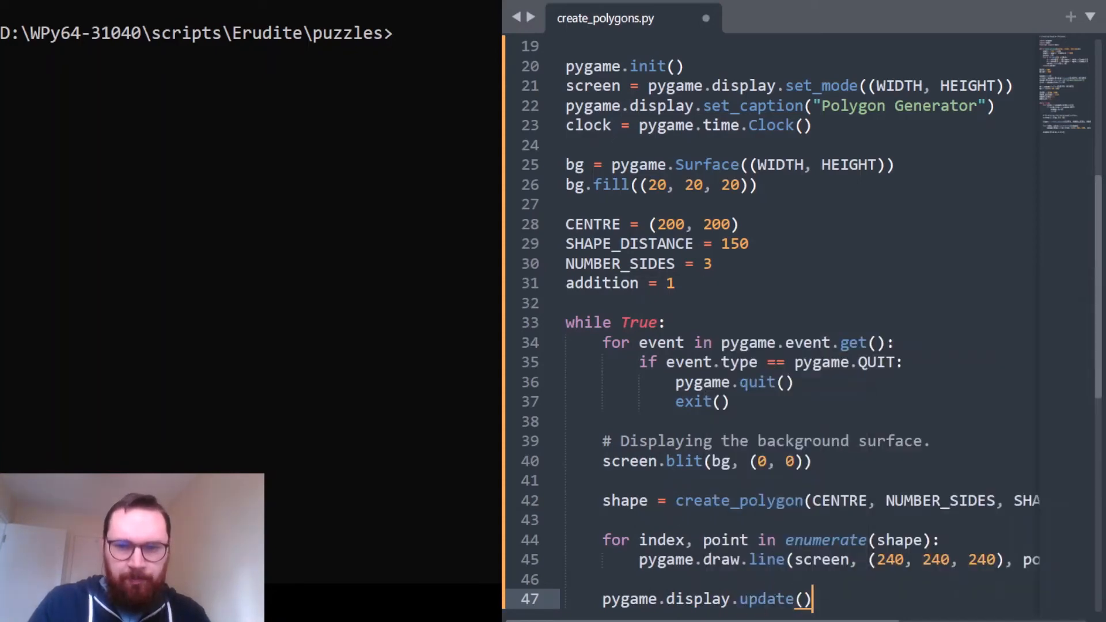
type("clock")
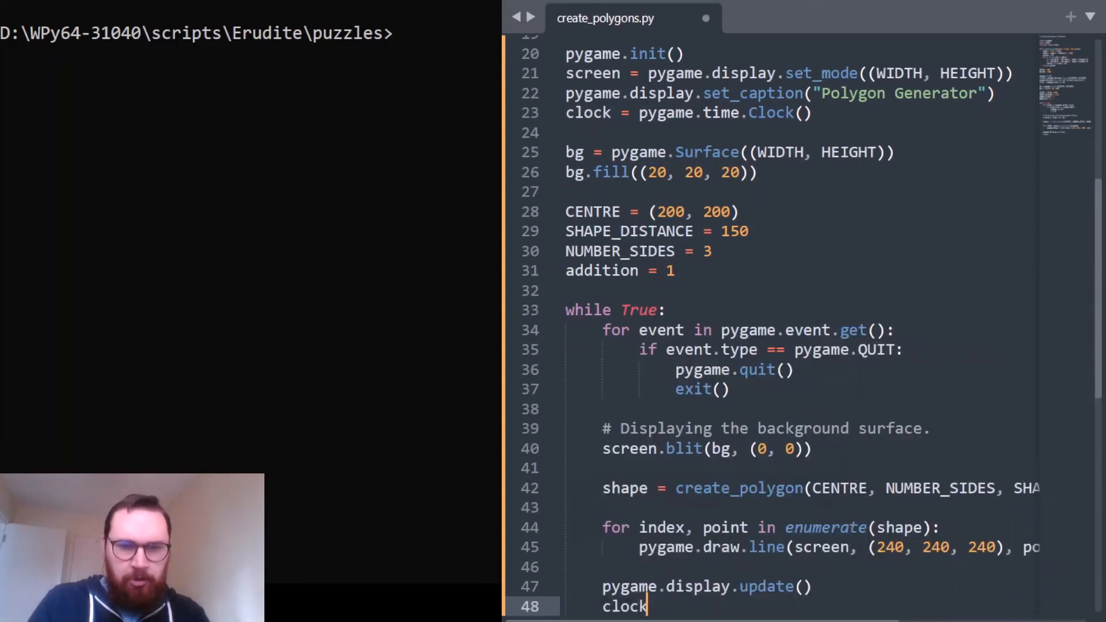
type(".tick()")
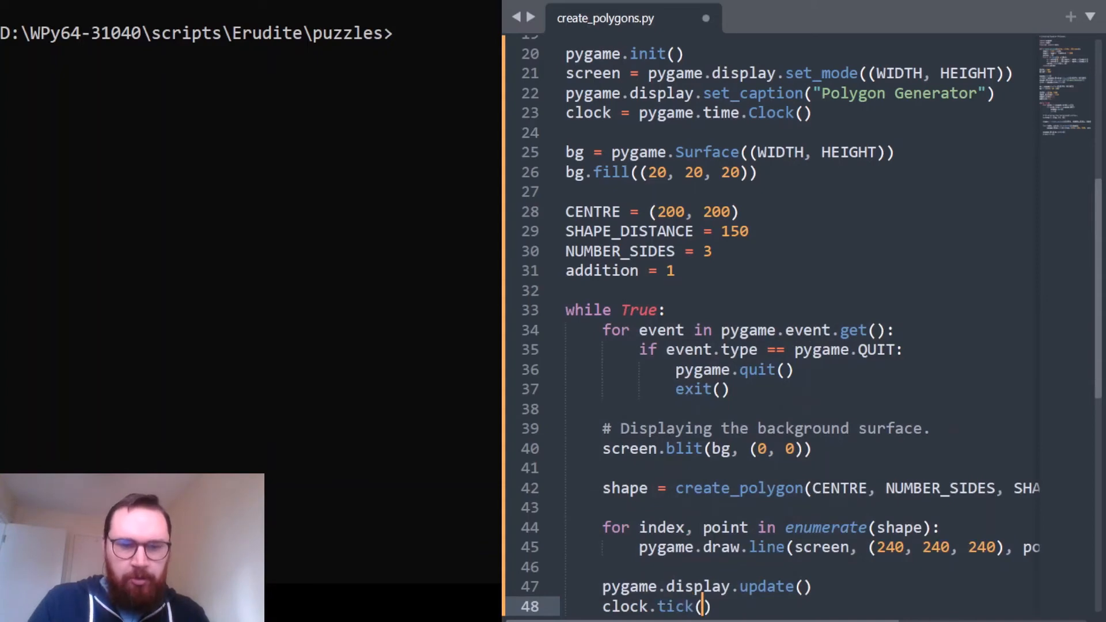
type("2")
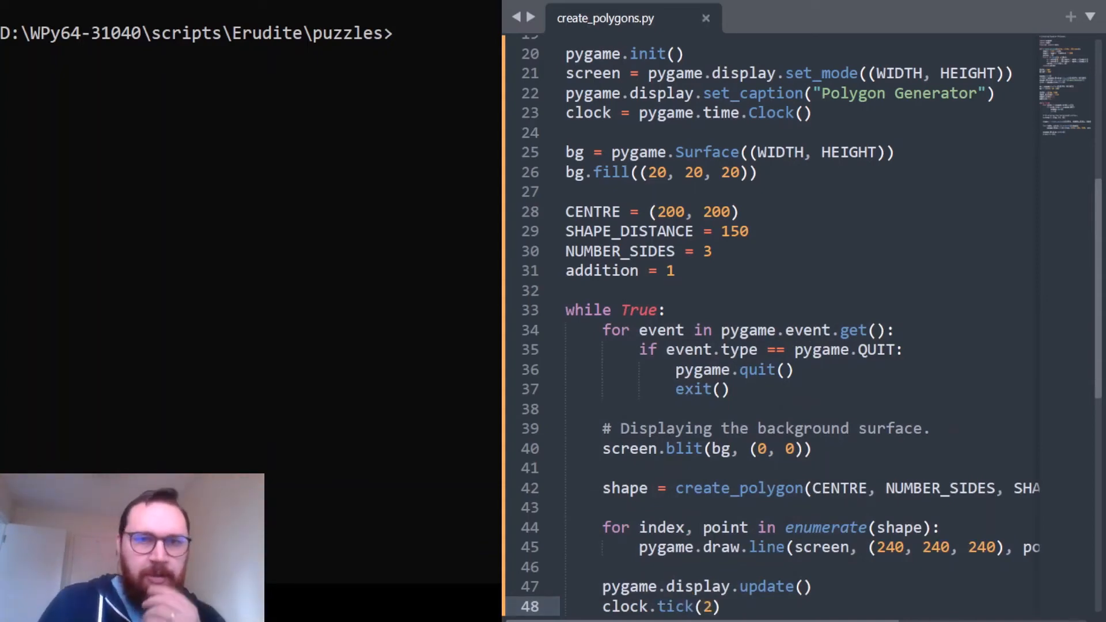
- Run python create_polygons.py in the terminal to show the triangle window
type("python create_polygons.py")
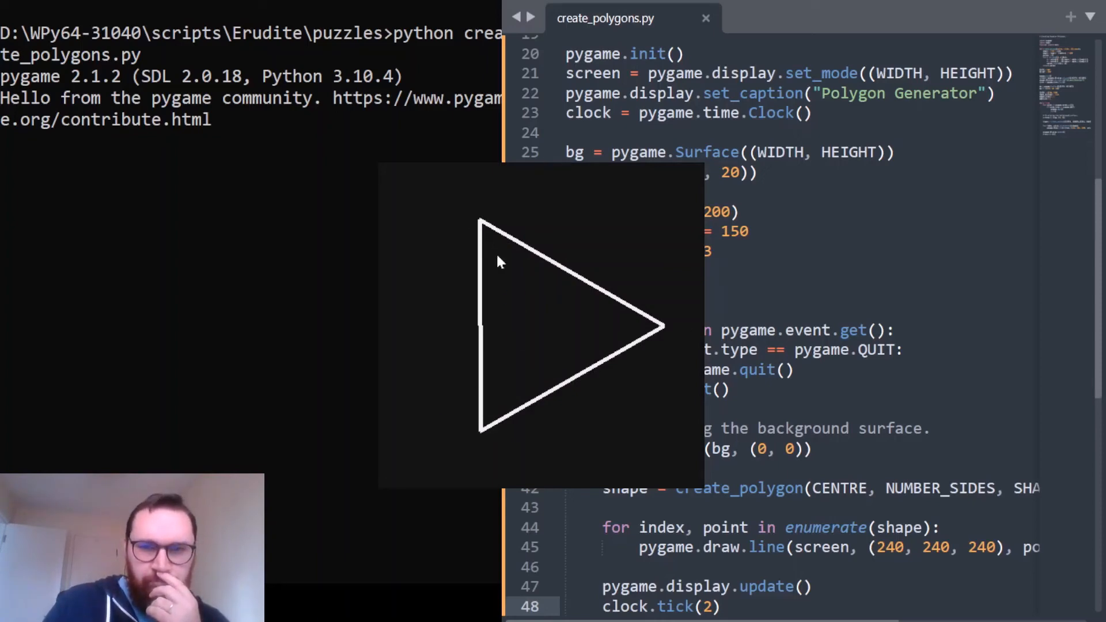
mouse_move(487, 385)
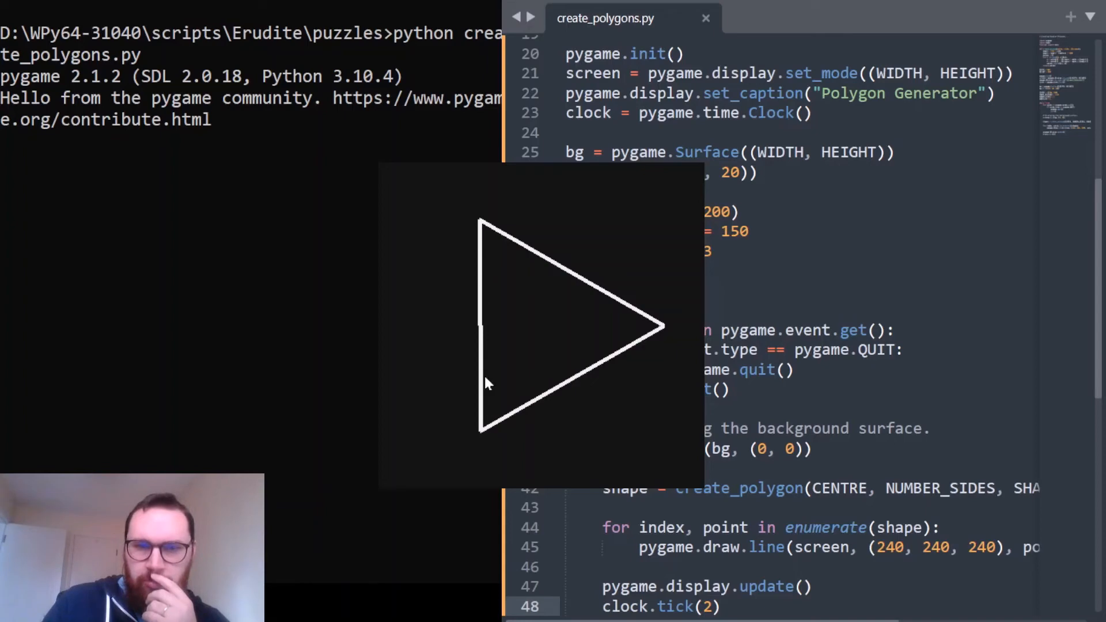
mouse_move(483, 428)
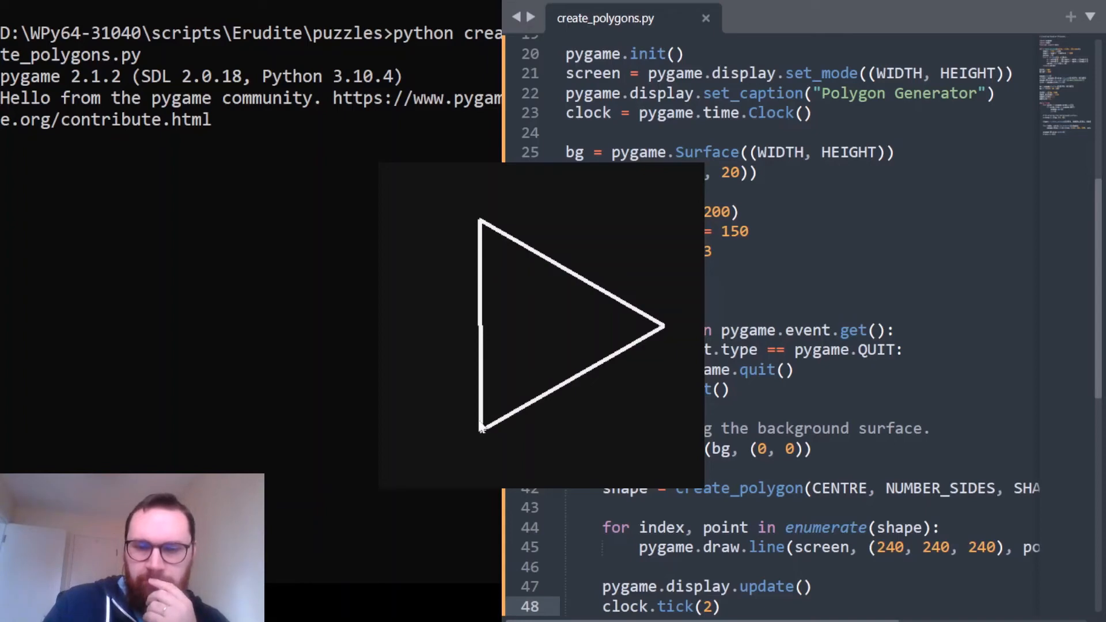
mouse_move(490, 459)
type("5")
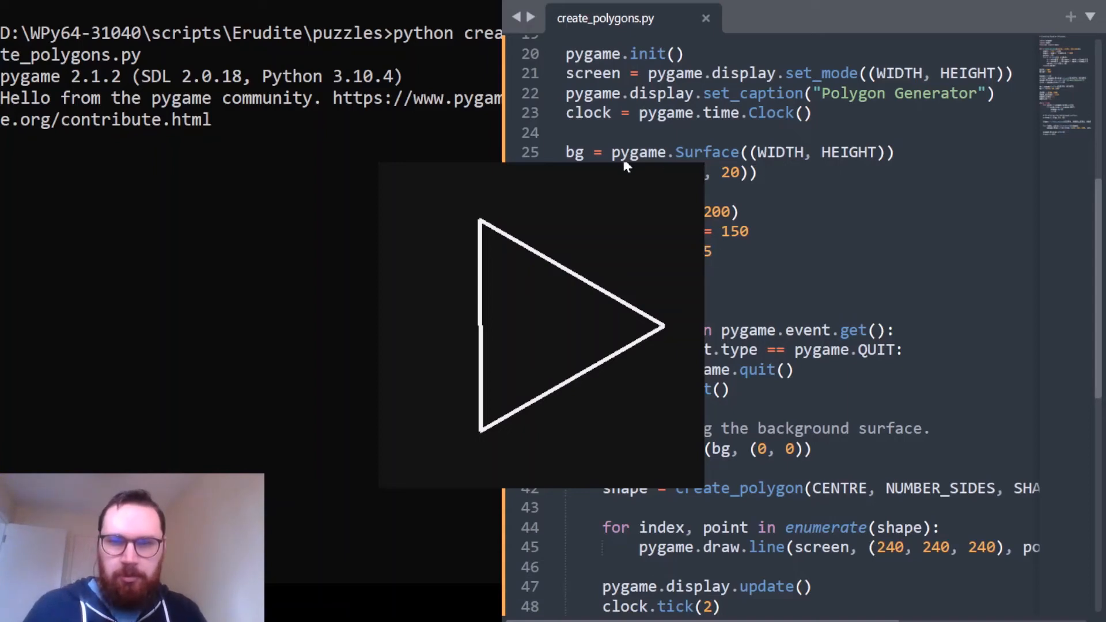
- Close the triangle window, raise NUMBER_SIDES to 20, and rerun the script
left_click(540, 324)
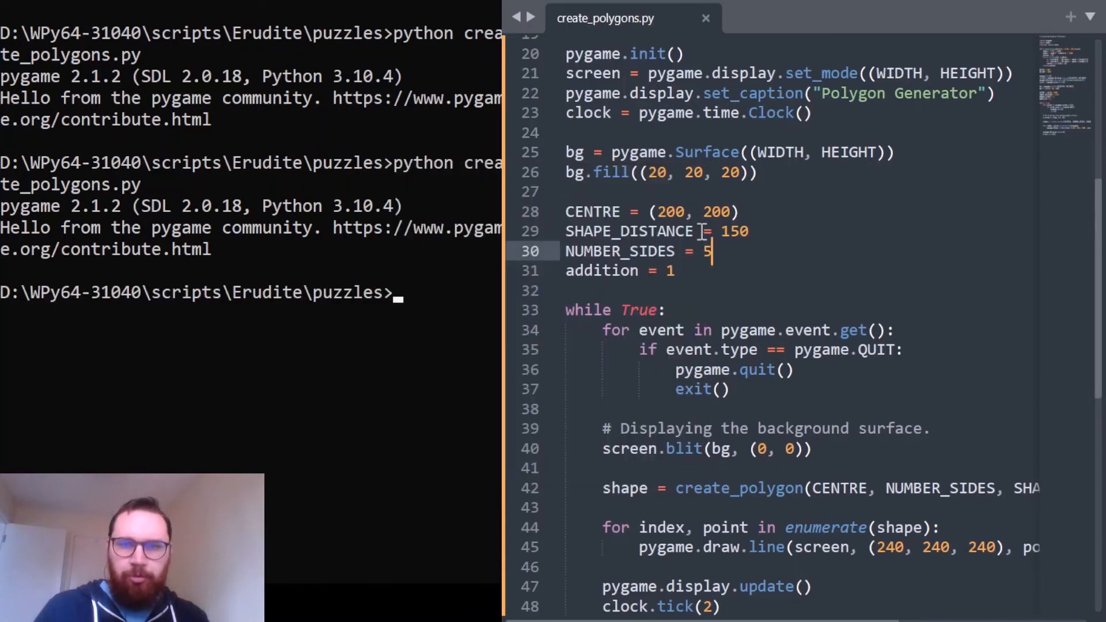
type("0")
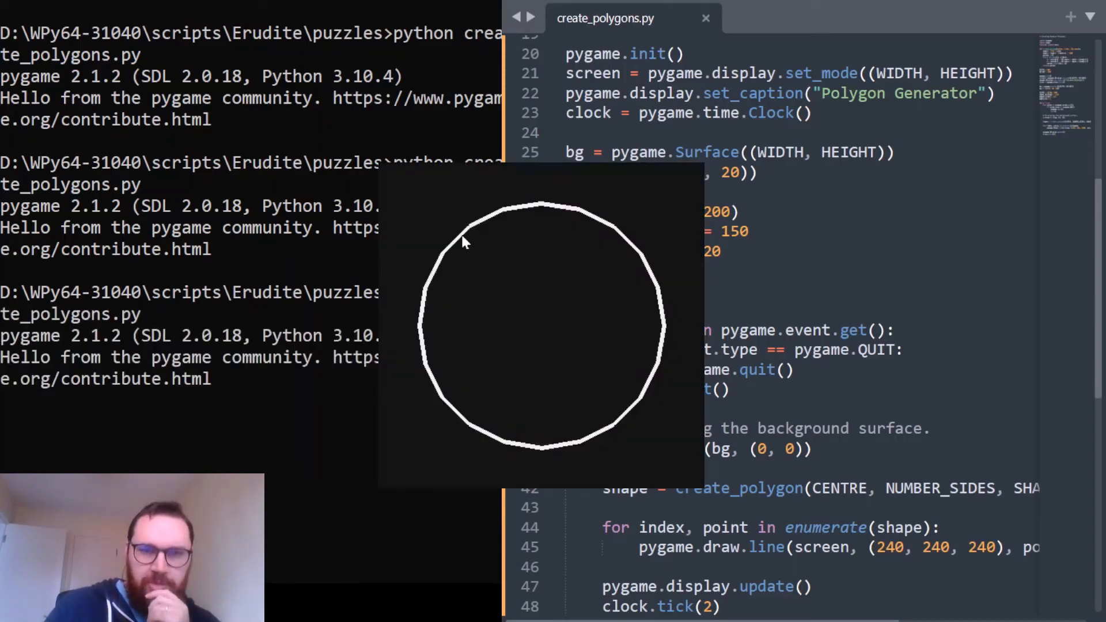
mouse_move(607, 386)
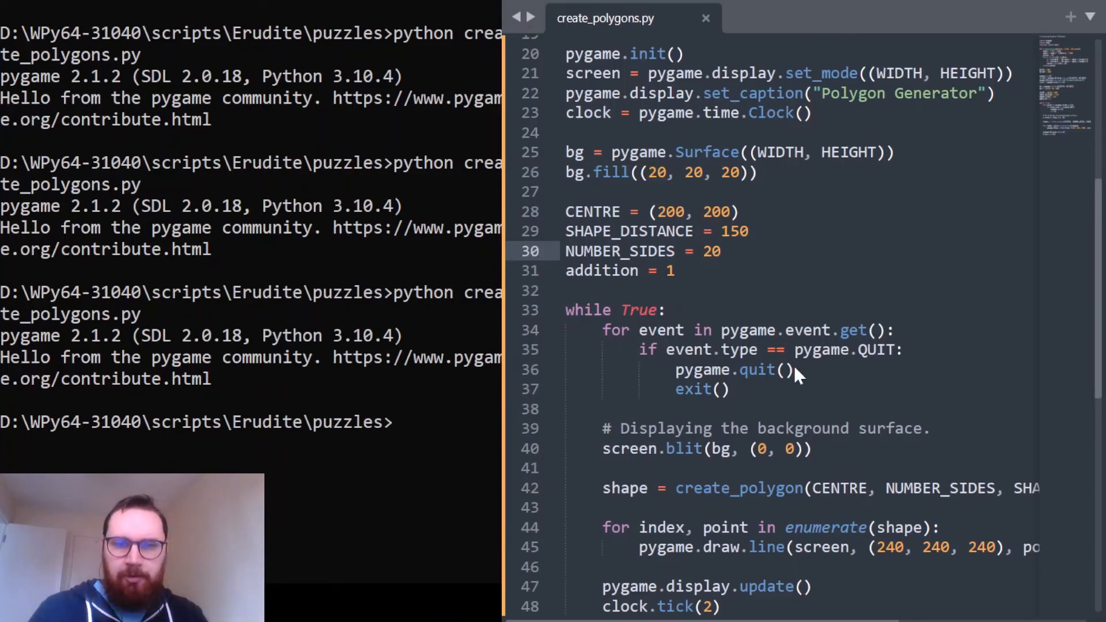
- Insert an empty line between the edge-drawing loop and pygame.display.update()
left_click(720, 250)
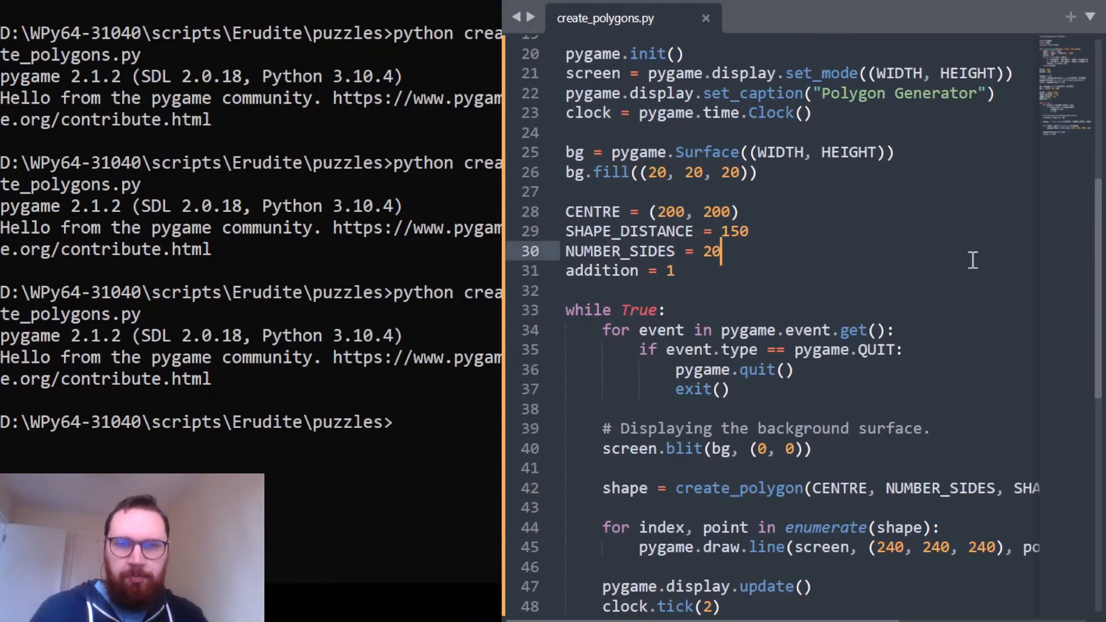
mouse_move(1035, 254)
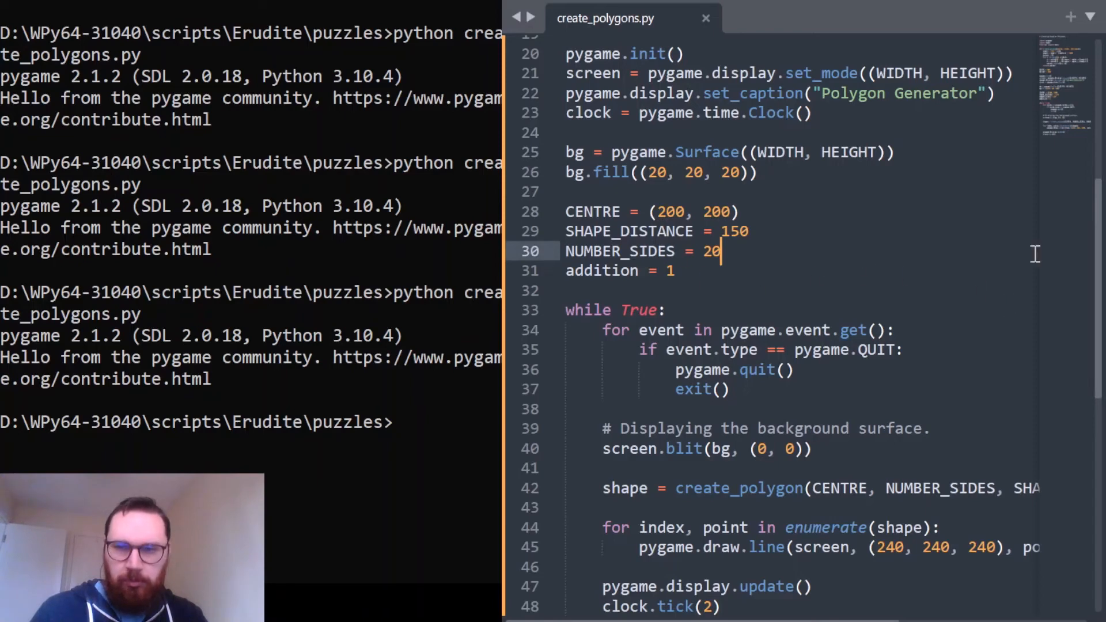
scroll("up", 3)
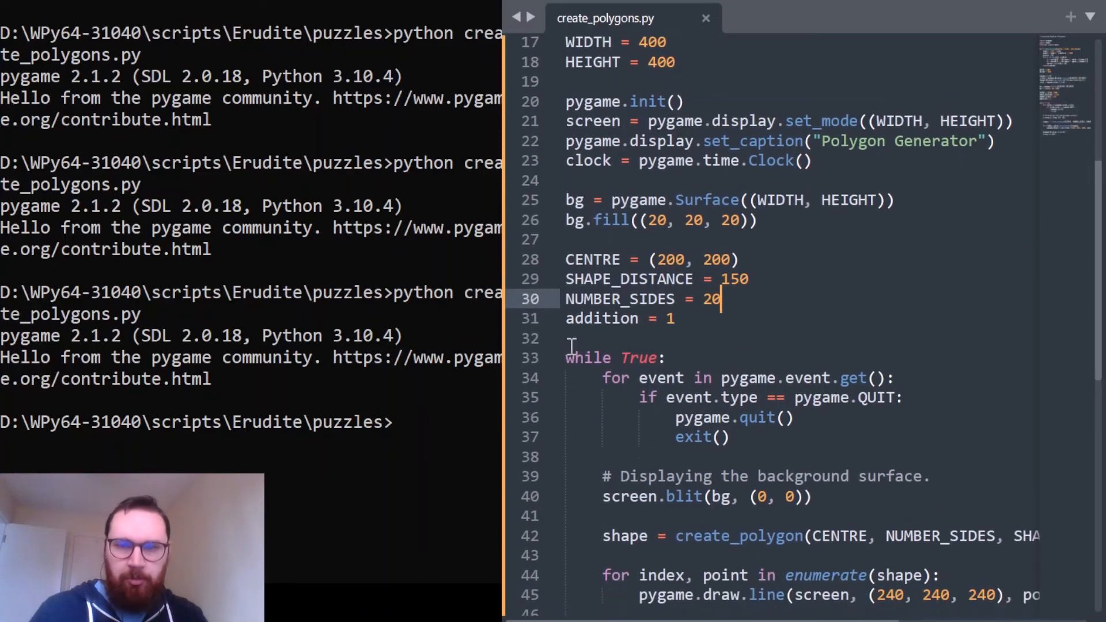
left_click(669, 318)
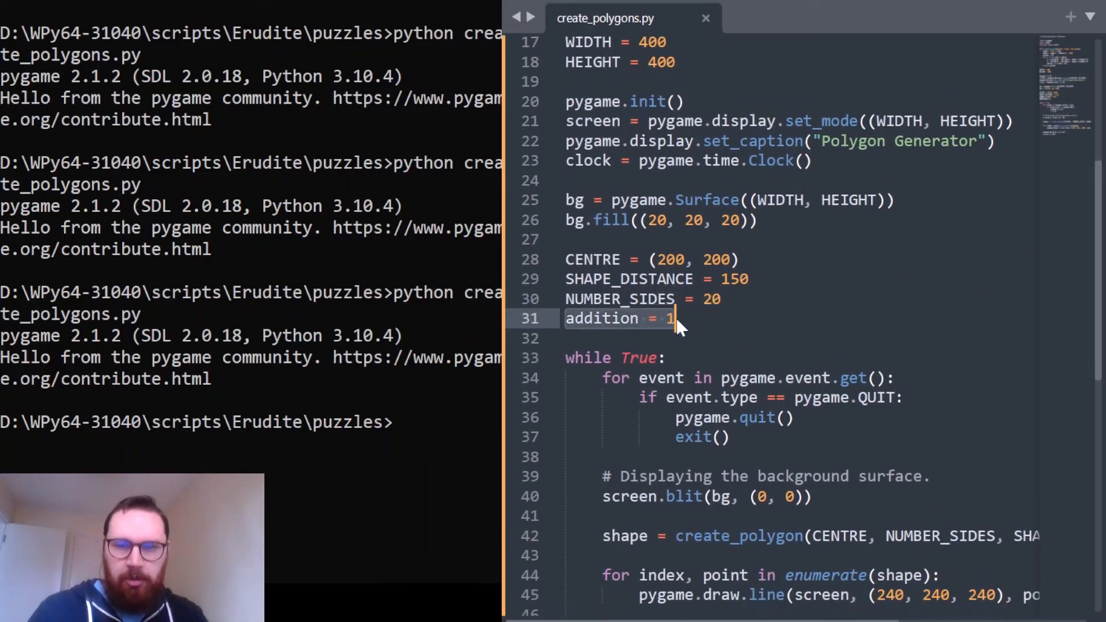
scroll("down", 3)
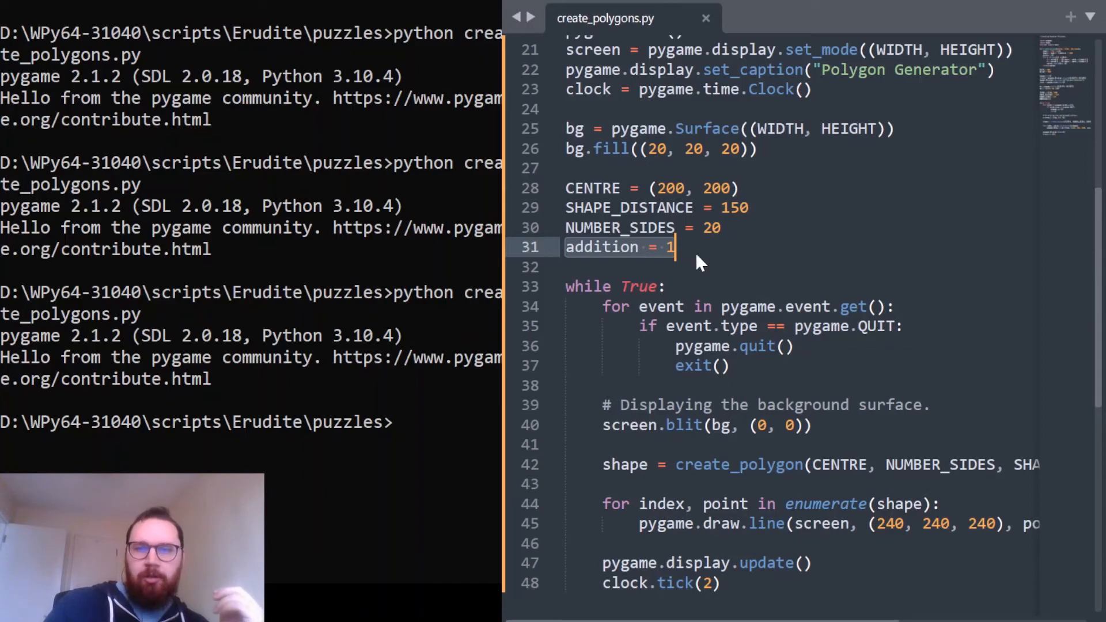
mouse_move(691, 300)
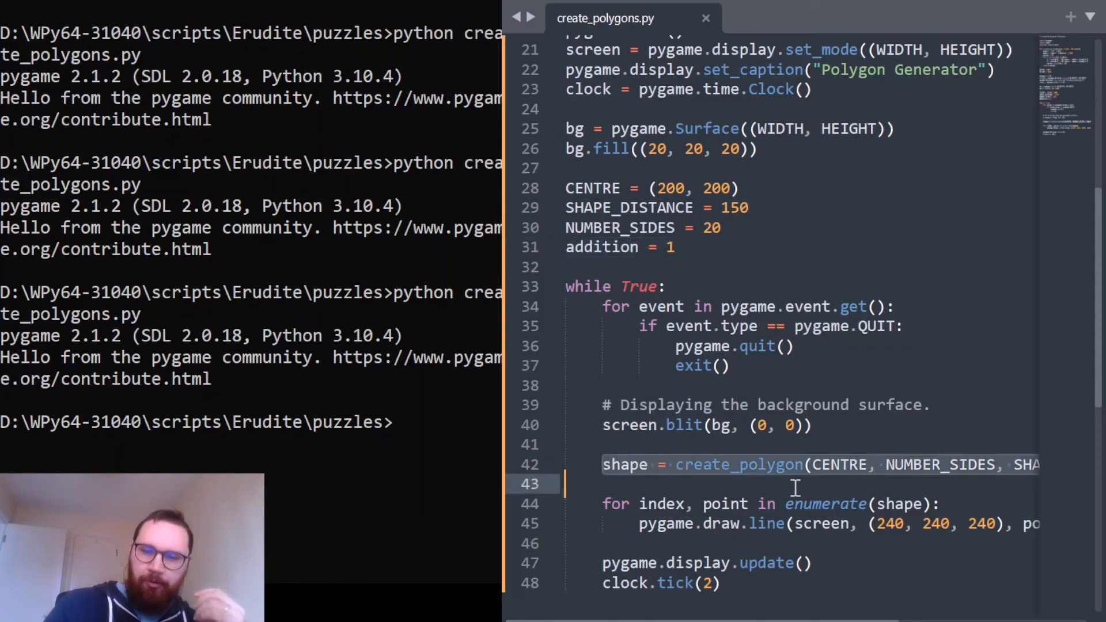
left_click(803, 465)
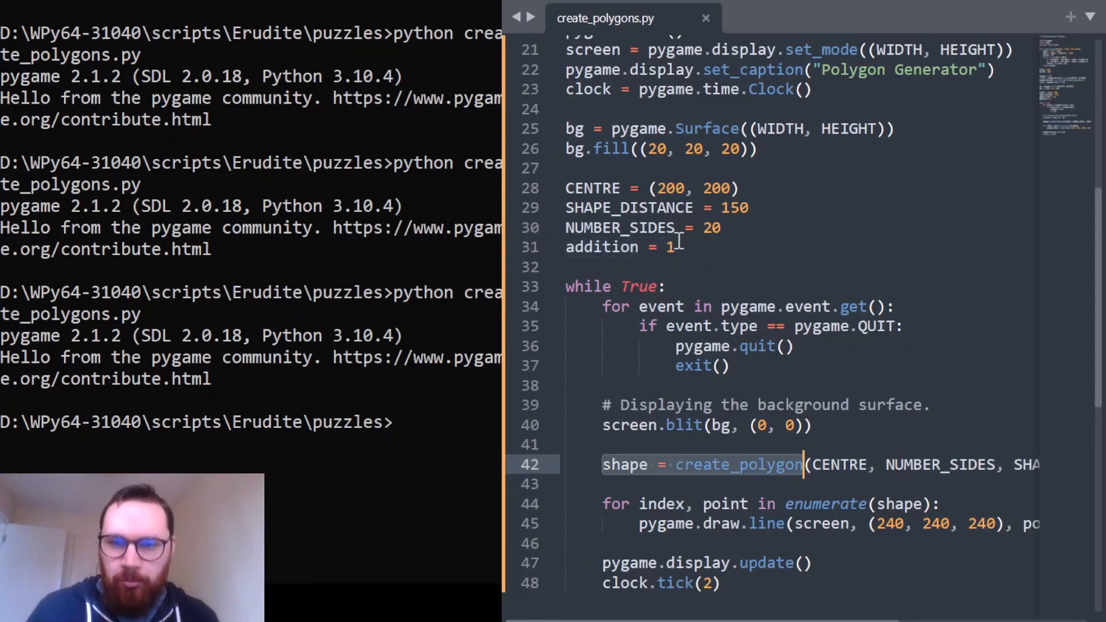
key("Enter")
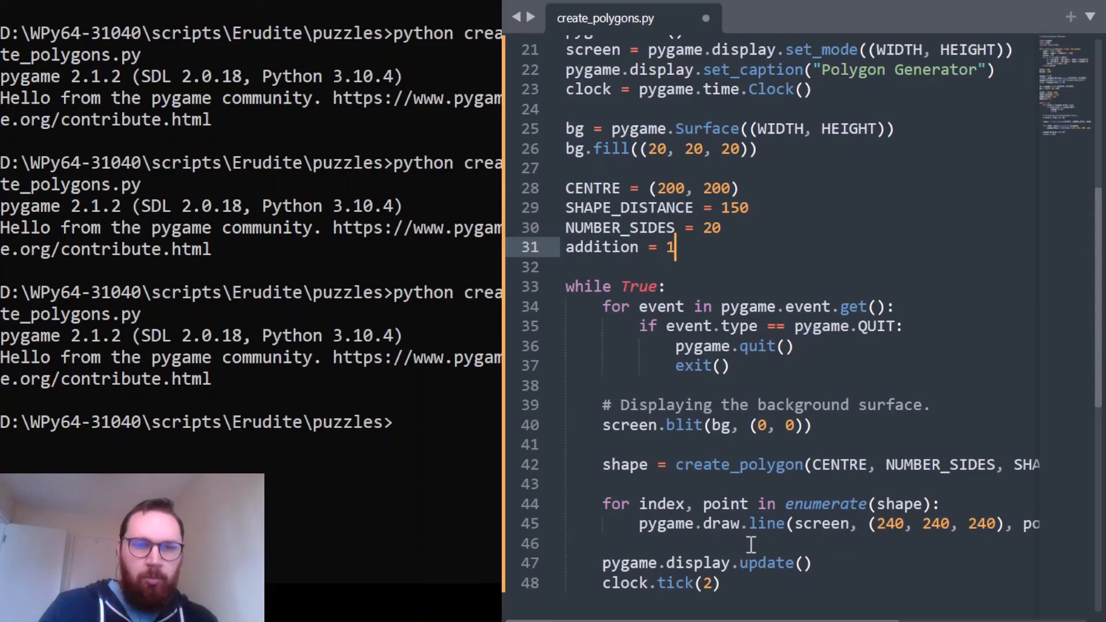
key("enter")
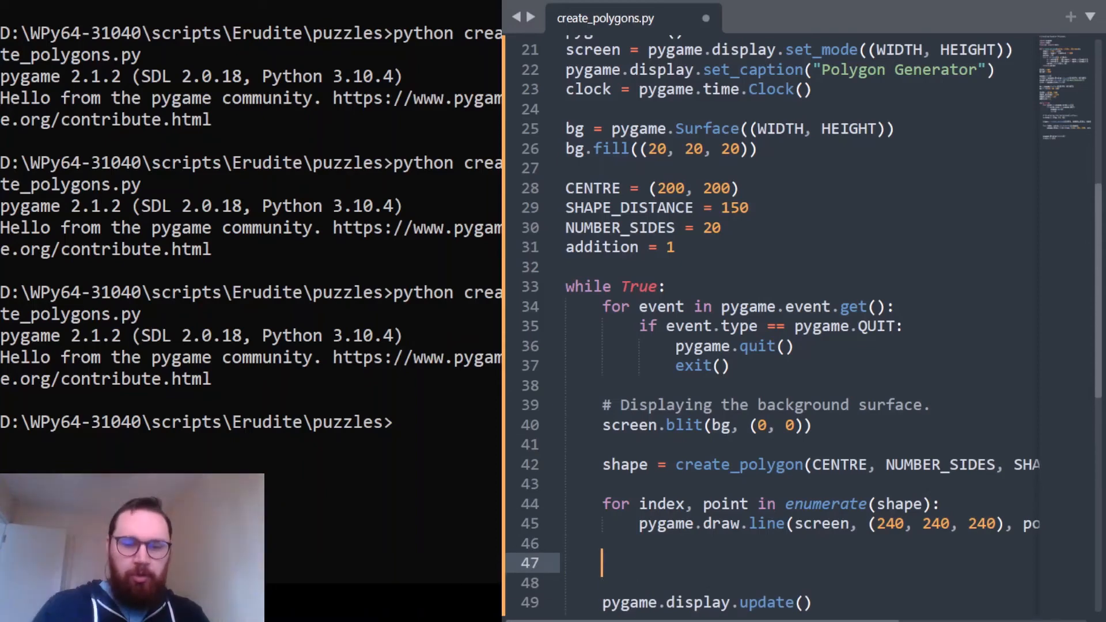
- Flip addition when NUMBER_SIDES exceeds 15 or drops below 4, then add it to NUMBER_SIDES
type("if NUMBER_SIDES")
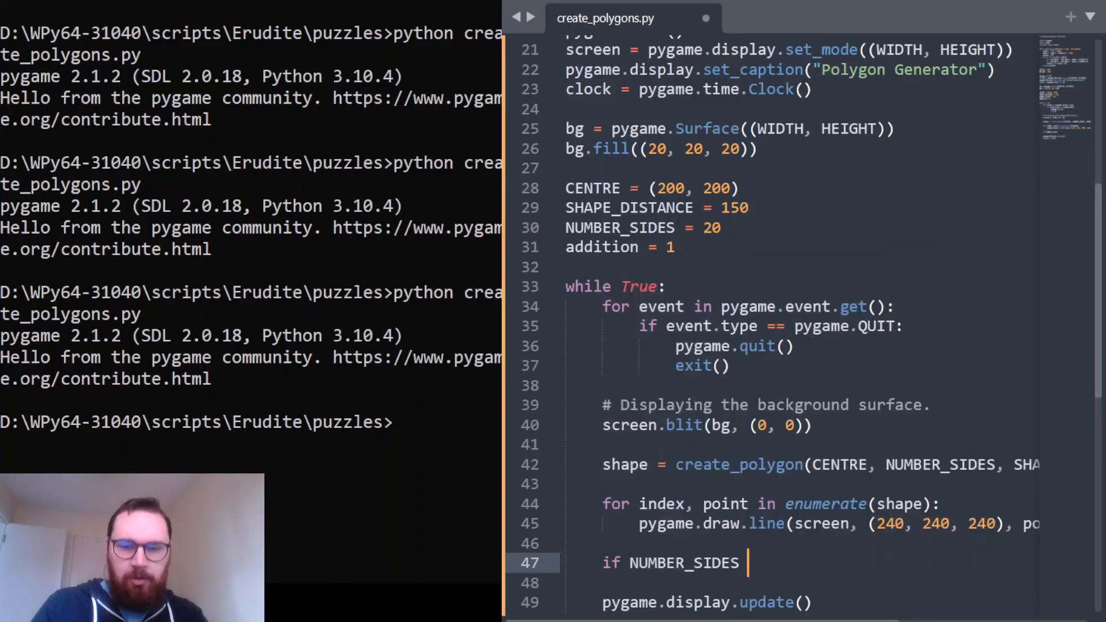
type("> 1")
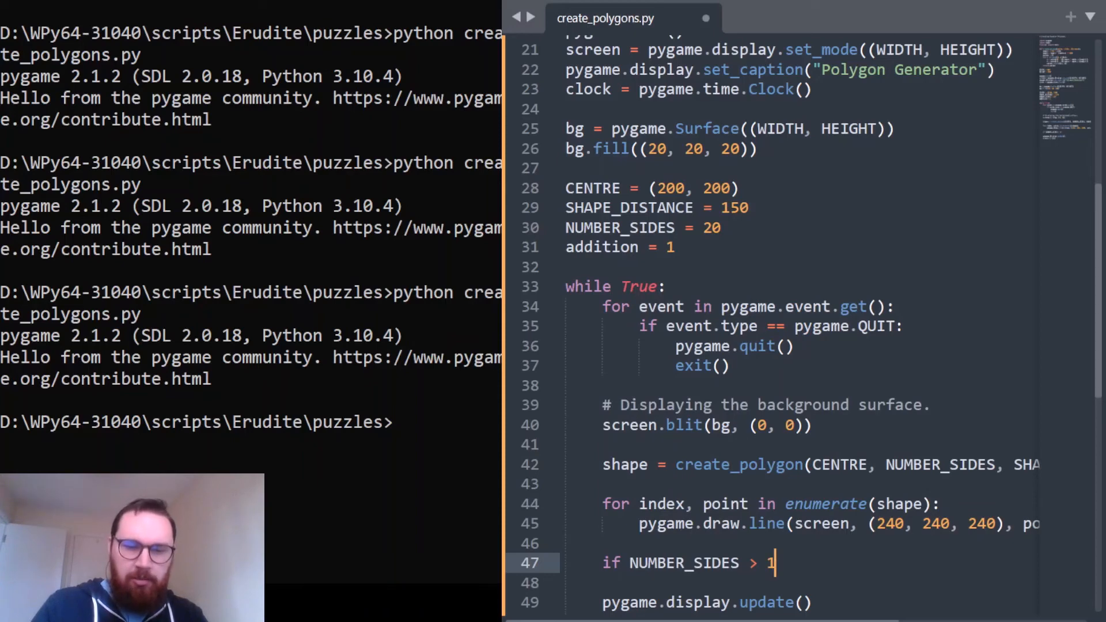
type("5:")
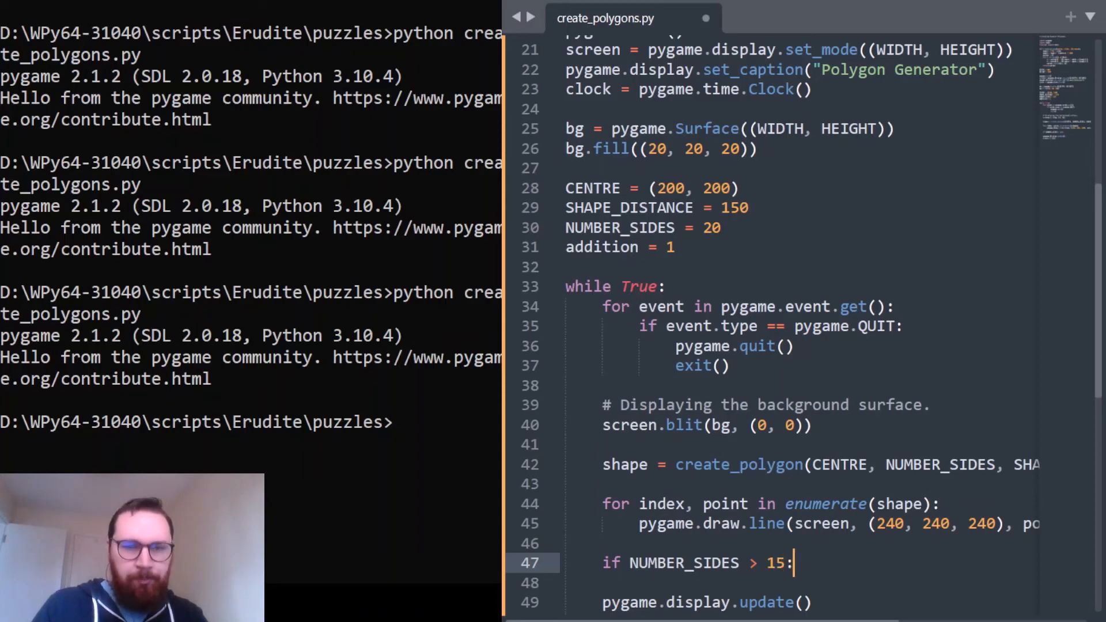
type("addition = -1")
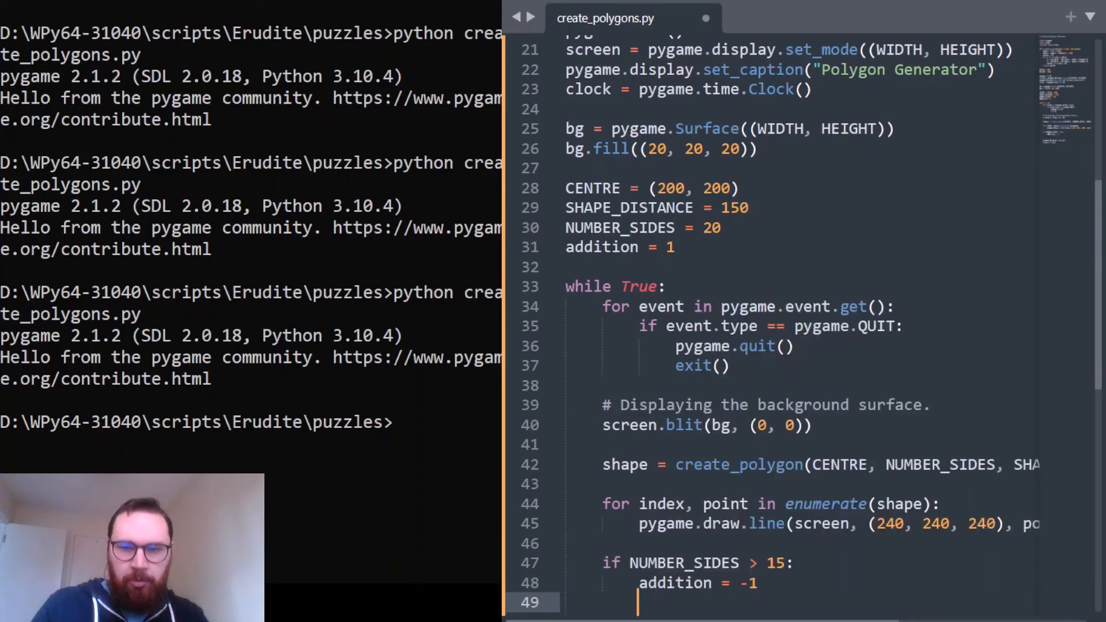
type("els")
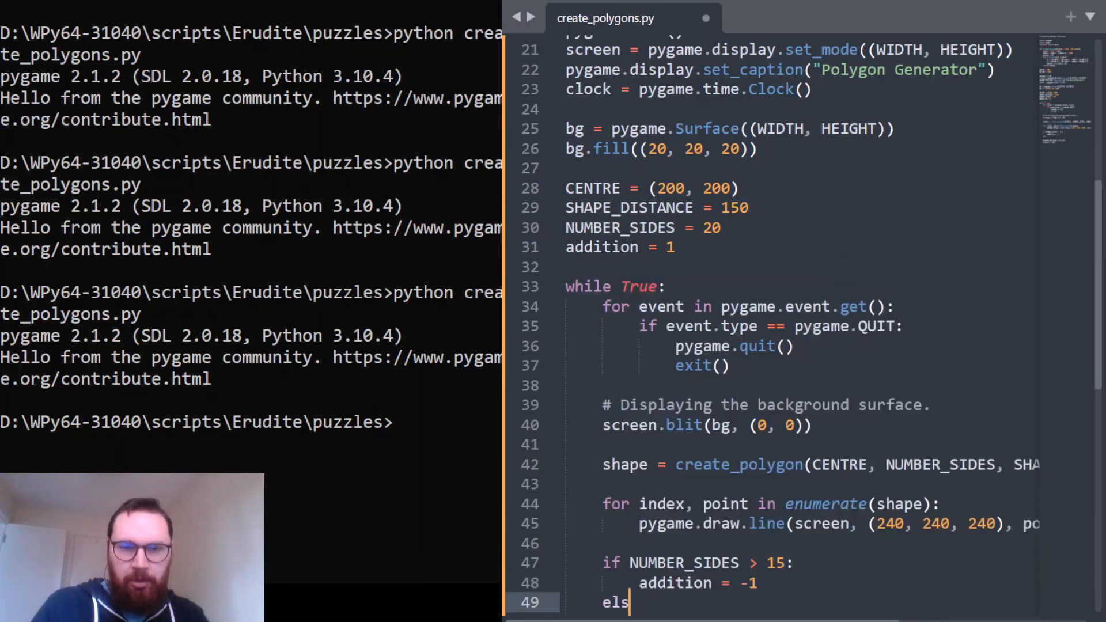
key("backspace")
type("if NUMBER_SIDES <")
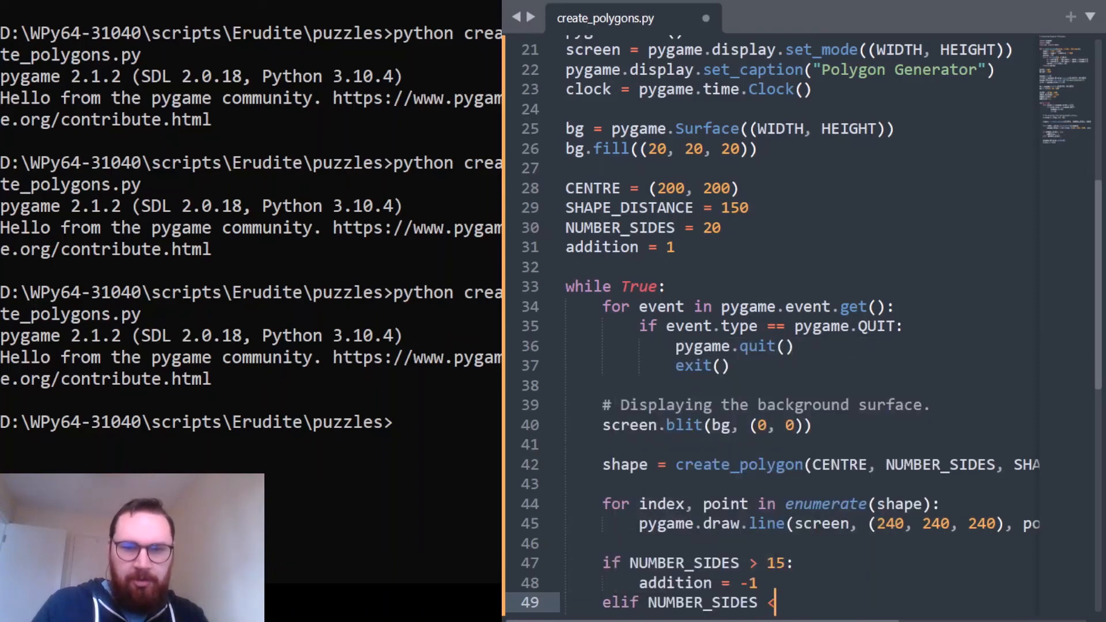
type("4:")
type("addition")
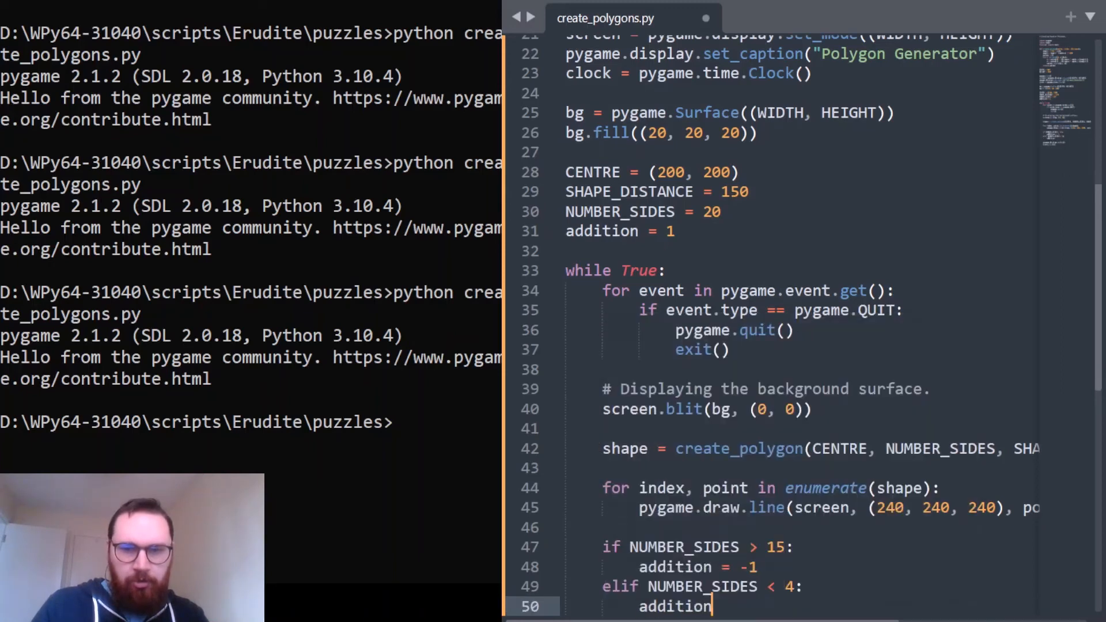
type("= 1")
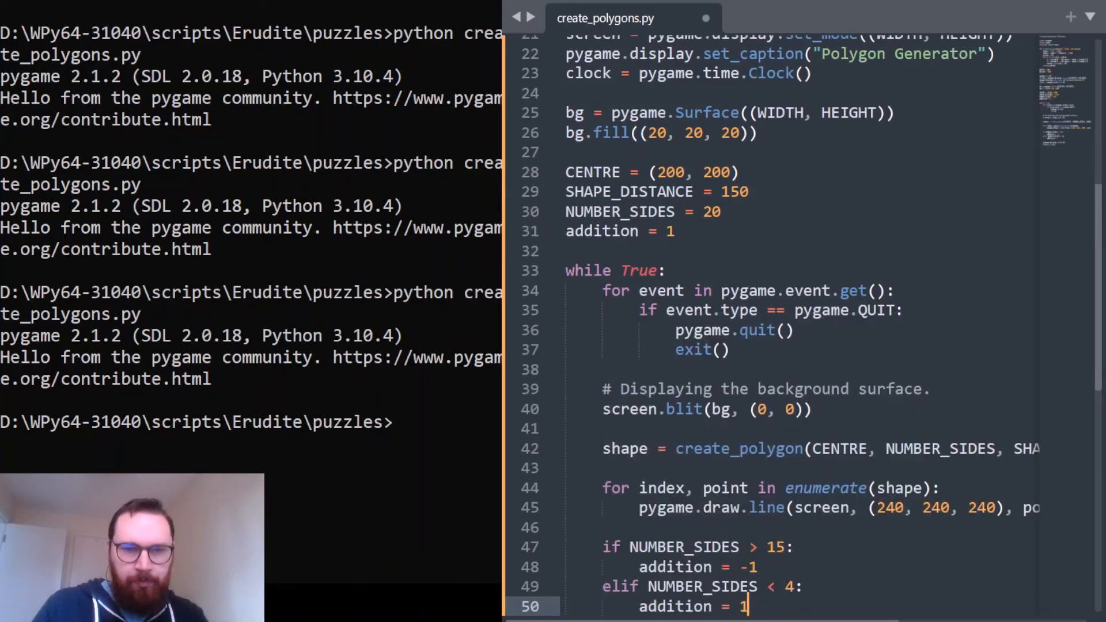
type("NUMBER_SIDES +=")
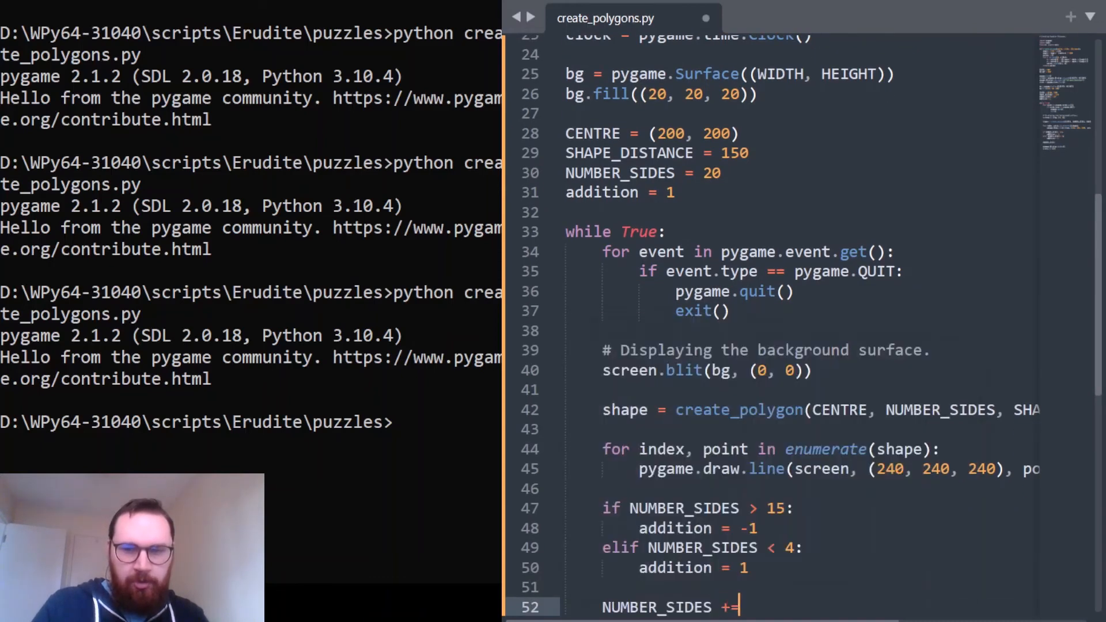
type("addition")
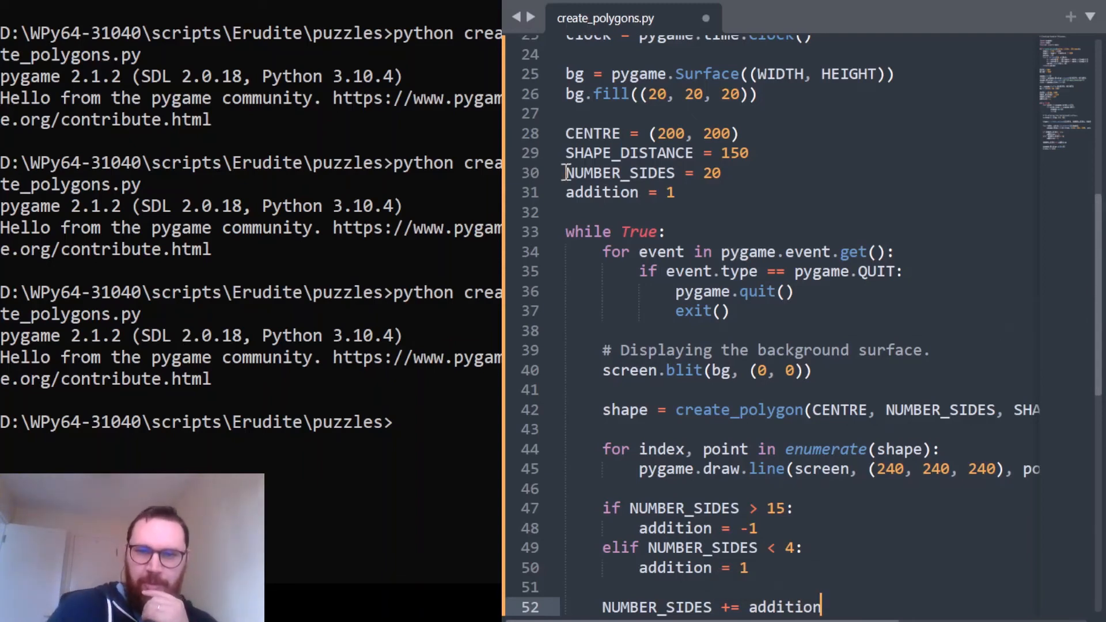
- Change the starting NUMBER_SIDES from 20 to 3 and run the script
left_click(718, 173)
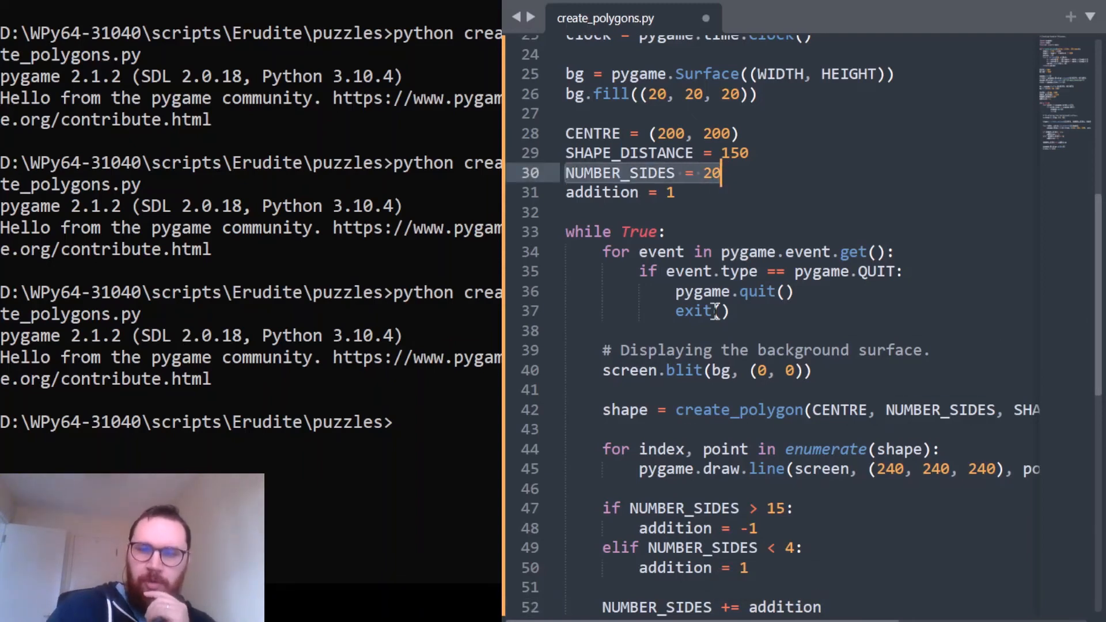
mouse_move(751, 179)
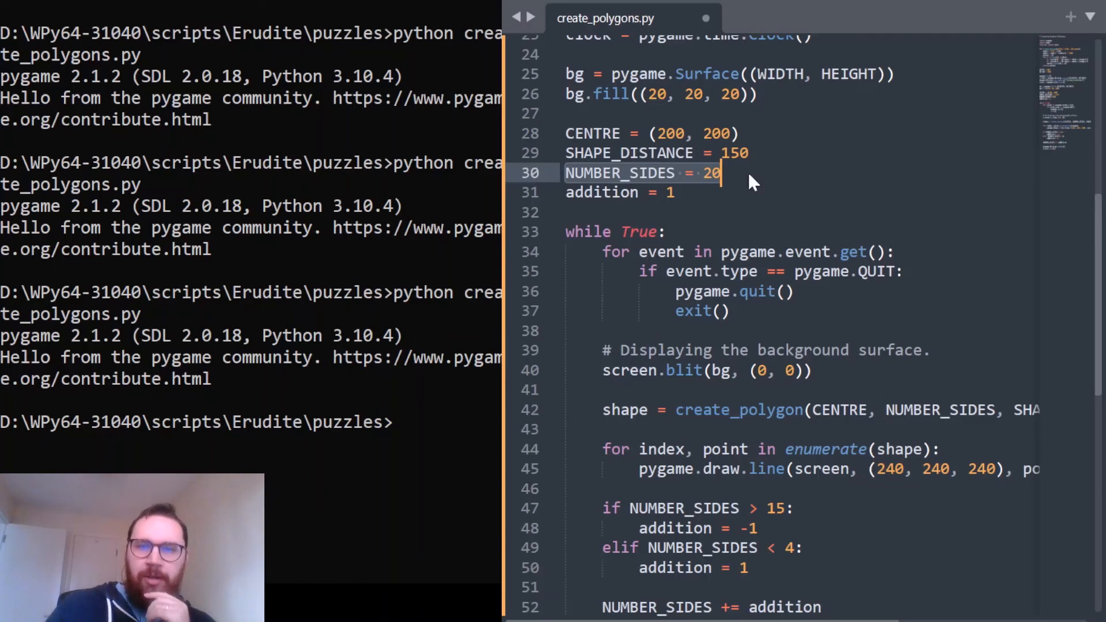
key("Backspace")
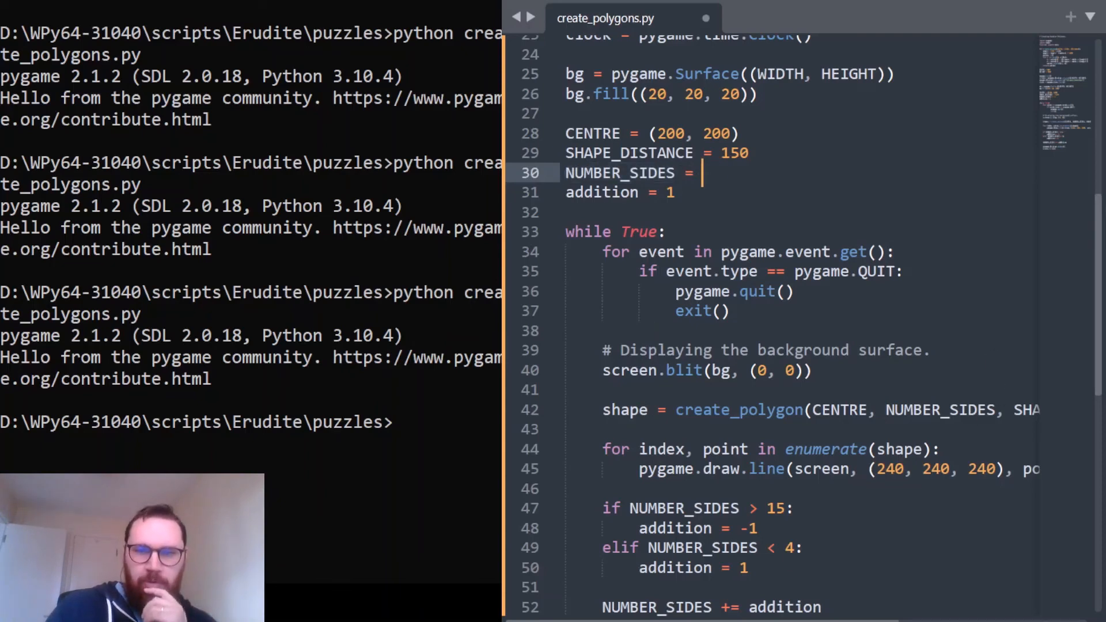
type("3")
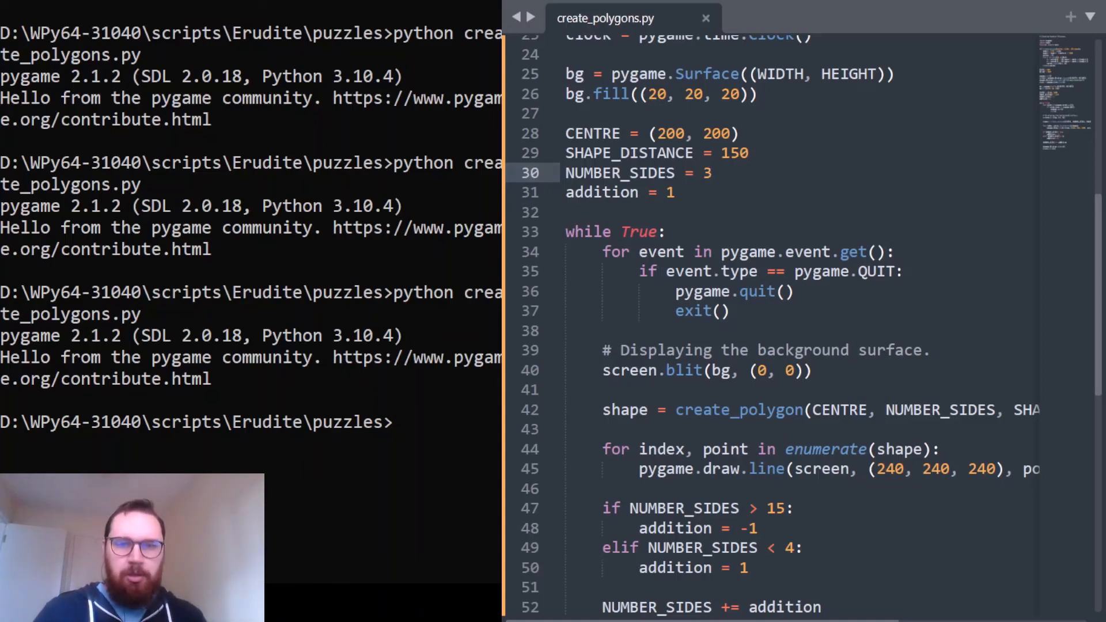
key("Return")
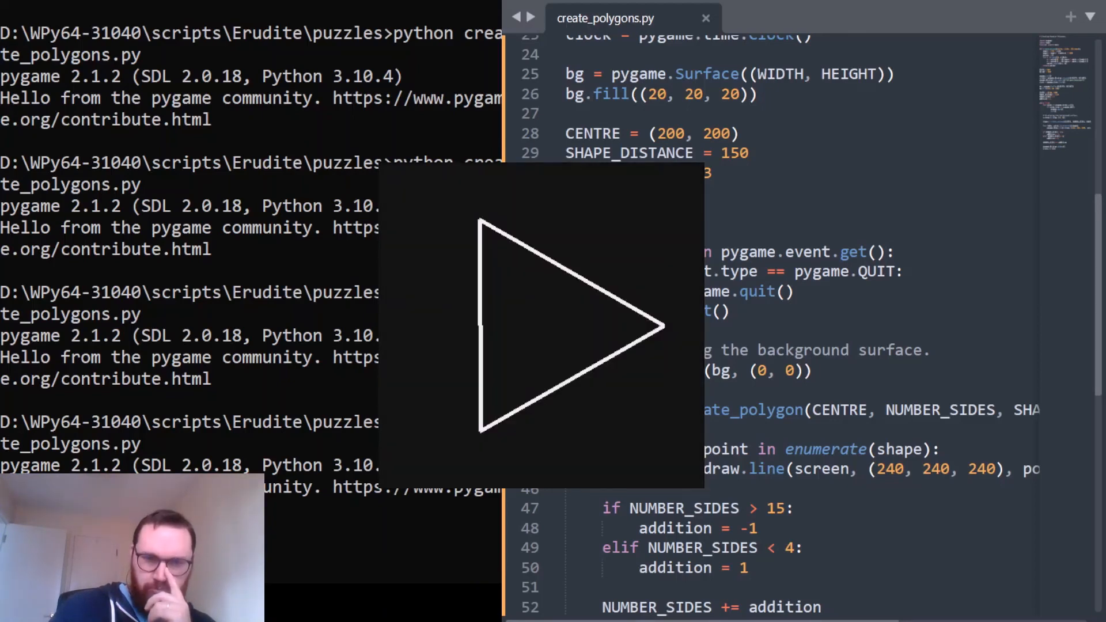
- Focus the Polygon Generator window and watch the outline grow from a triangle to seven sides
left_click(541, 326)
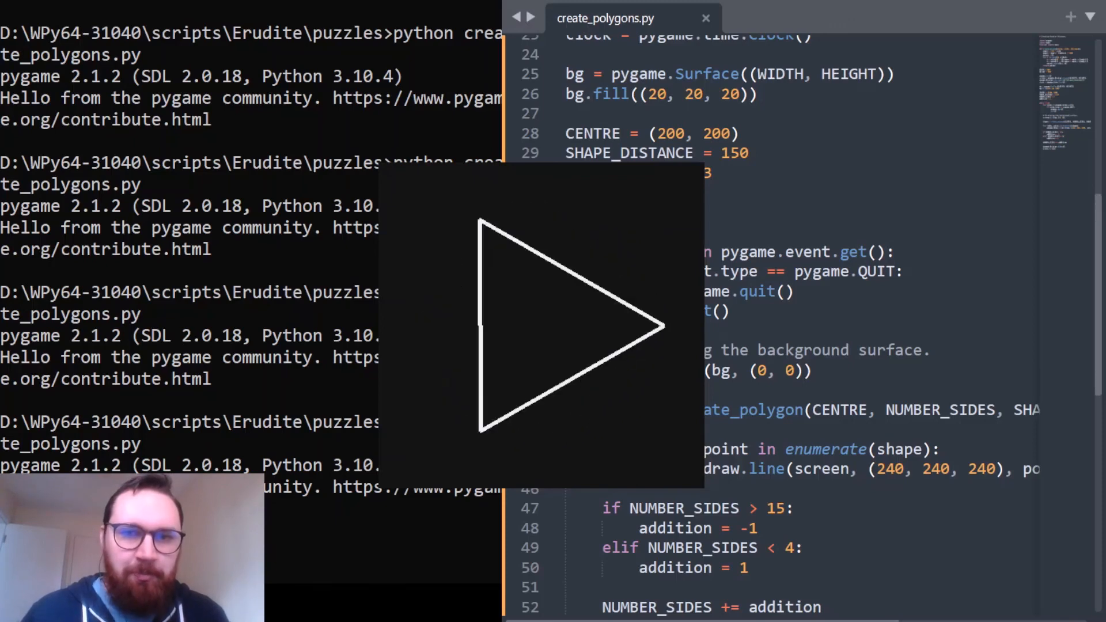
left_click(541, 326)
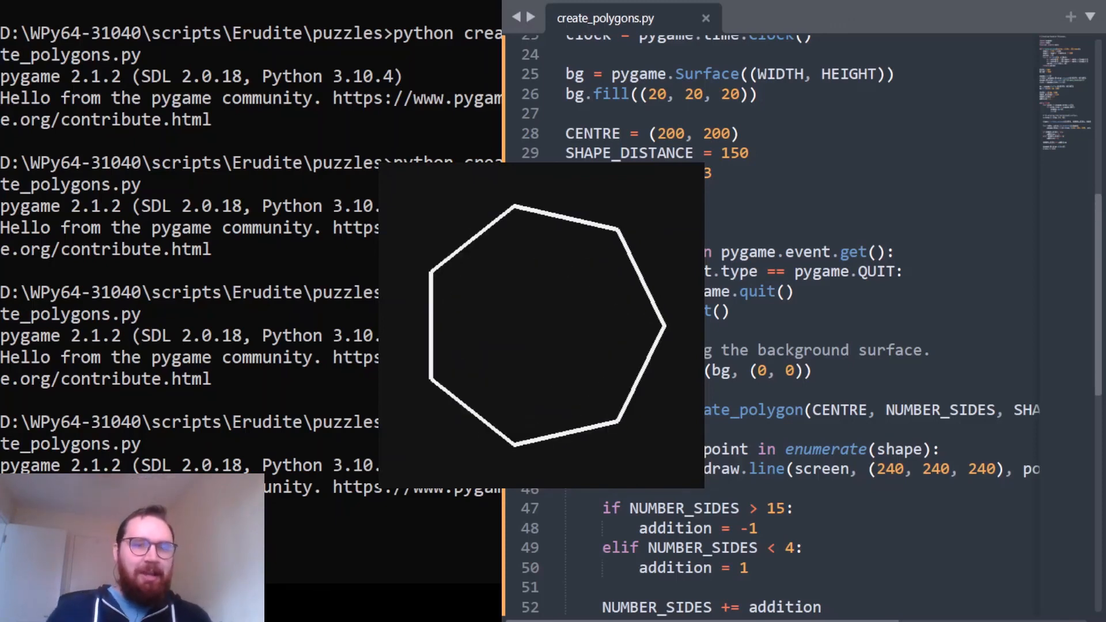